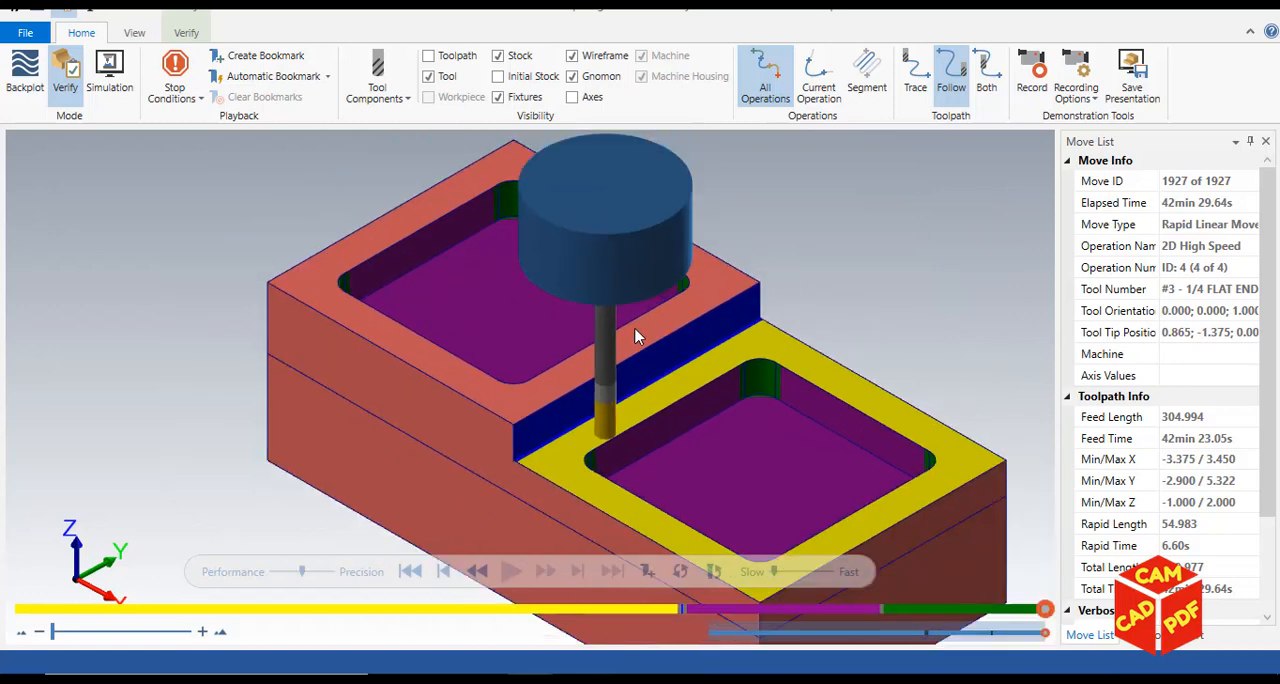
# - Rewind playback to the start and play operations 1 and 2 through to the end
pyautogui.click(410, 572)
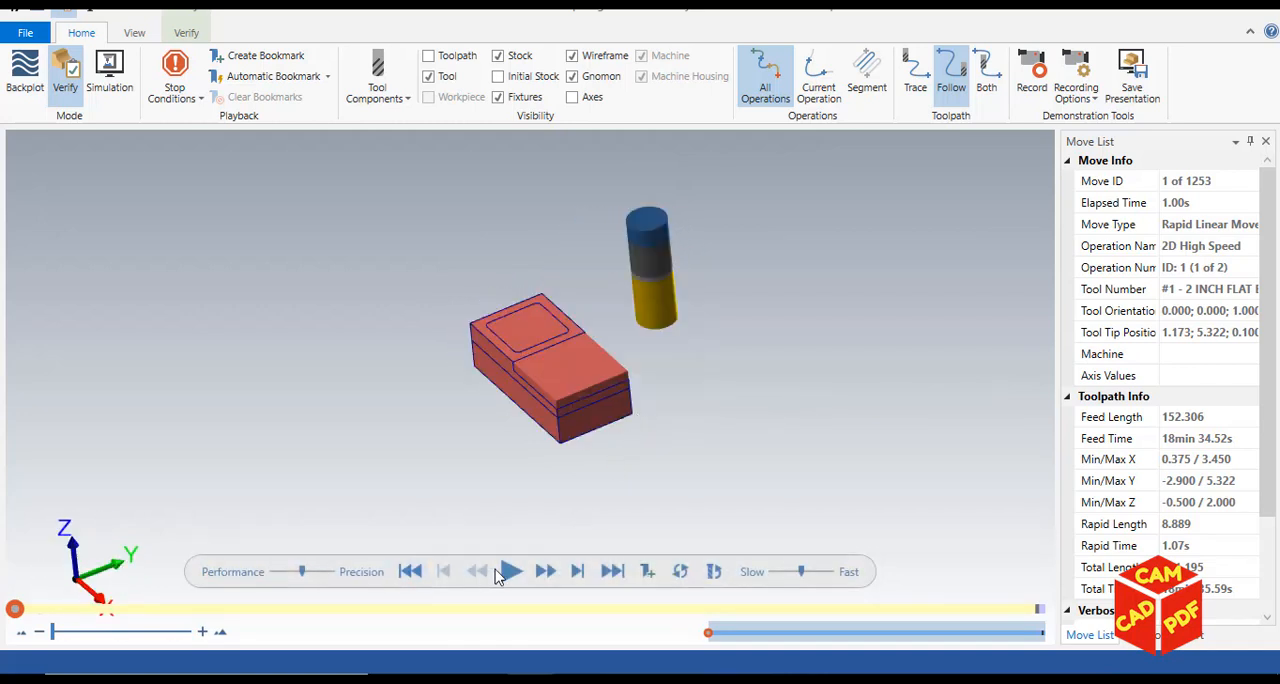
pyautogui.click(510, 572)
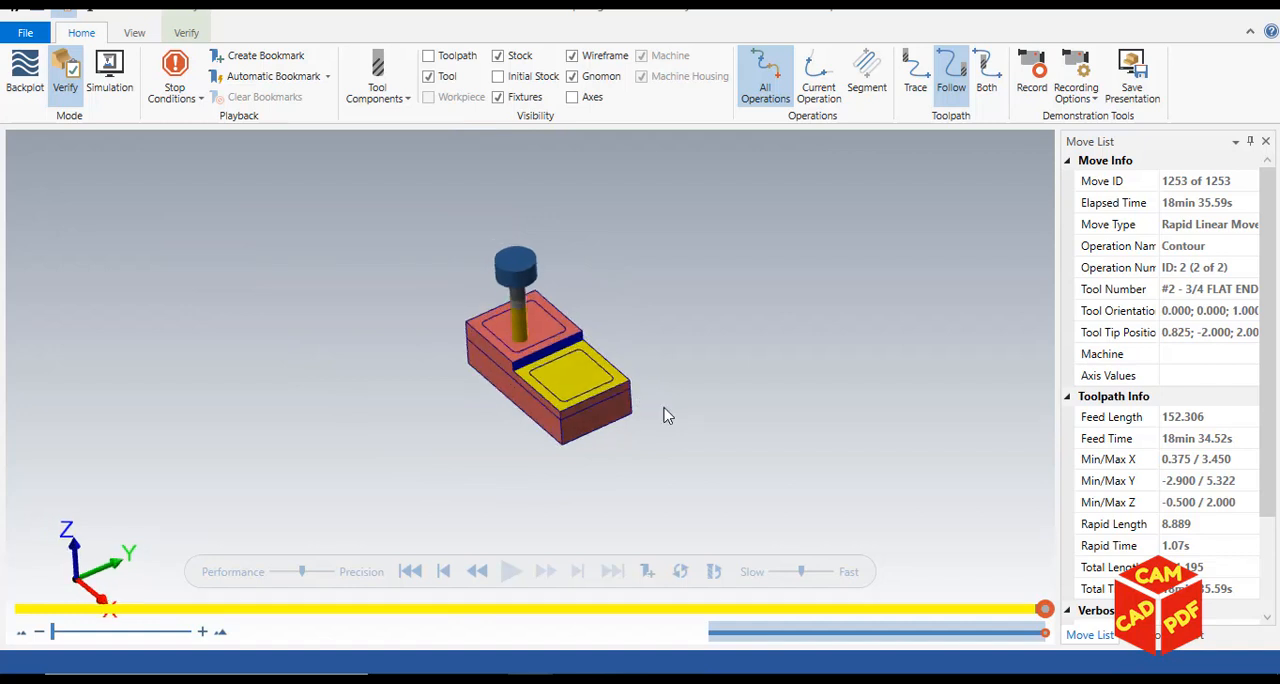
pyautogui.scroll(3)
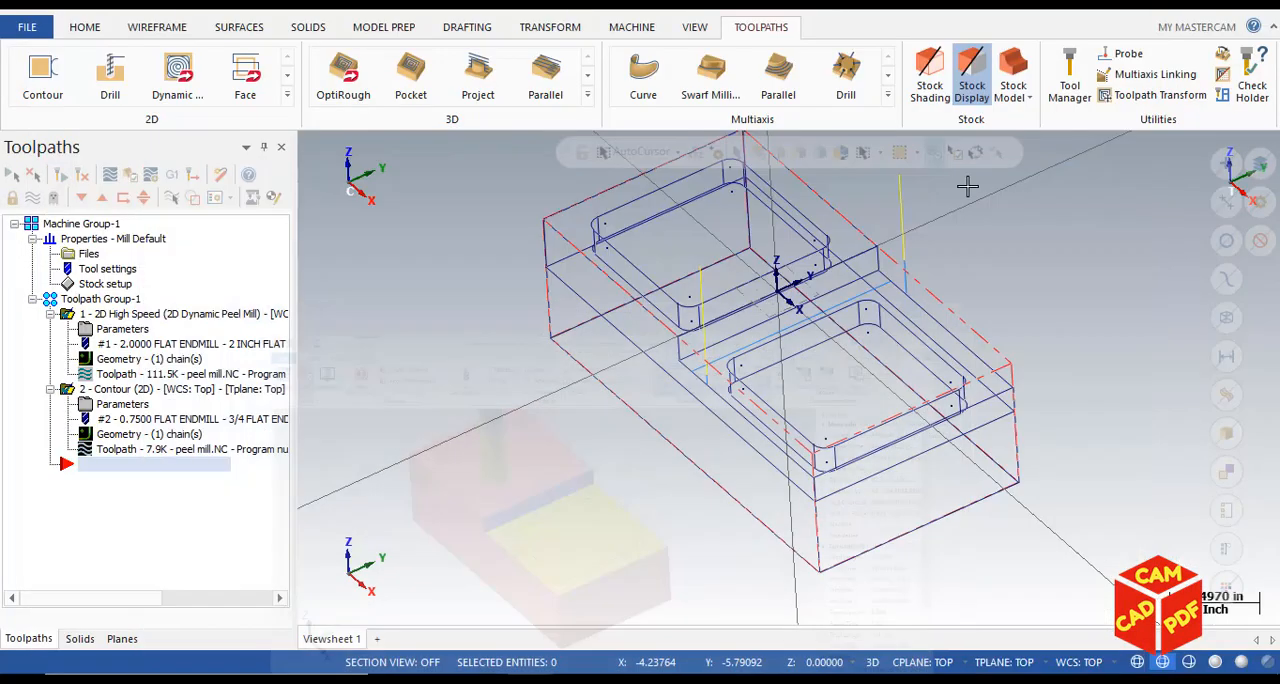
# - Show the Toolpaths commands and expand the full 2D milling toolpath gallery
pyautogui.click(632, 28)
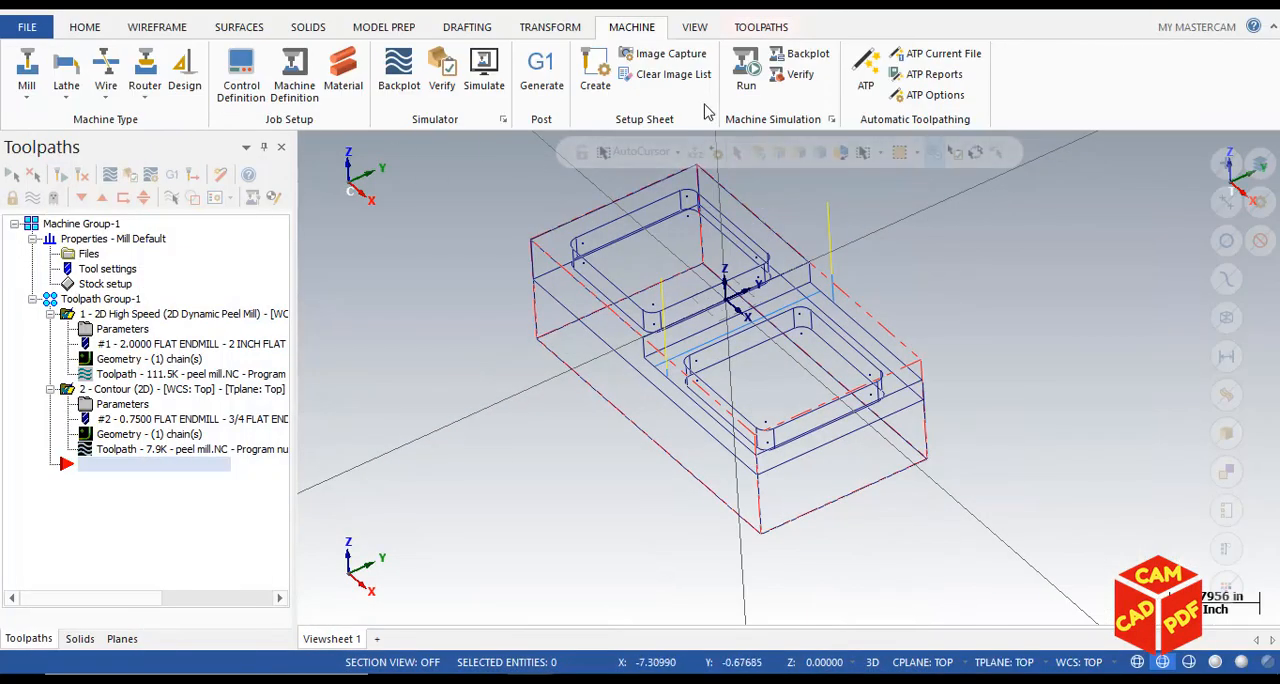
pyautogui.moveTo(140, 48)
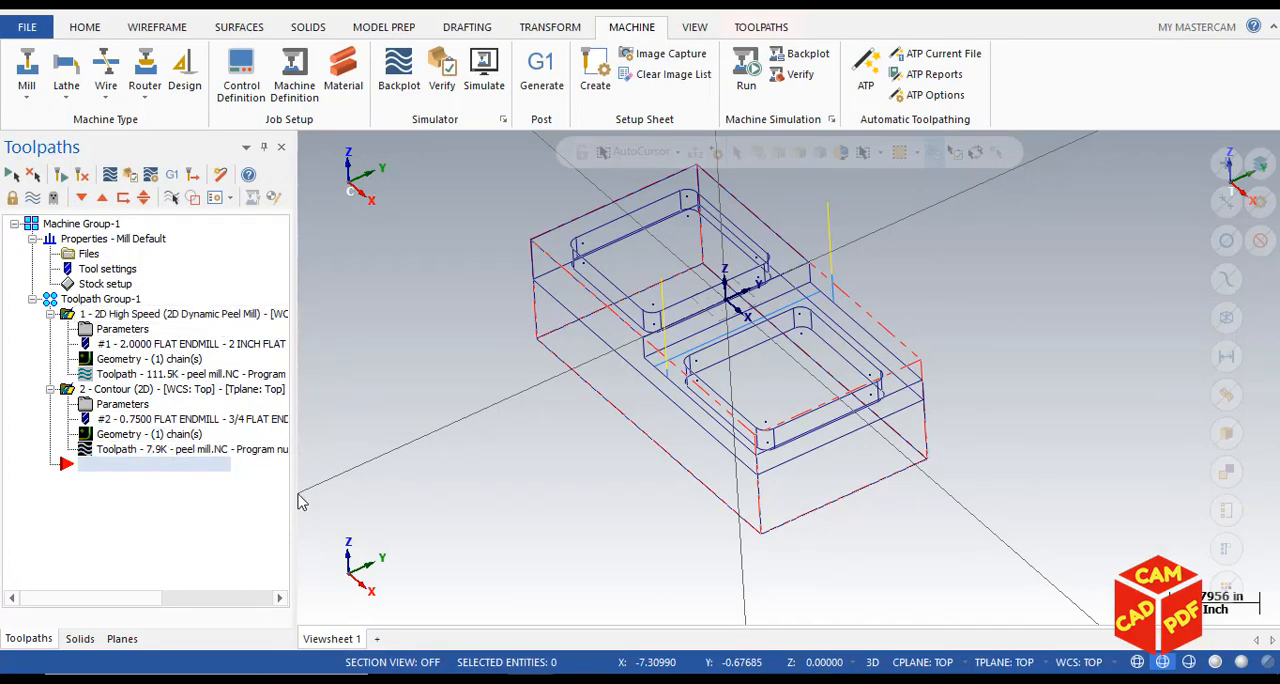
pyautogui.moveTo(476, 400)
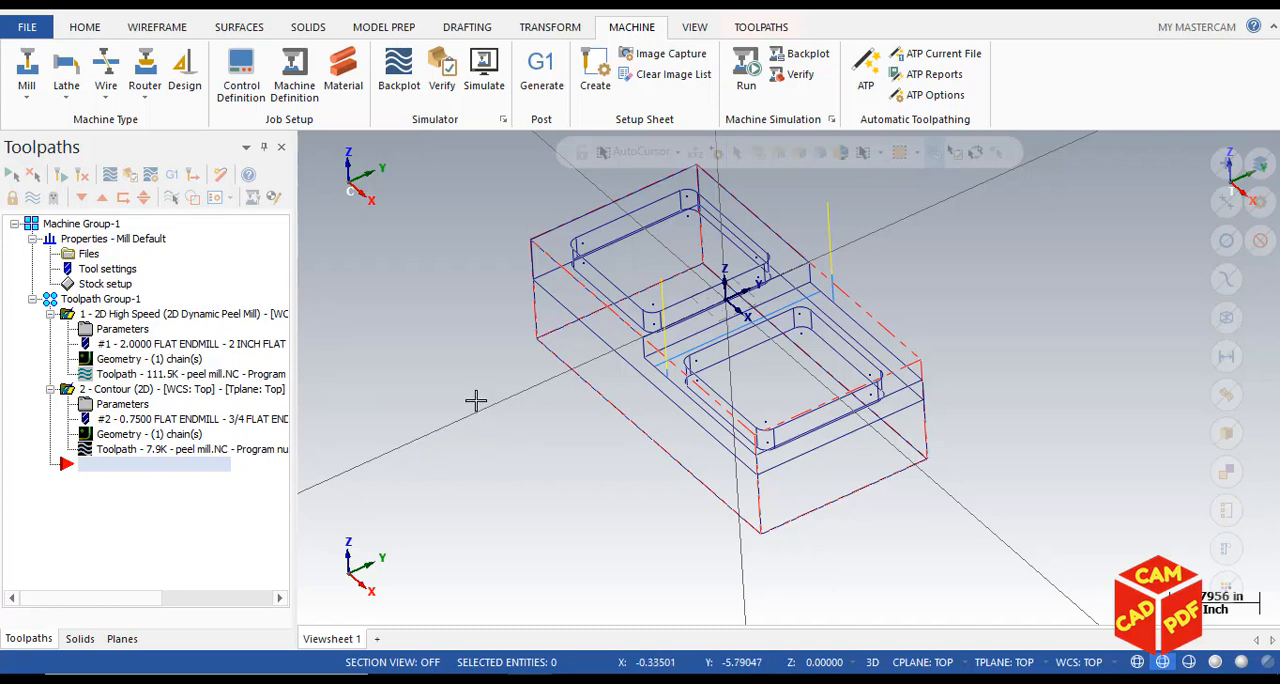
pyautogui.click(760, 28)
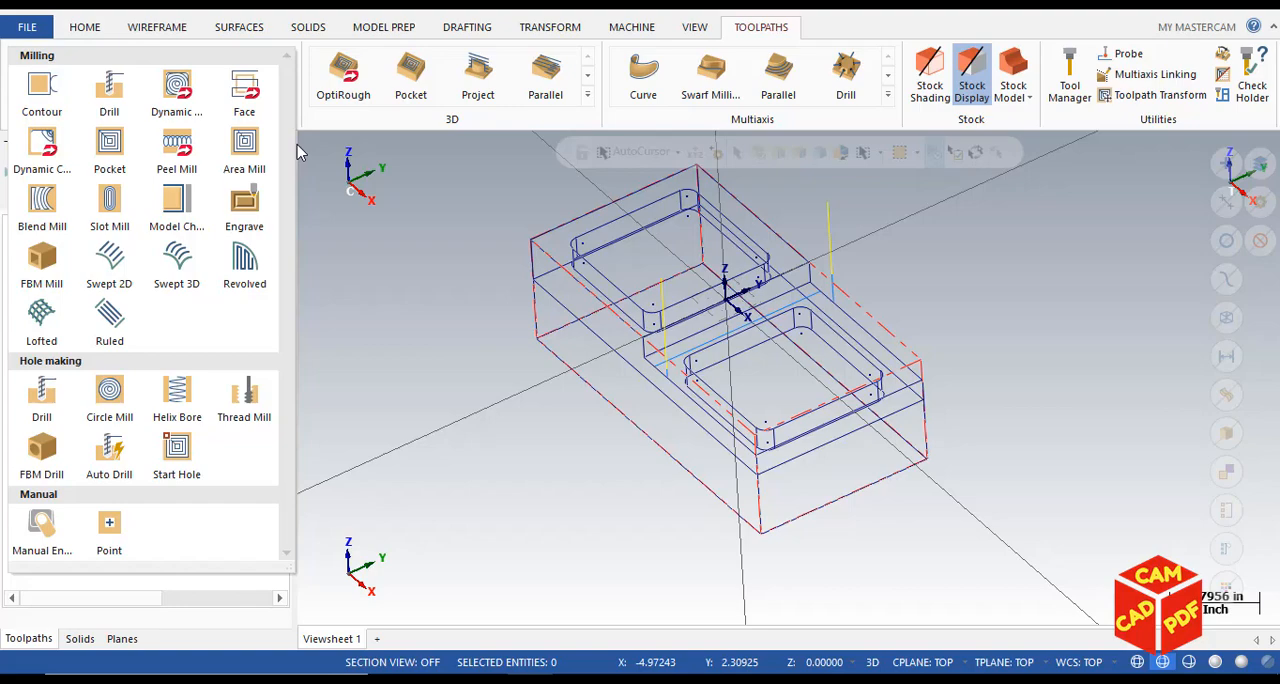
pyautogui.moveTo(244, 150)
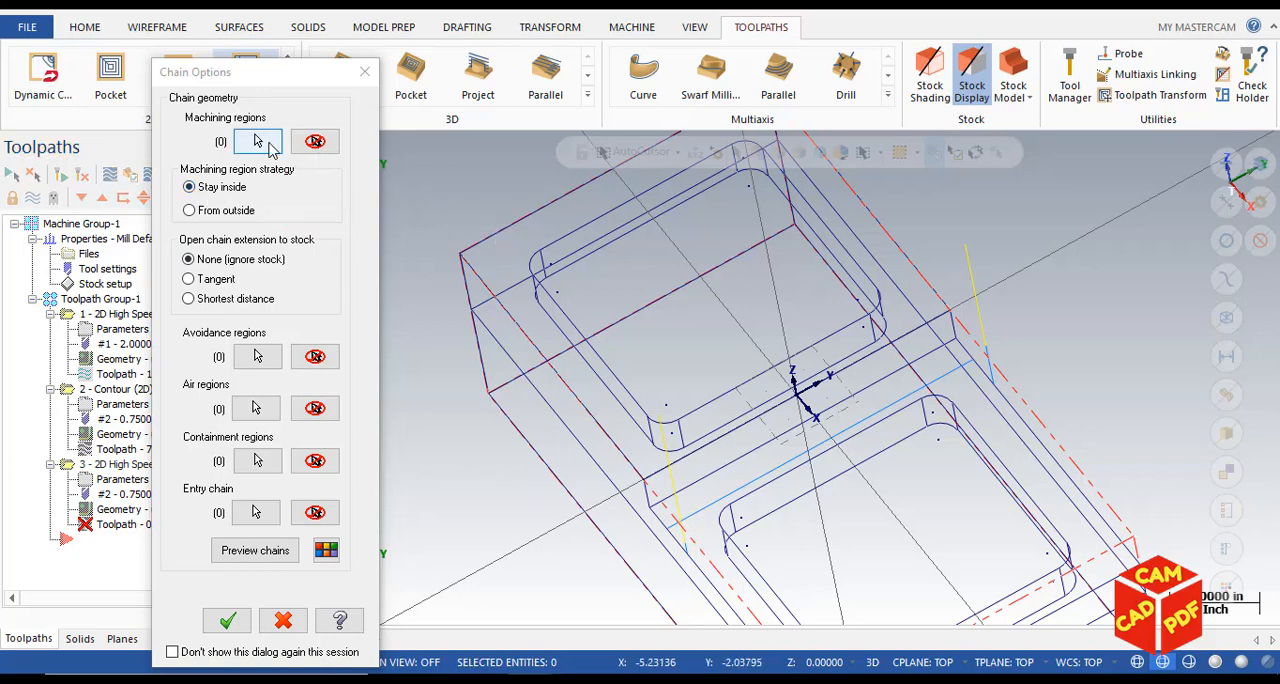
# - Chain both pocket outlines as machining regions using C-plane chaining
pyautogui.click(256, 140)
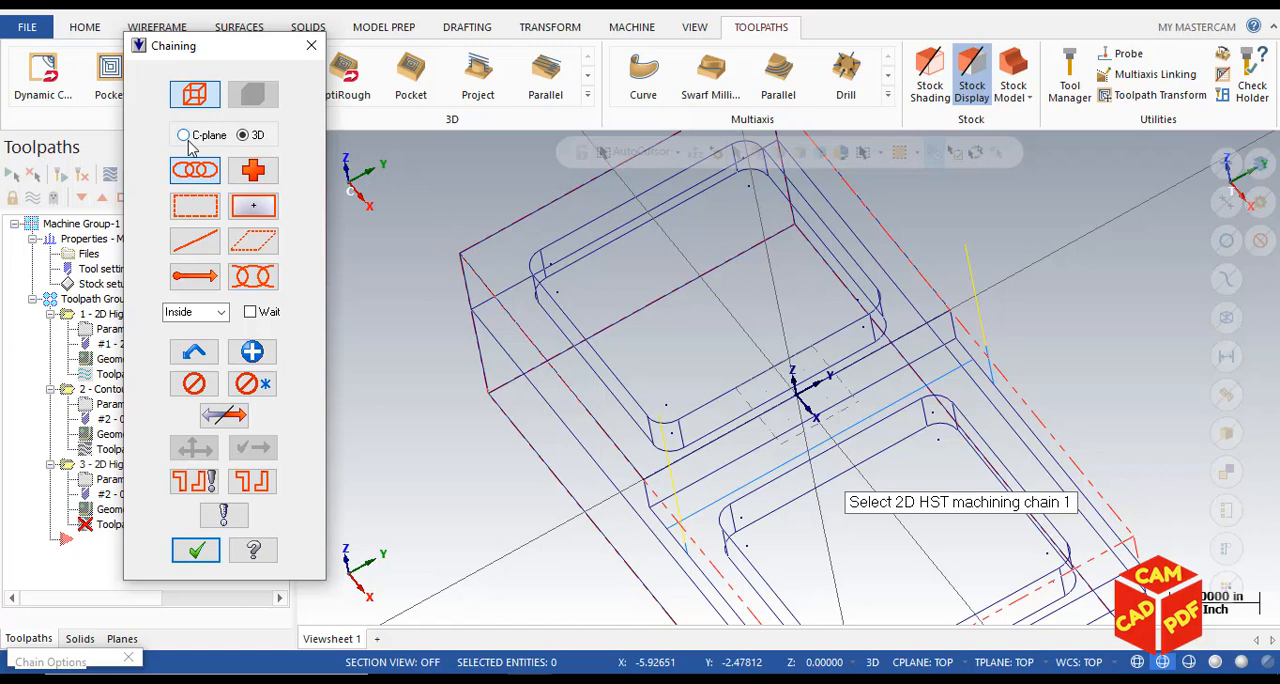
pyautogui.click(184, 134)
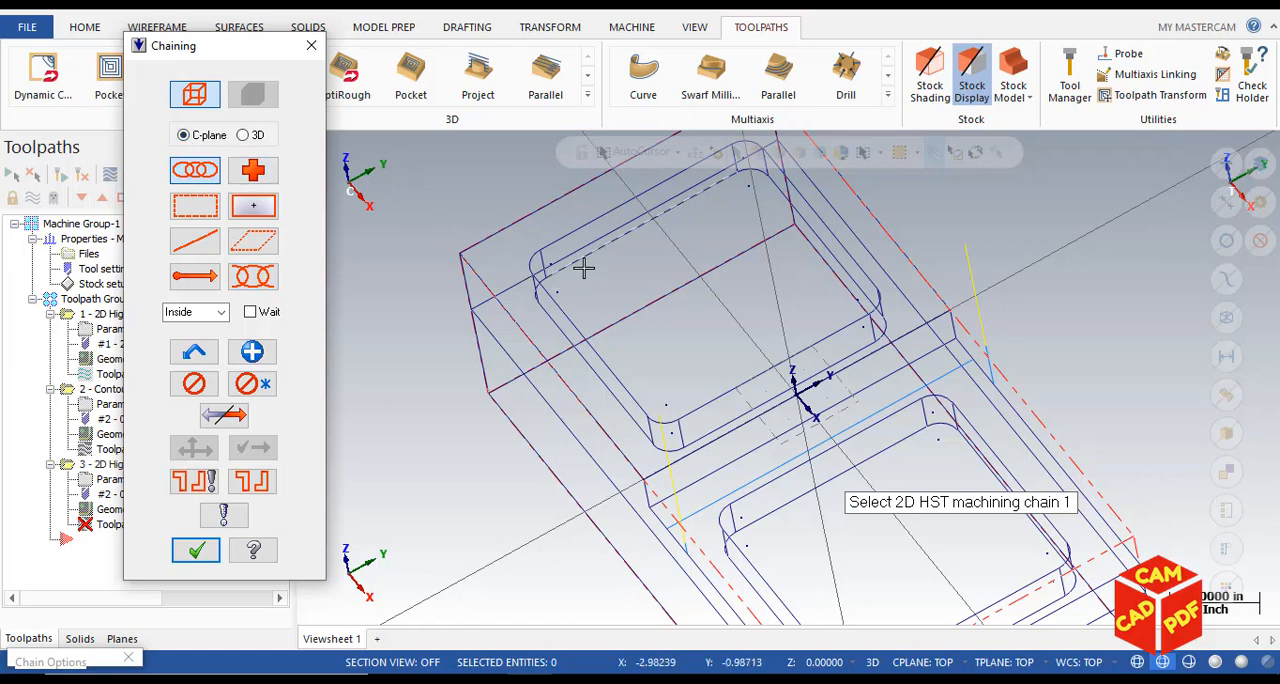
pyautogui.click(584, 268)
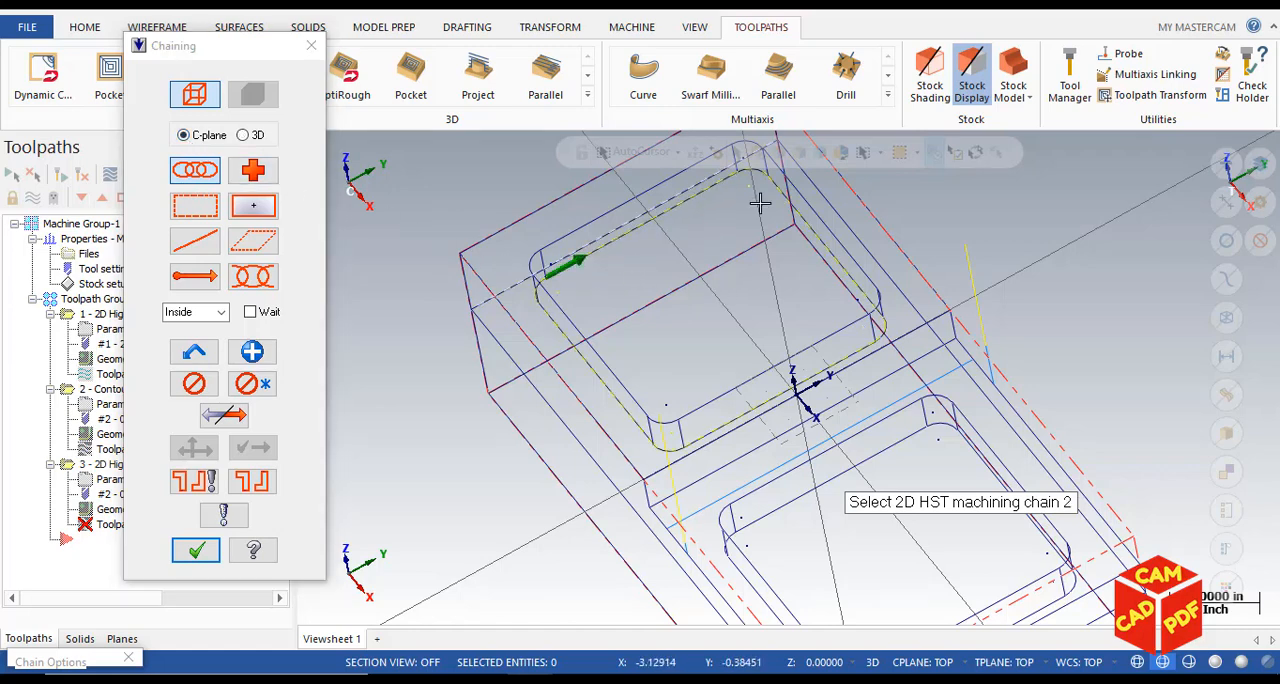
pyautogui.moveTo(676, 284)
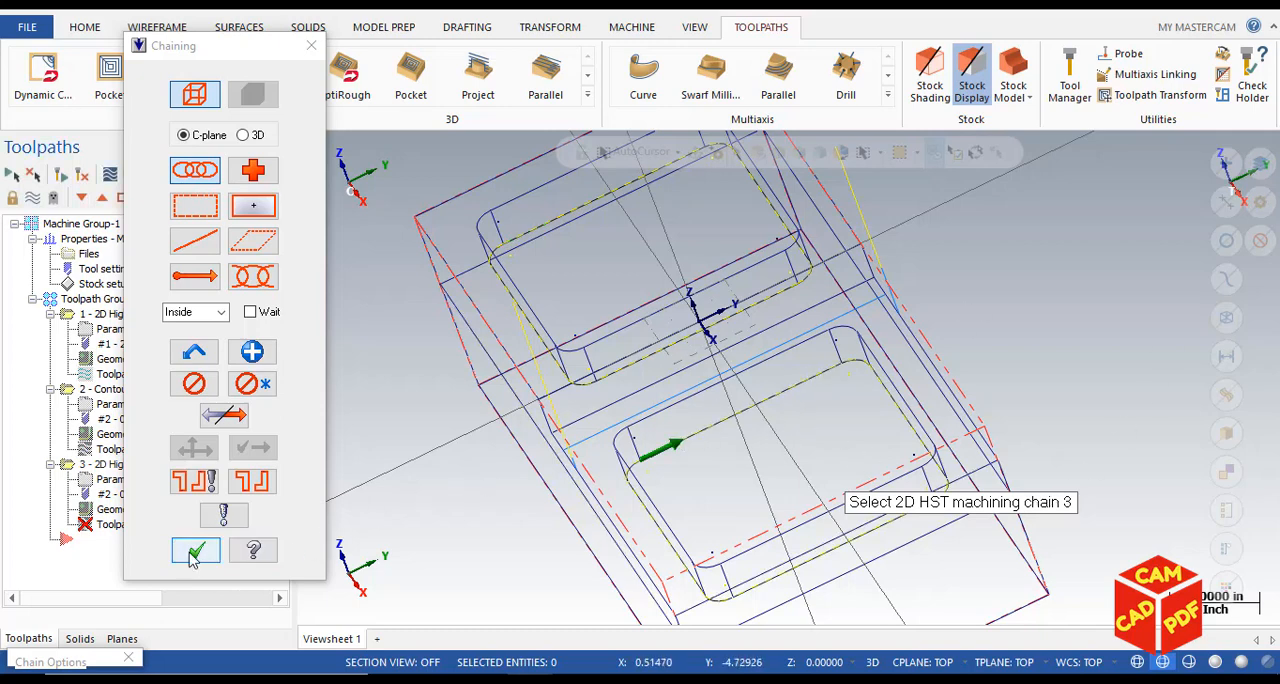
pyautogui.click(196, 550)
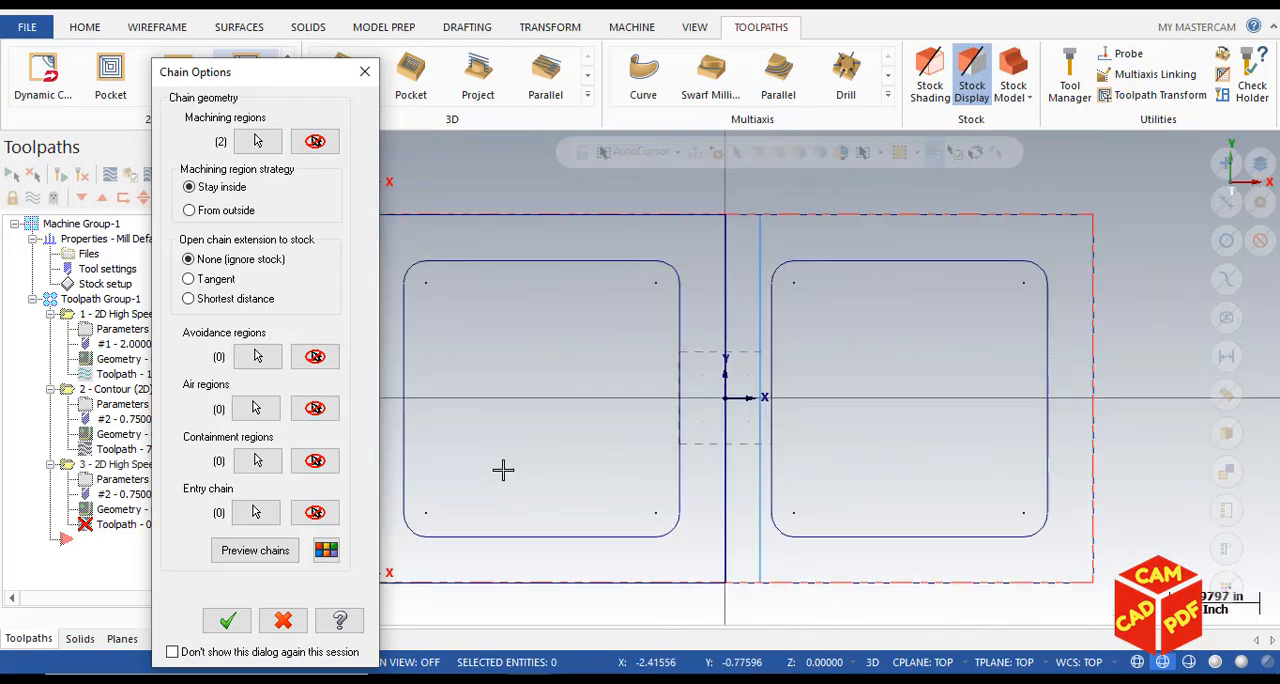
# - Fit the part, preview the two chained pocket regions and accept the Chain Options
pyautogui.click(254, 550)
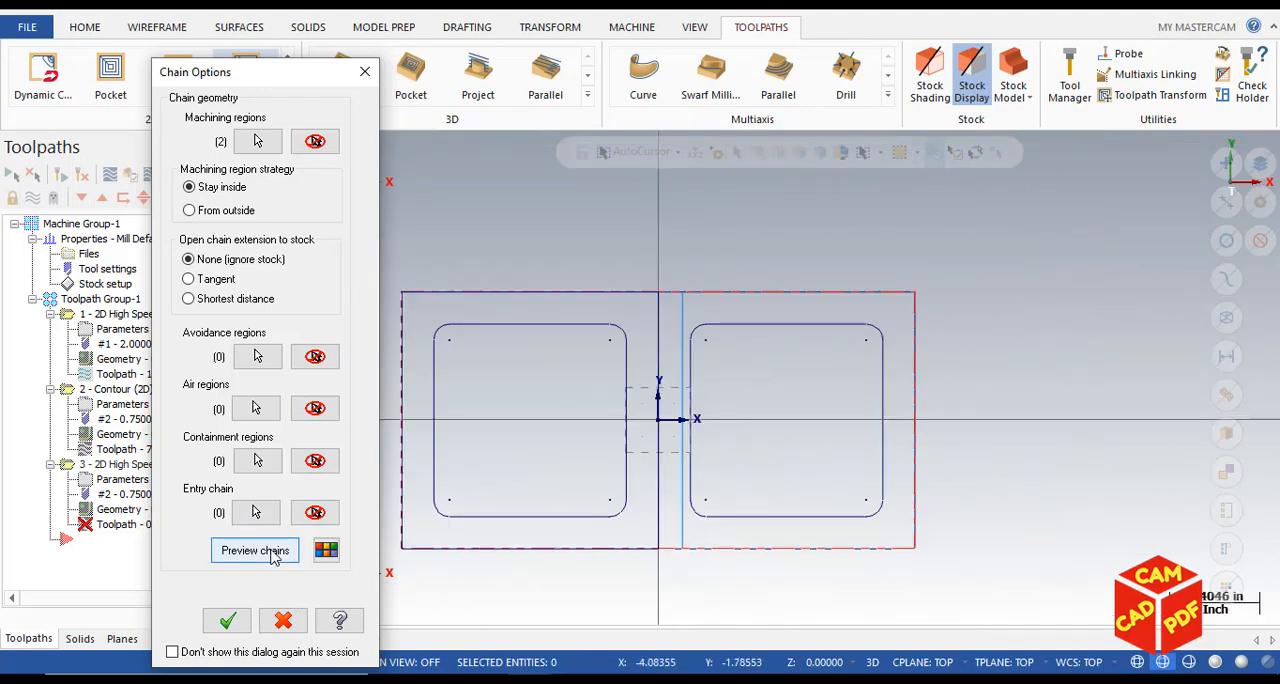
pyautogui.click(256, 550)
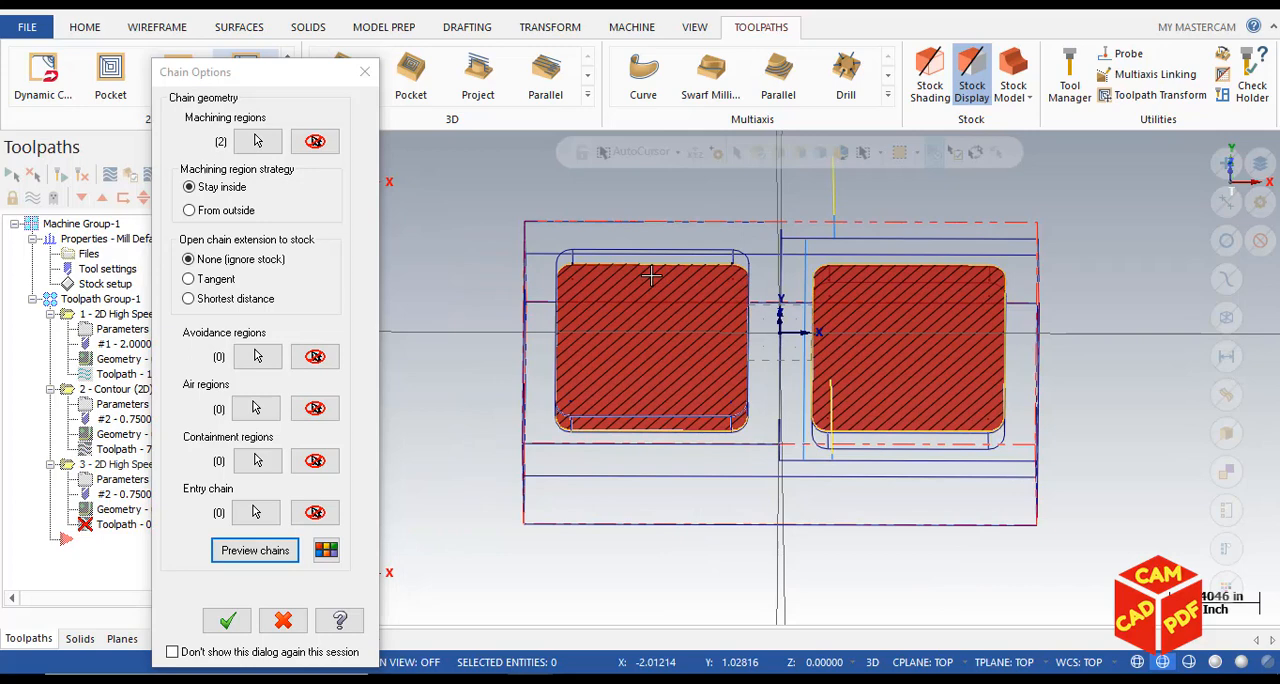
pyautogui.moveTo(616, 336)
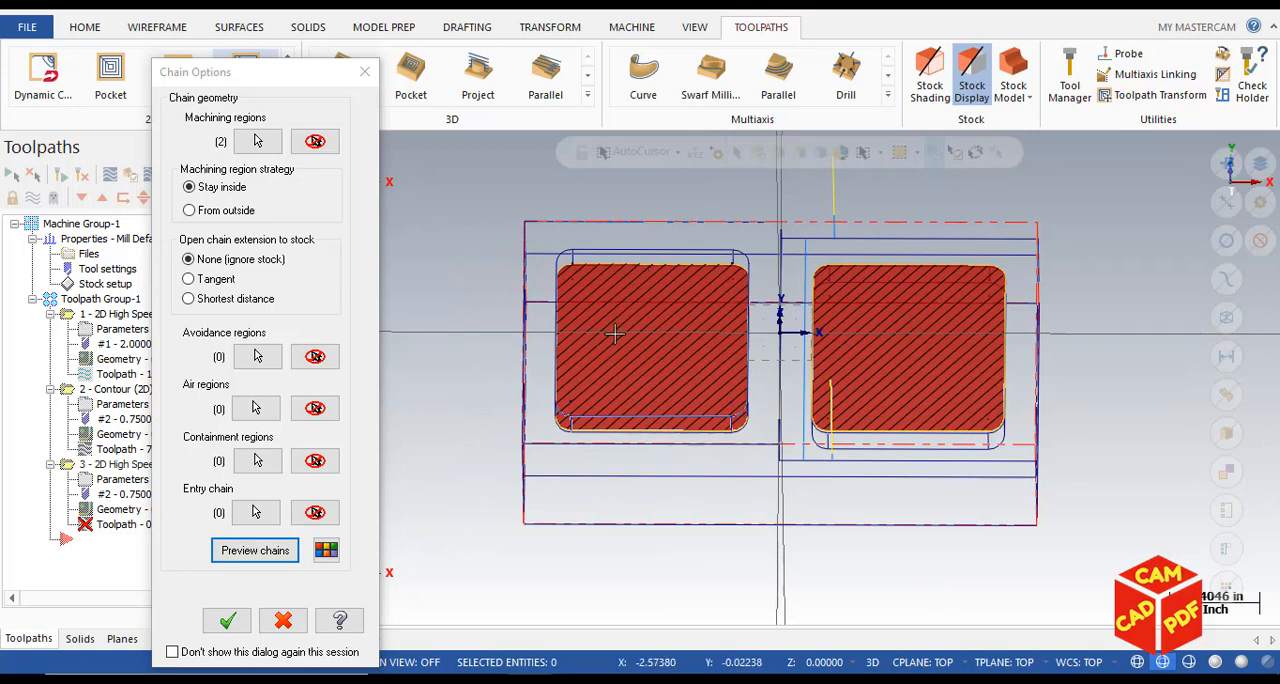
pyautogui.moveTo(416, 466)
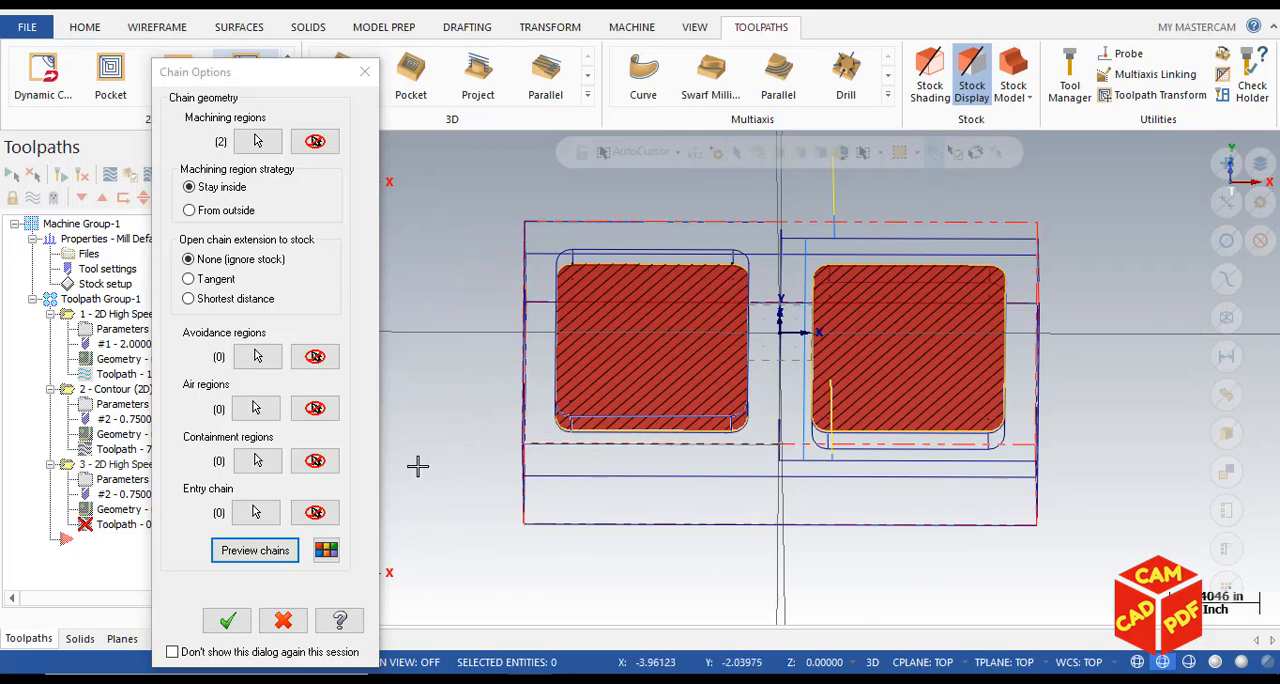
pyautogui.click(226, 620)
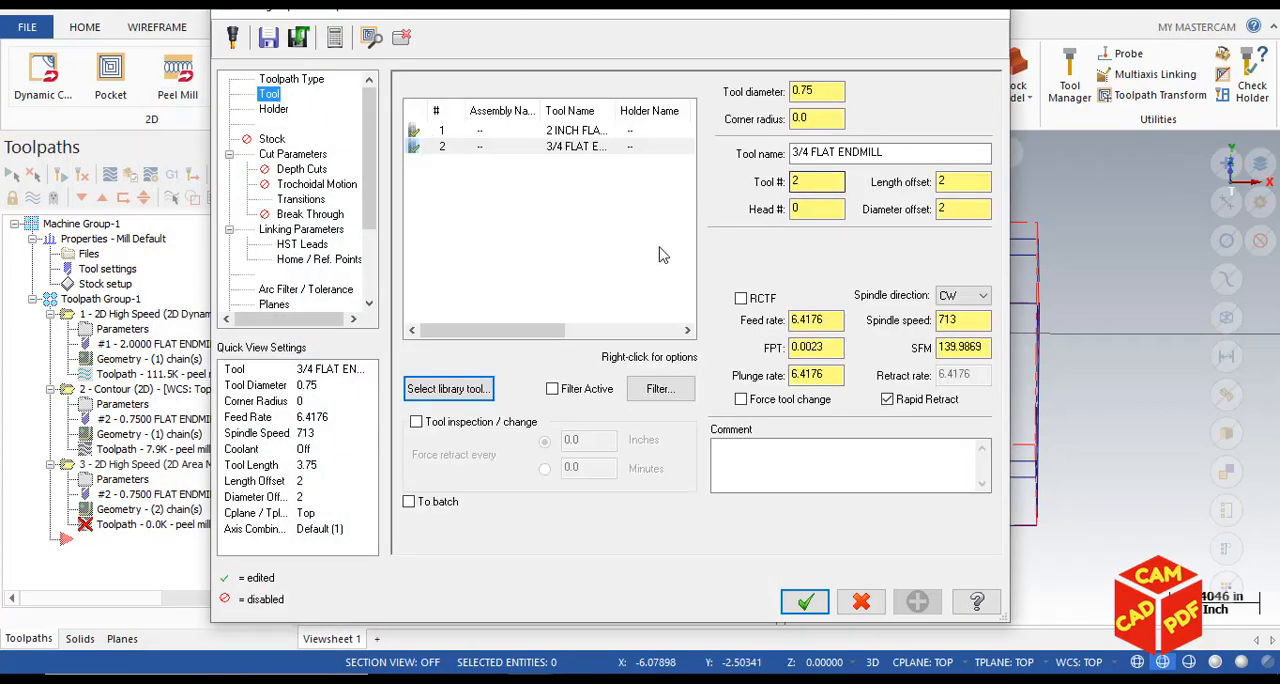
# - Enter the operation comment 'ROUGH AND FINISH THE POCKETS' and move to Cut Parameters
pyautogui.click(848, 464)
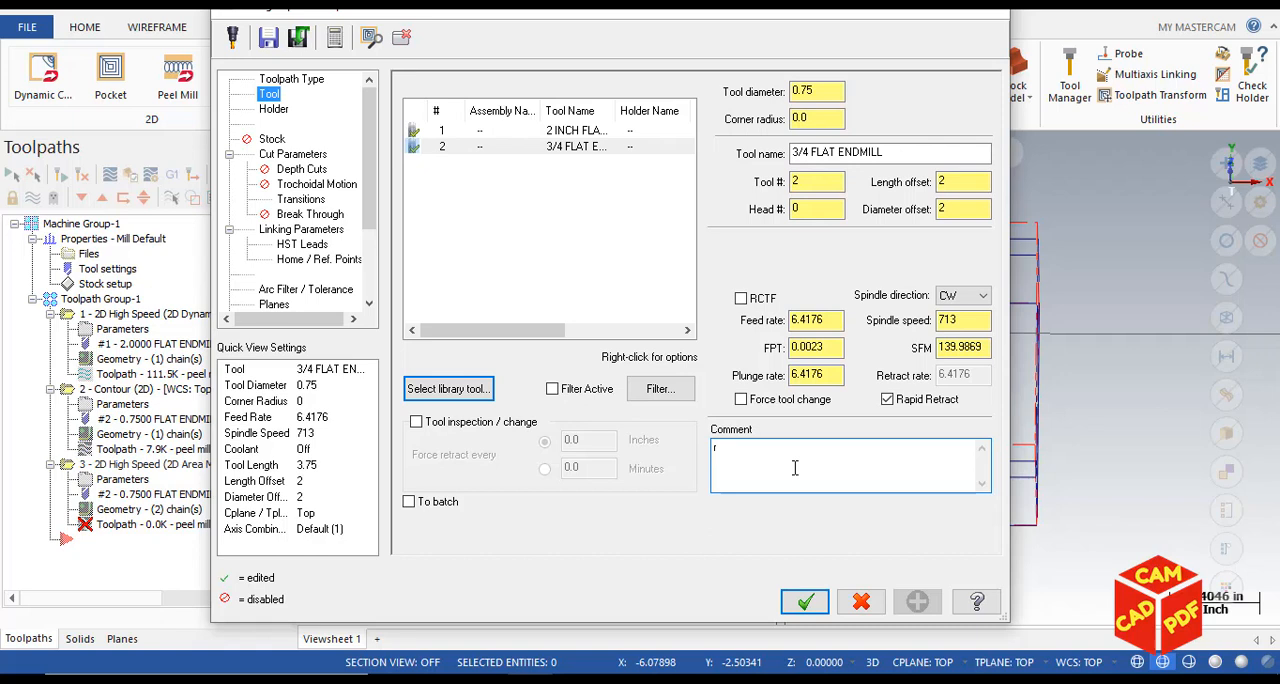
pyautogui.write('OUGH')
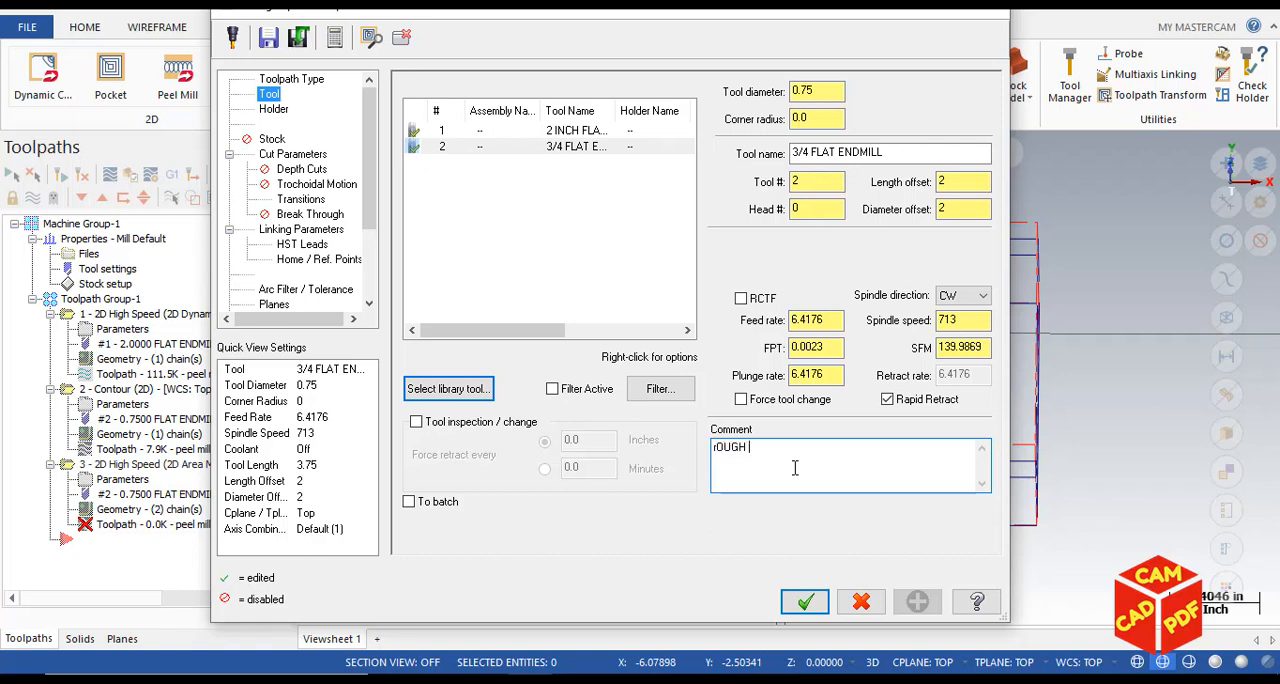
pyautogui.write('AND FINISH THE')
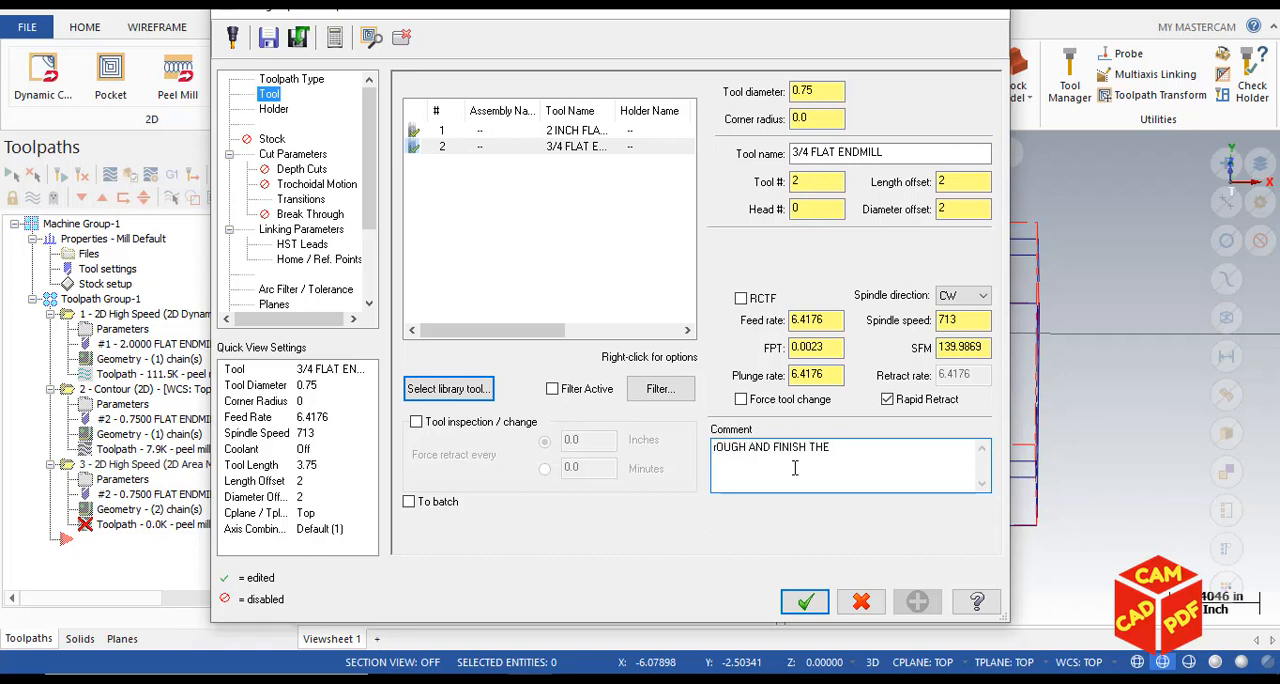
pyautogui.write('POCKETS')
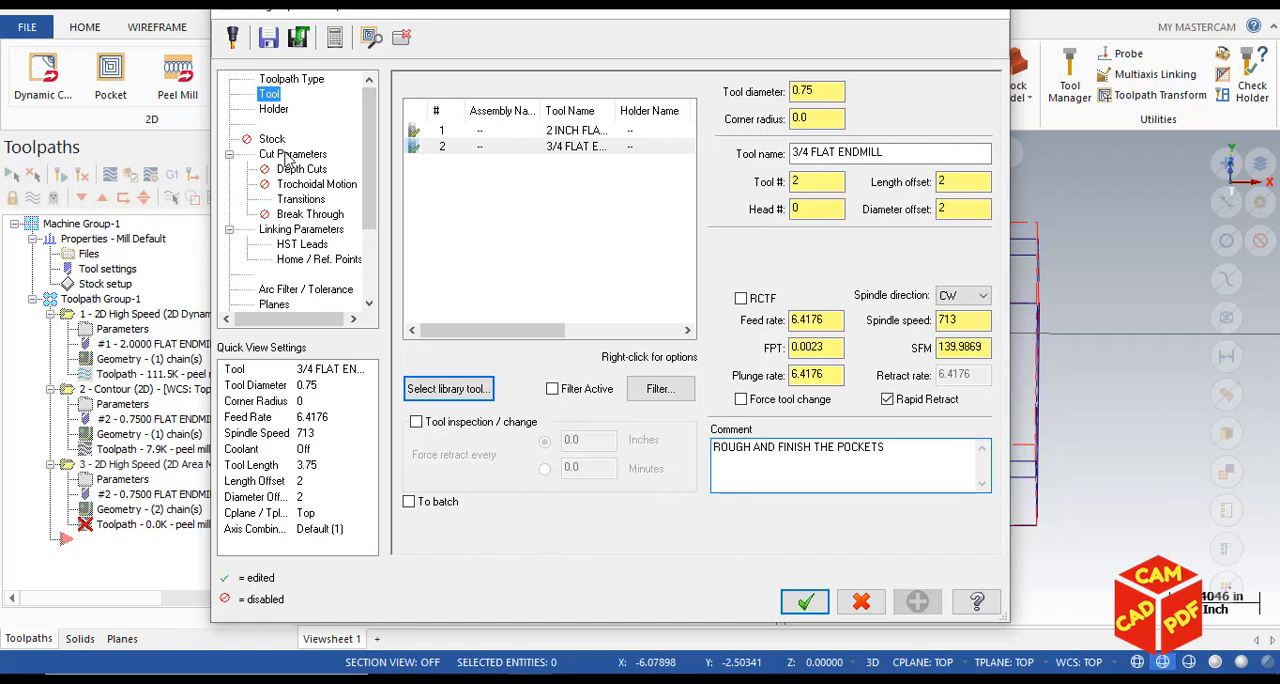
pyautogui.click(292, 154)
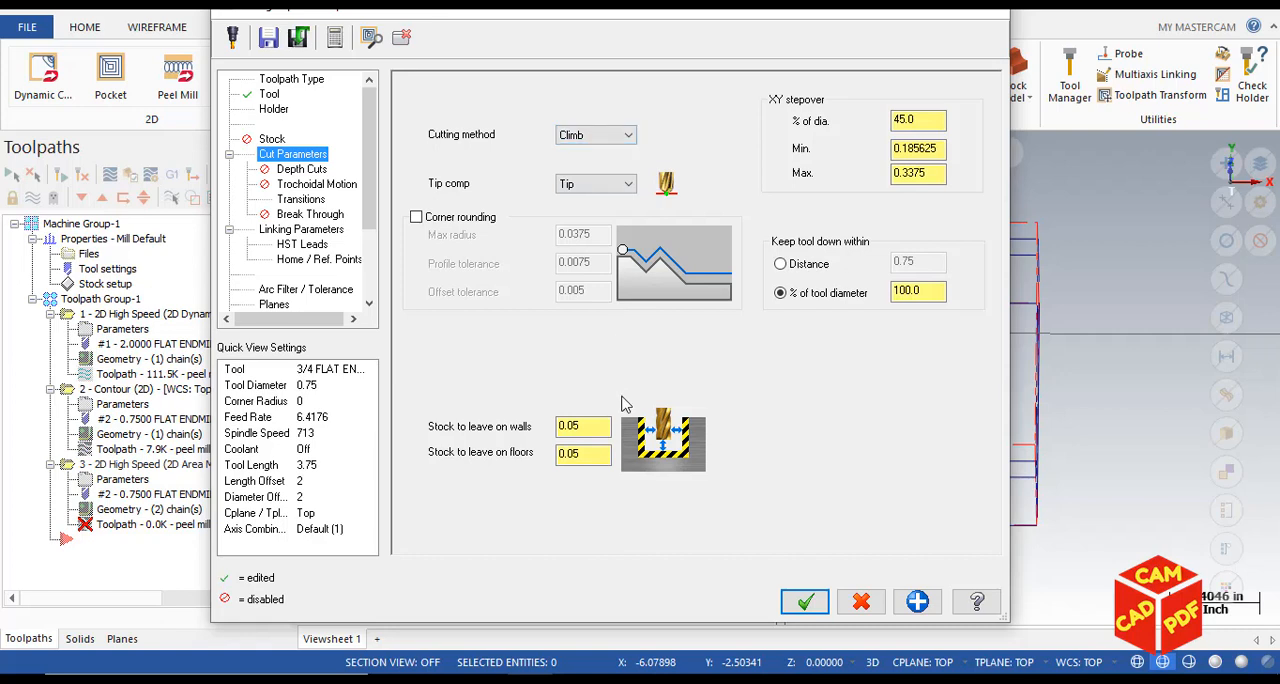
# - Leave zero stock on walls and floors and enable depth cuts with 0.25 max rough step
pyautogui.tripleClick(584, 426)
pyautogui.write('0')
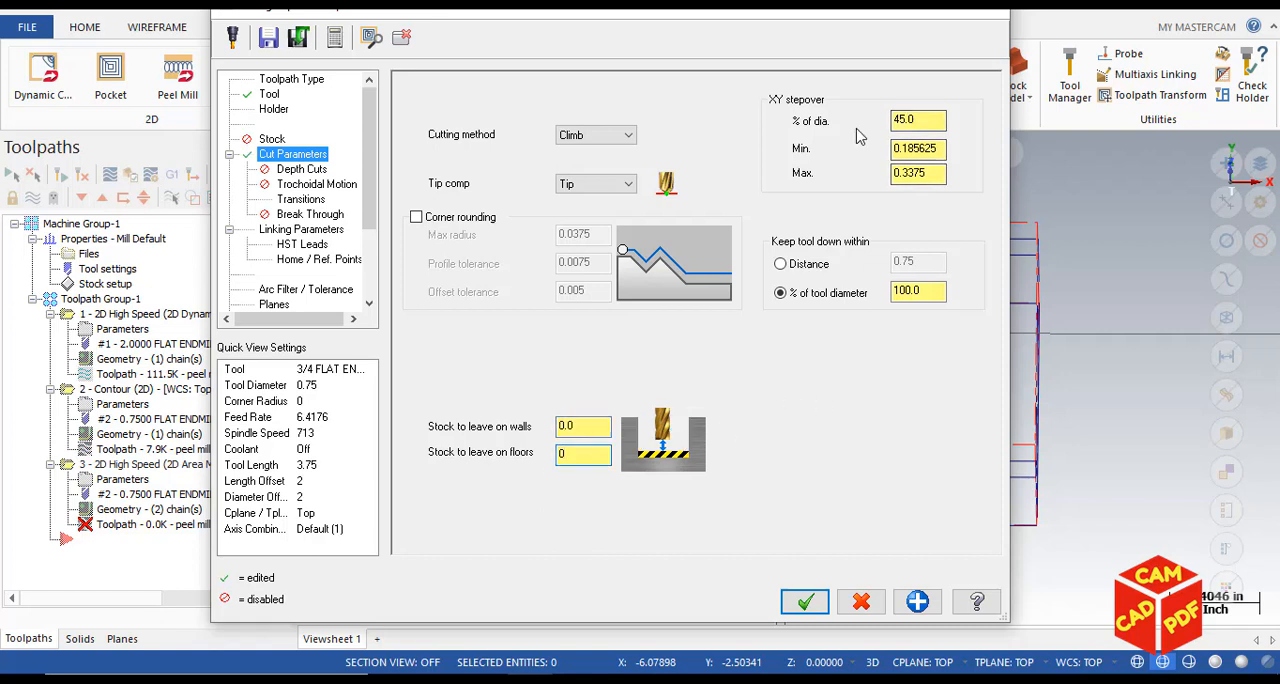
pyautogui.click(916, 120)
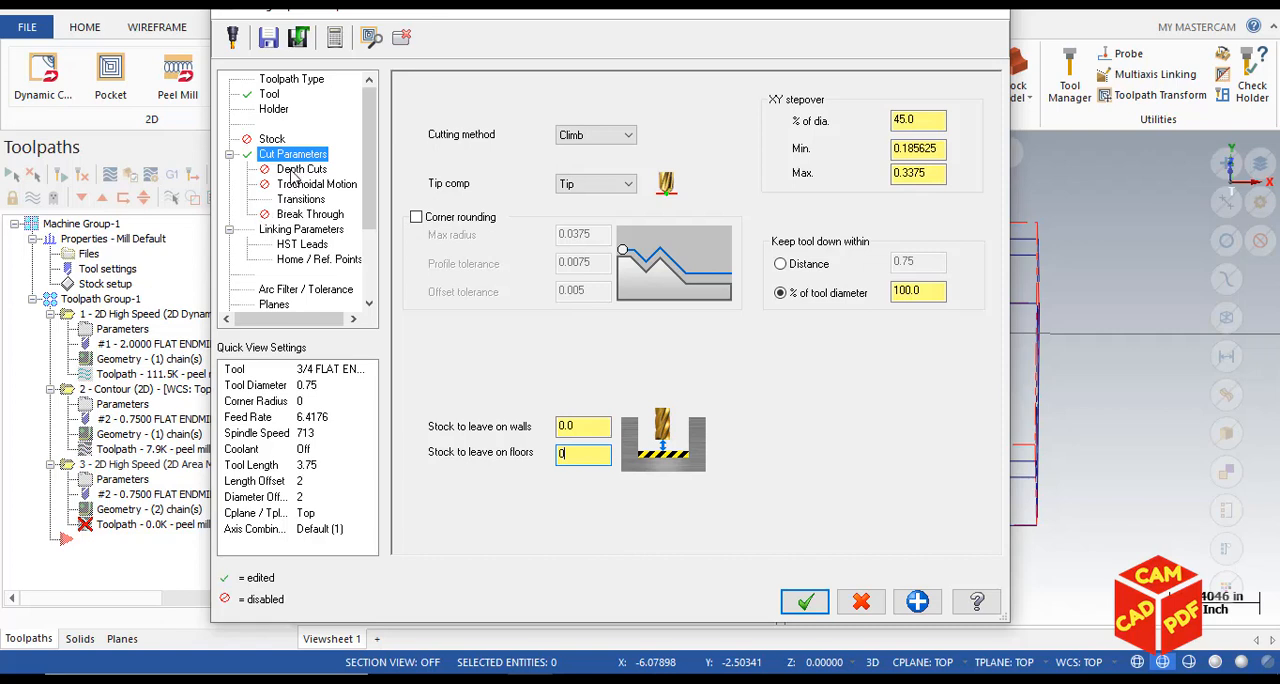
pyautogui.click(302, 168)
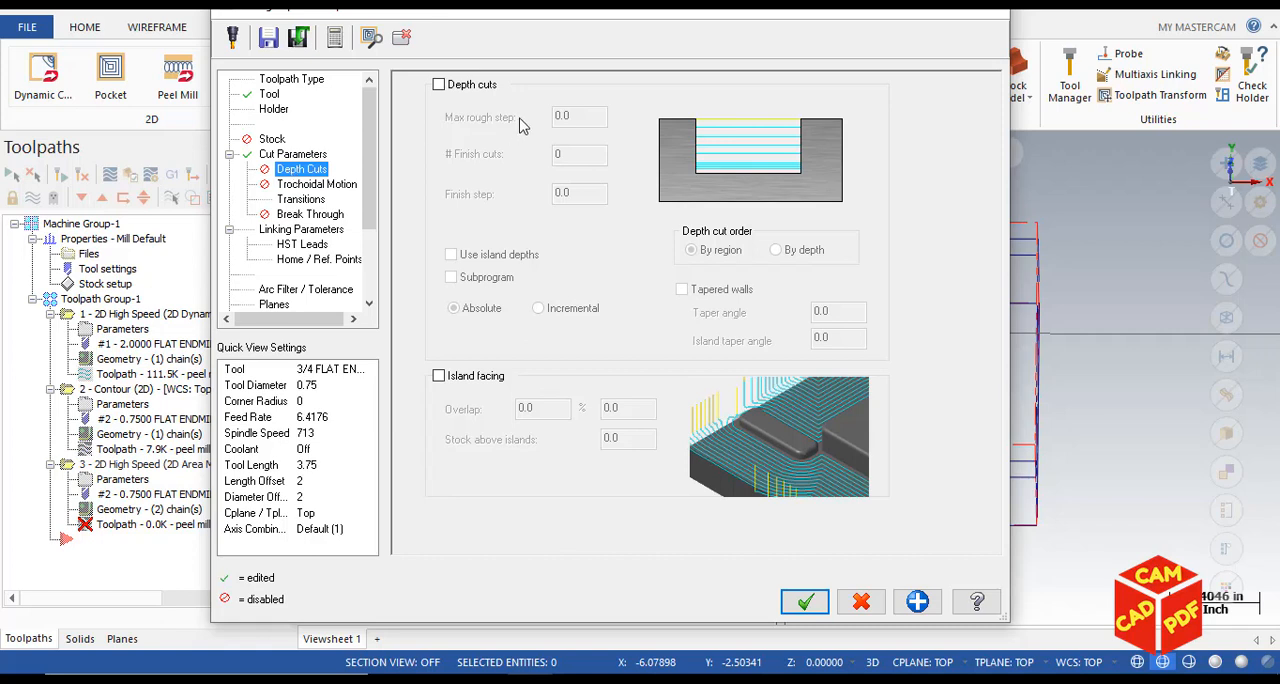
pyautogui.click(438, 84)
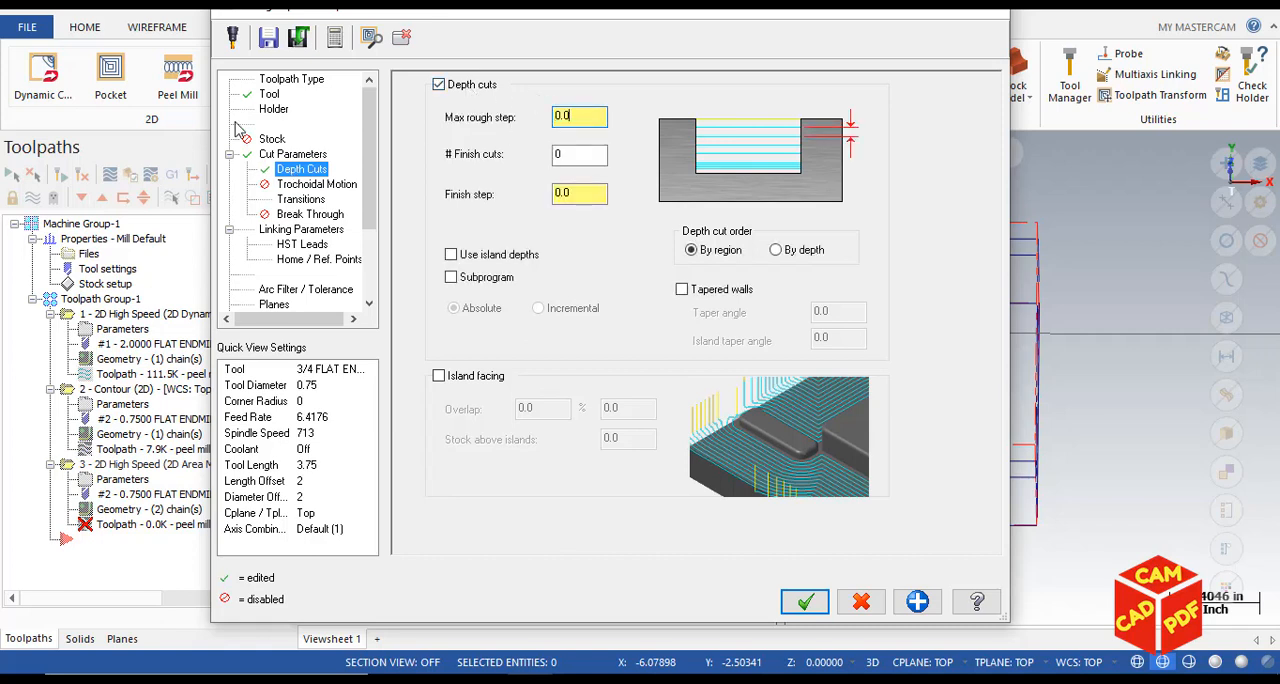
pyautogui.write('0.250')
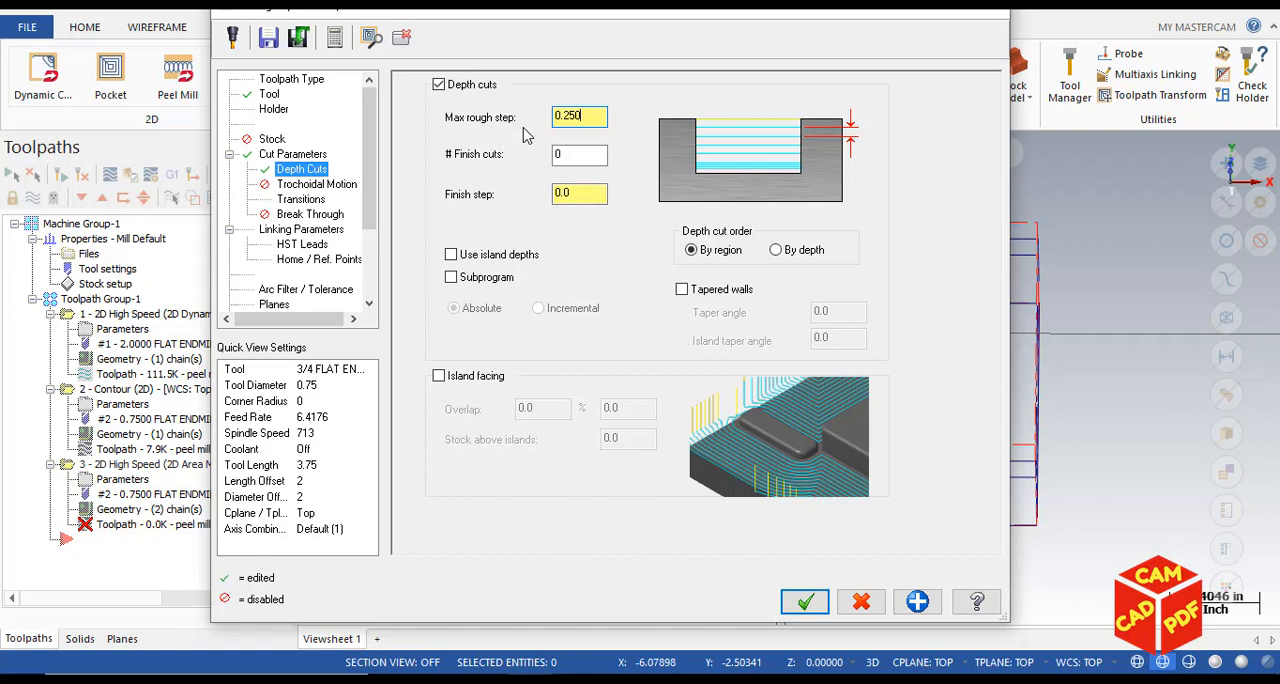
pyautogui.moveTo(600, 144)
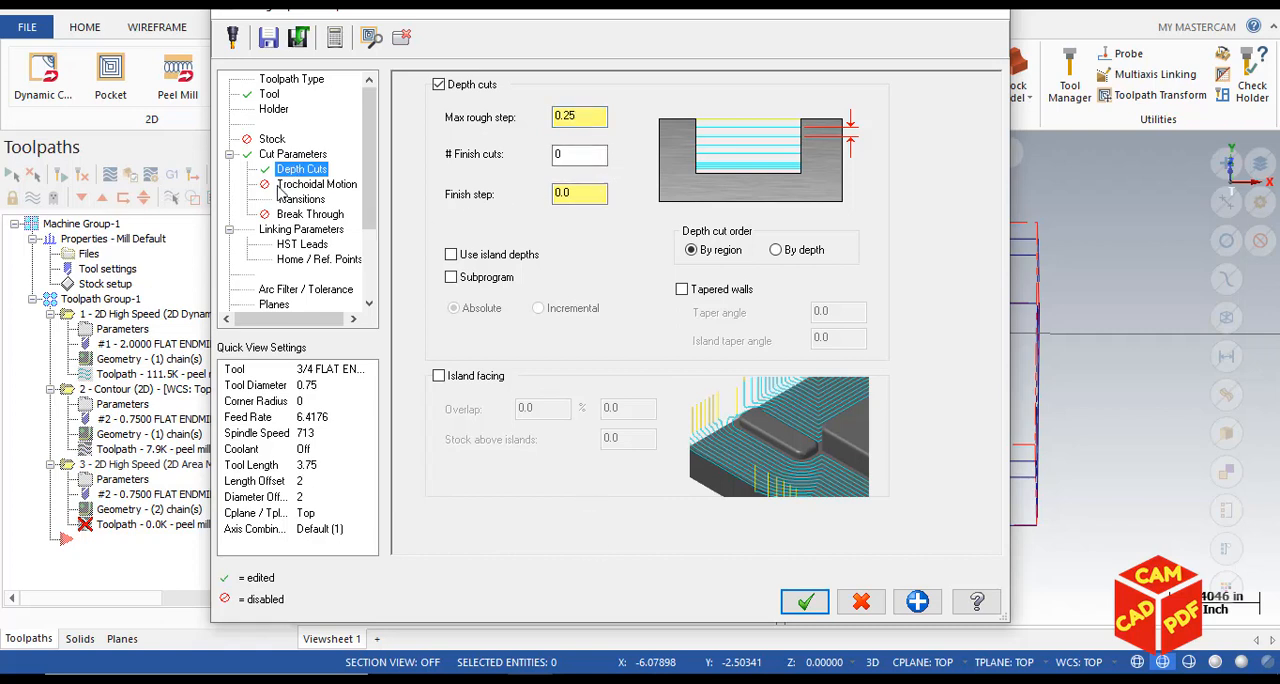
# - Set the entry helix radius to 0.25 in the transition settings
pyautogui.click(438, 84)
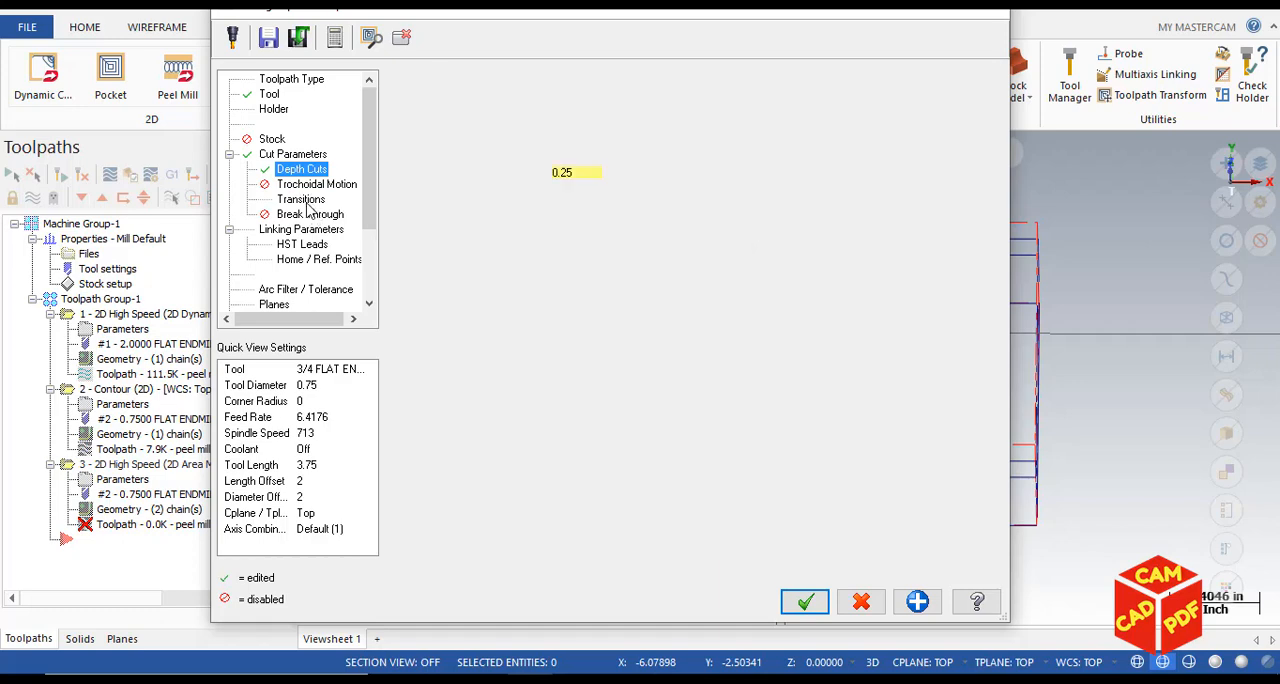
pyautogui.click(300, 200)
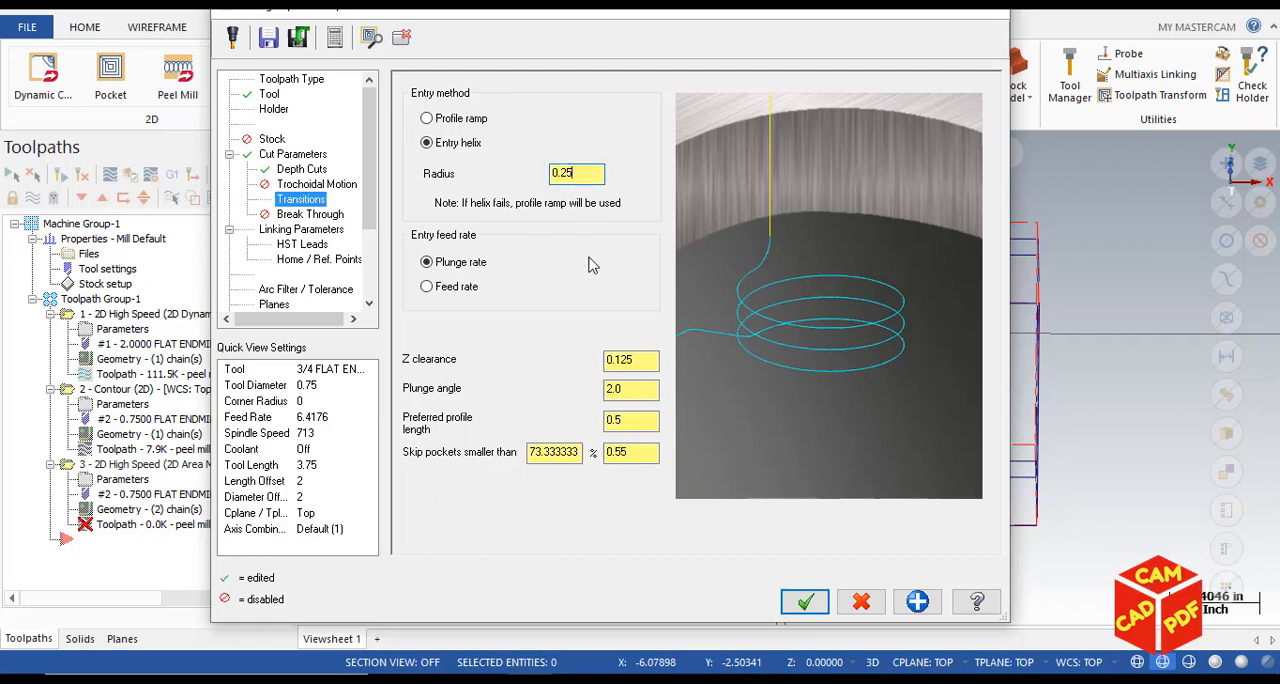
pyautogui.click(300, 230)
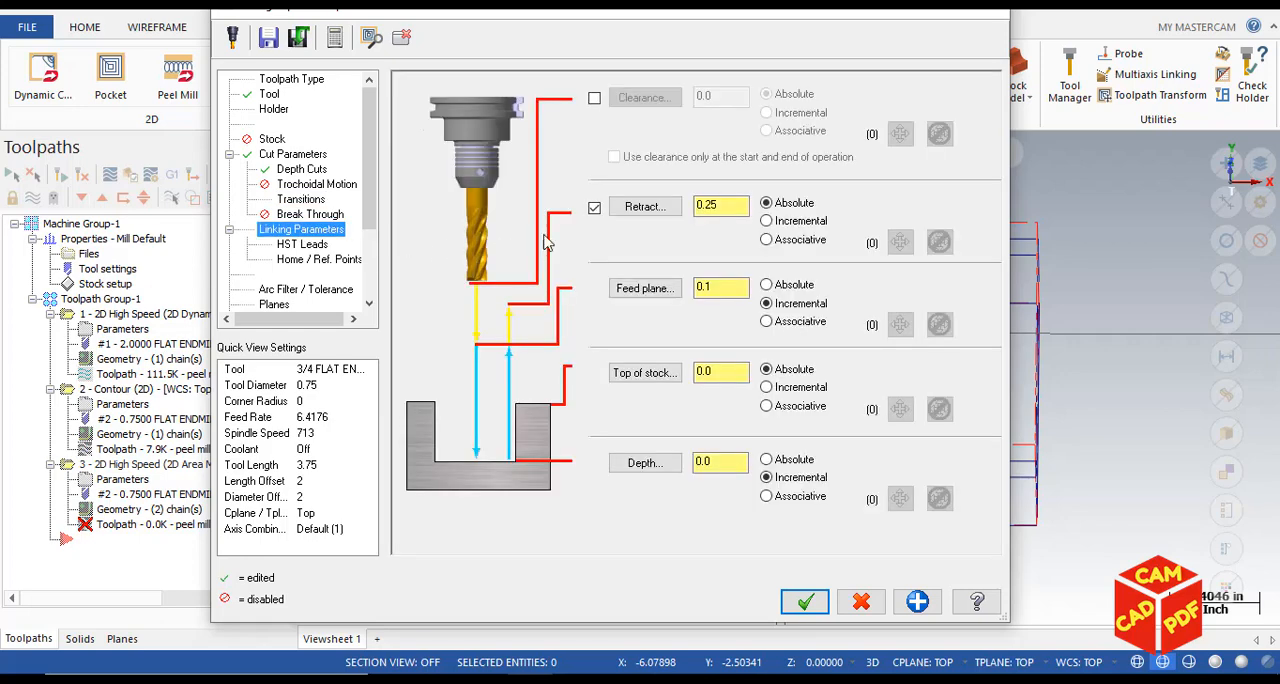
# - Enable a 0.0 clearance height, set top of stock to 0.5 and regenerate the Area Mill
pyautogui.click(594, 96)
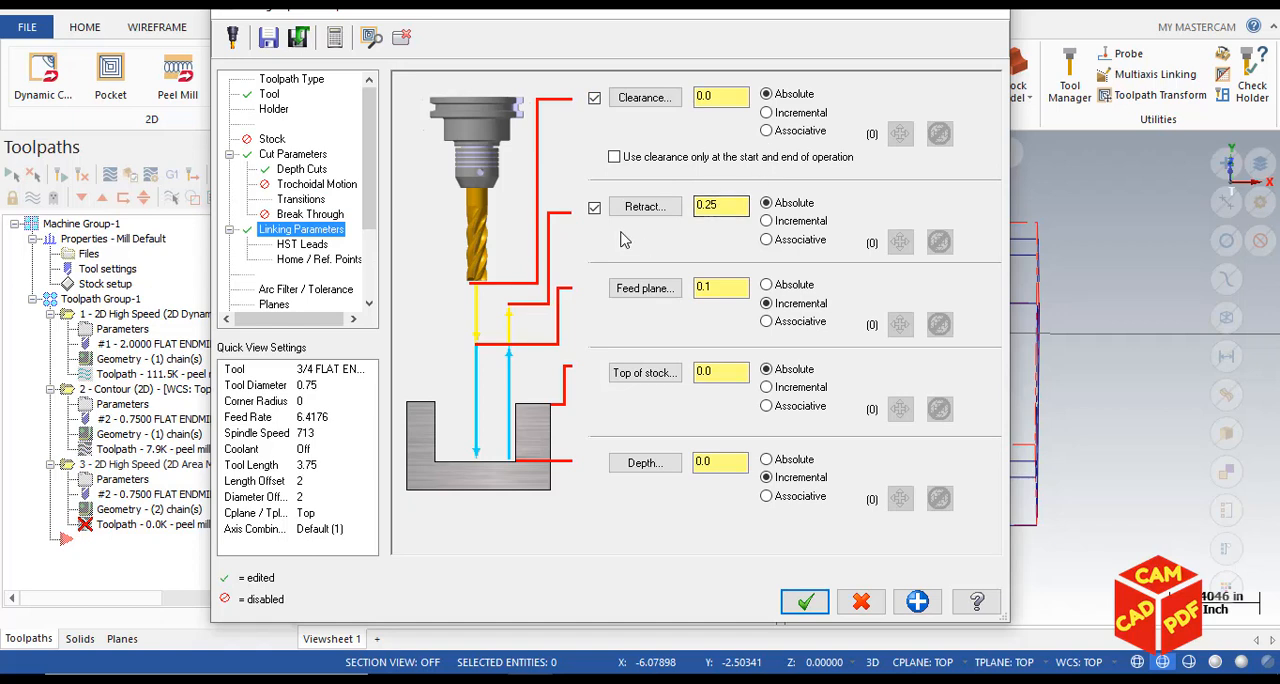
pyautogui.moveTo(726, 324)
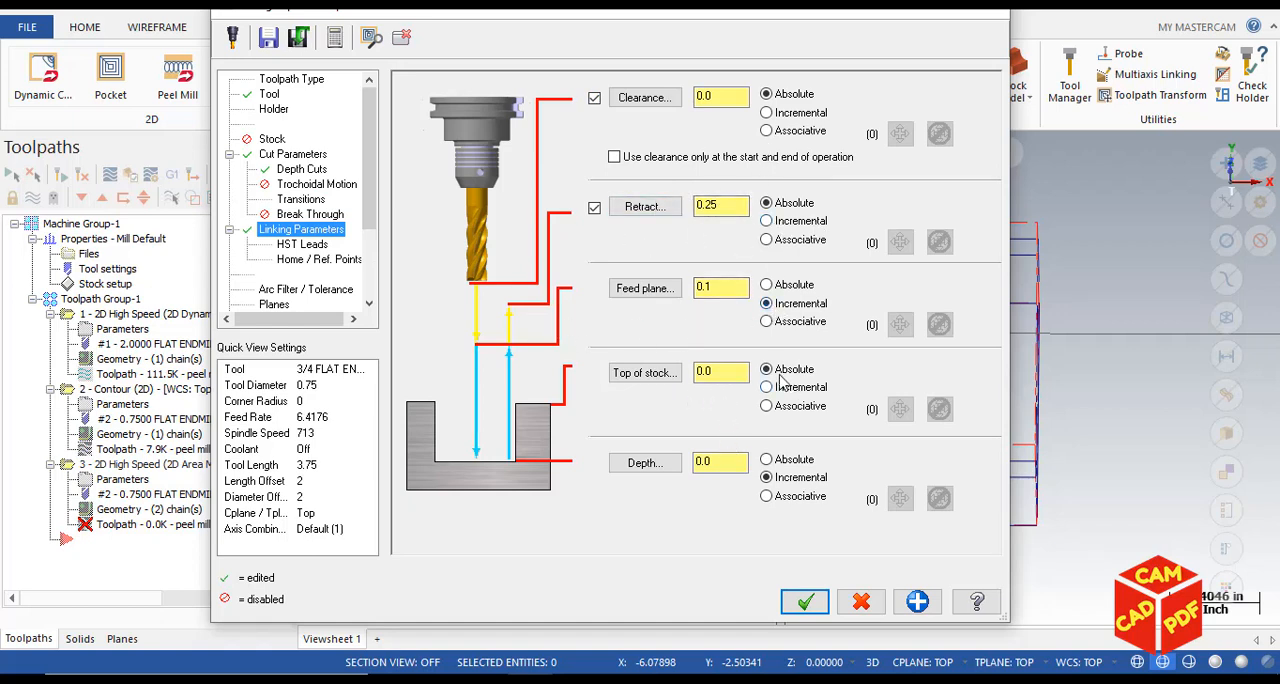
pyautogui.click(766, 388)
pyautogui.write('0.5')
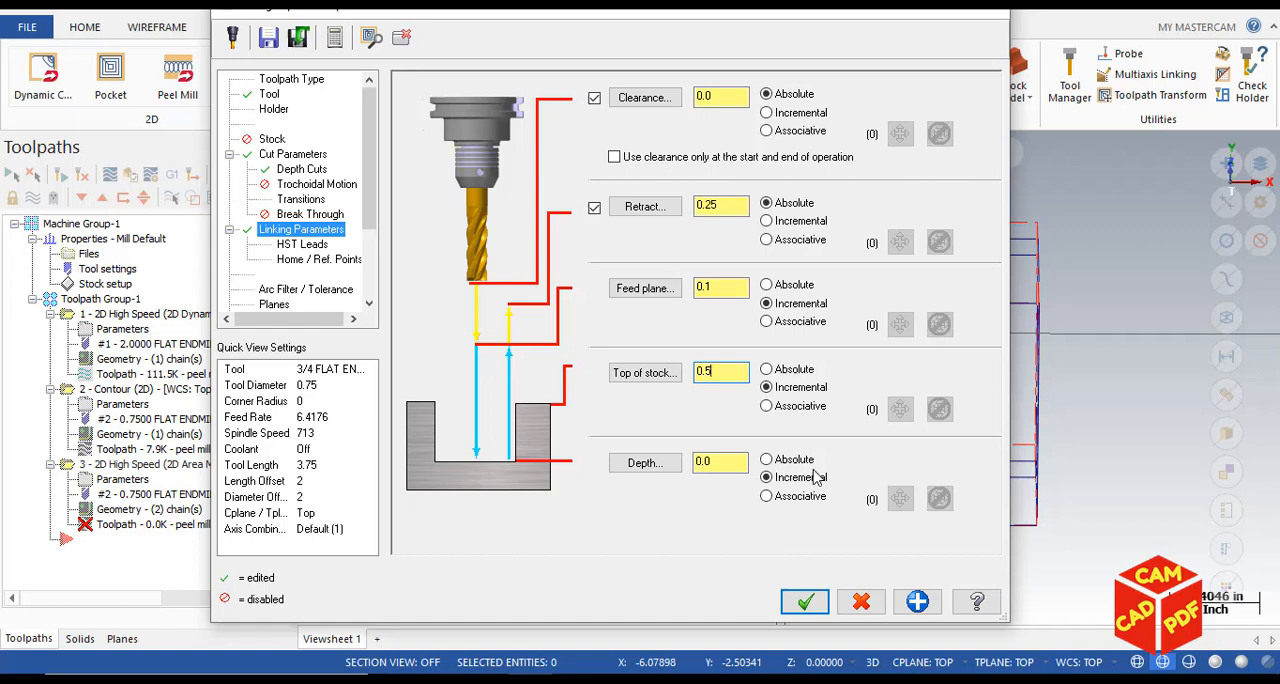
pyautogui.moveTo(744, 488)
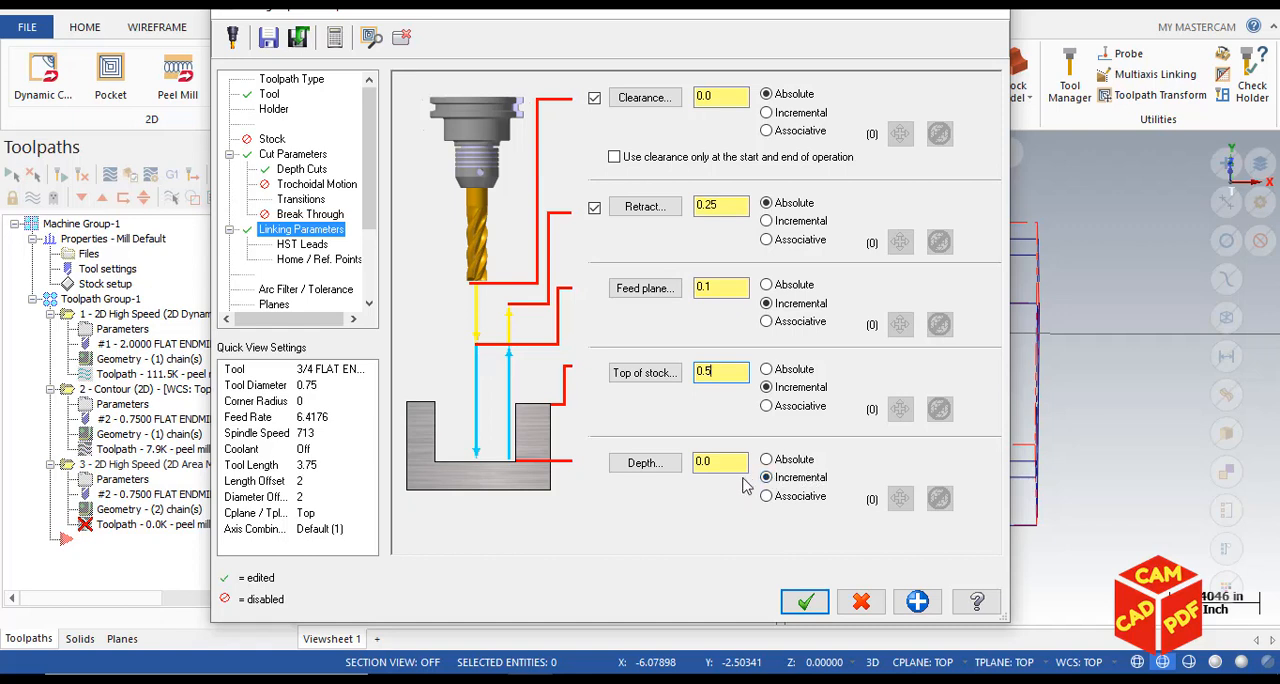
pyautogui.moveTo(780, 496)
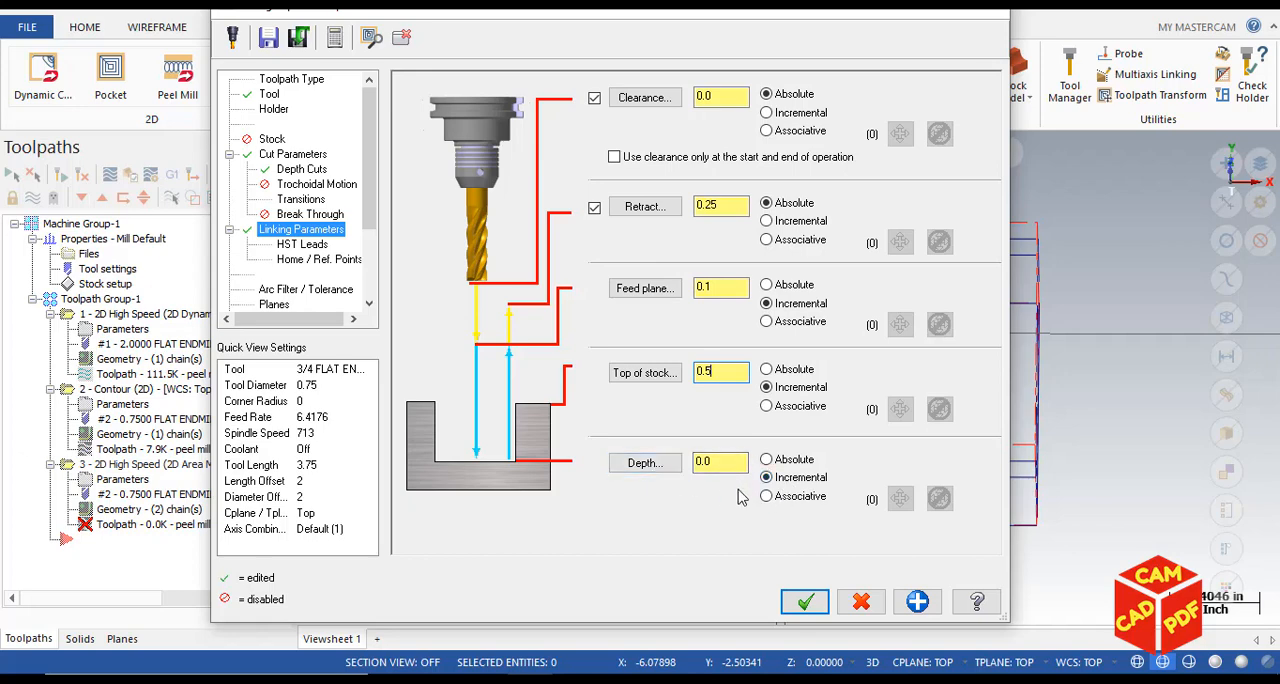
pyautogui.click(804, 600)
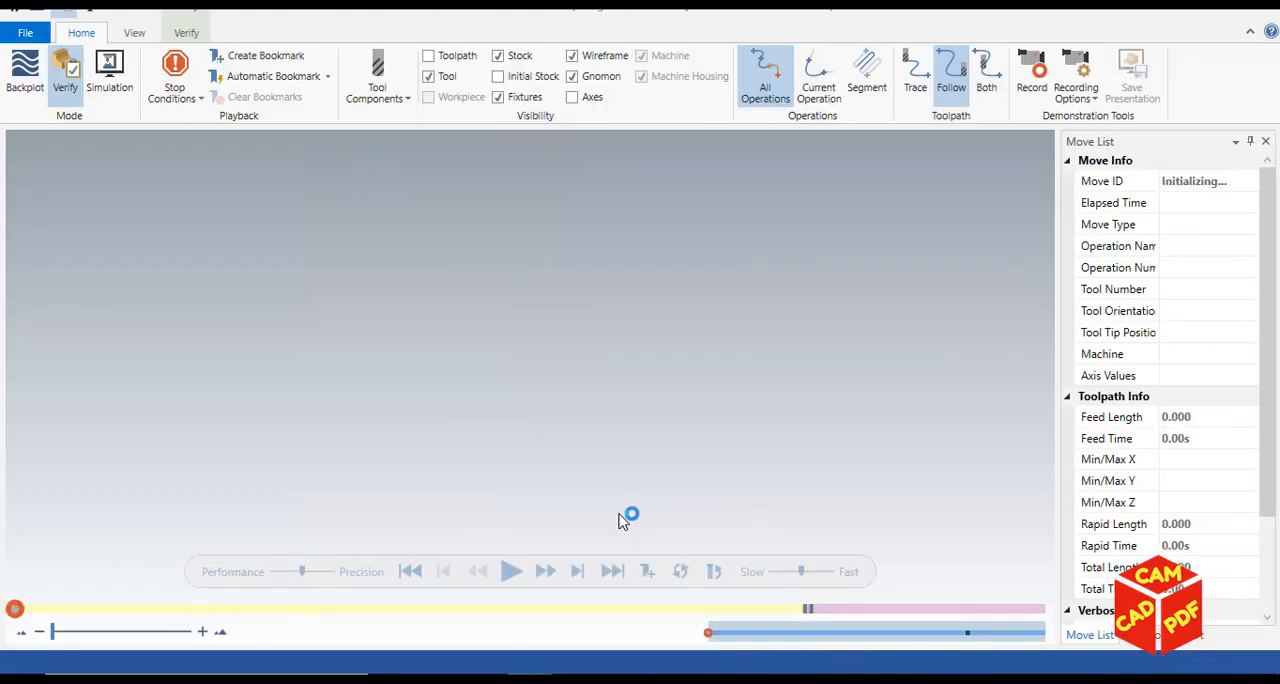
# - Play all three operations in Simulator and rotate the view to inspect a pocket corner
pyautogui.click(512, 572)
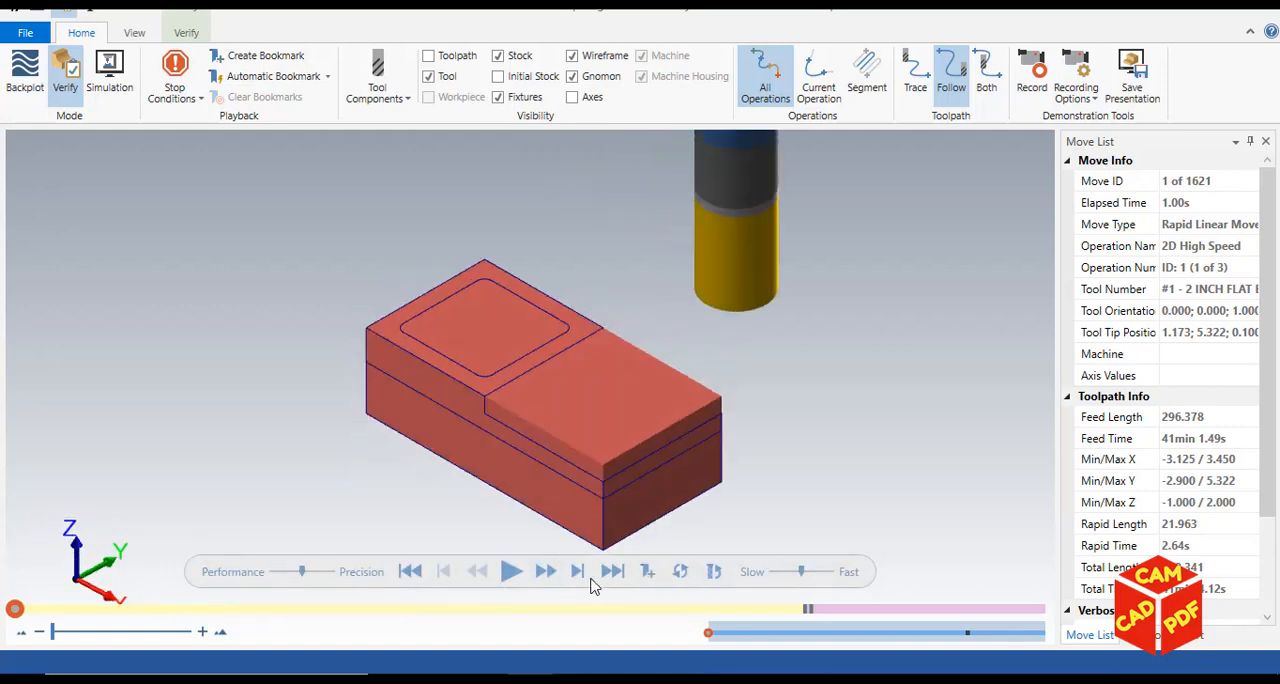
pyautogui.click(134, 32)
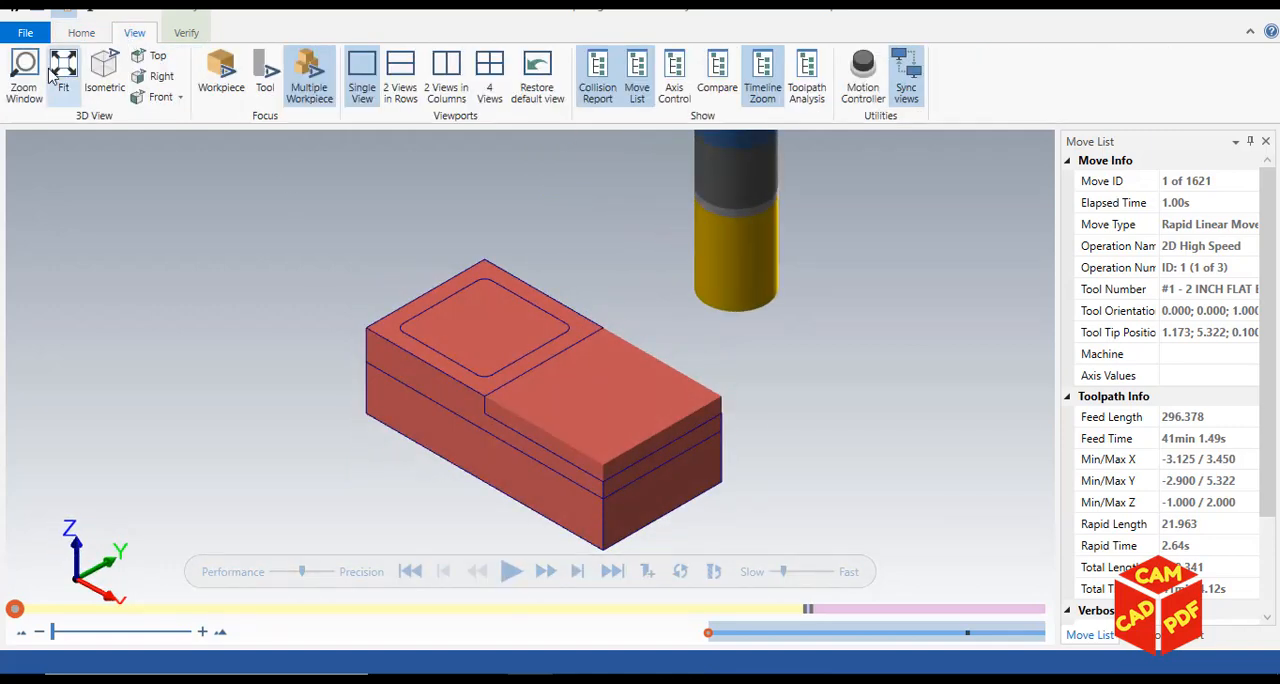
pyautogui.click(186, 32)
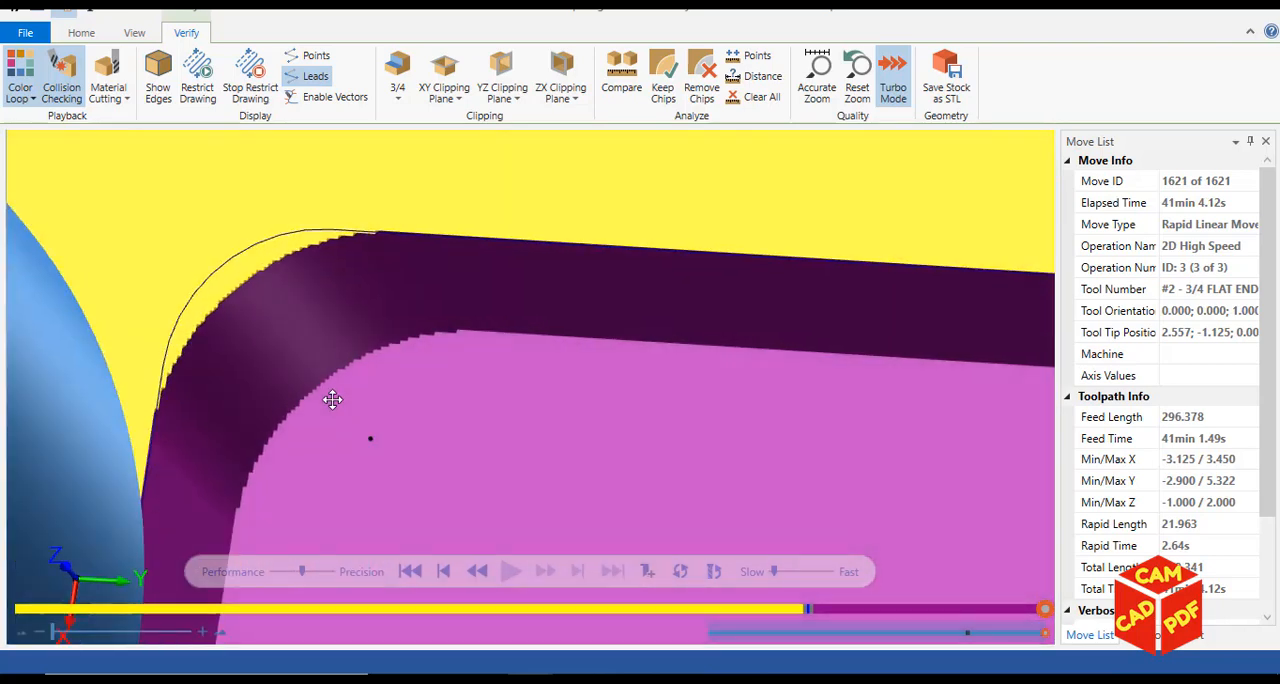
pyautogui.moveTo(332, 400); pyautogui.dragTo(308, 320)
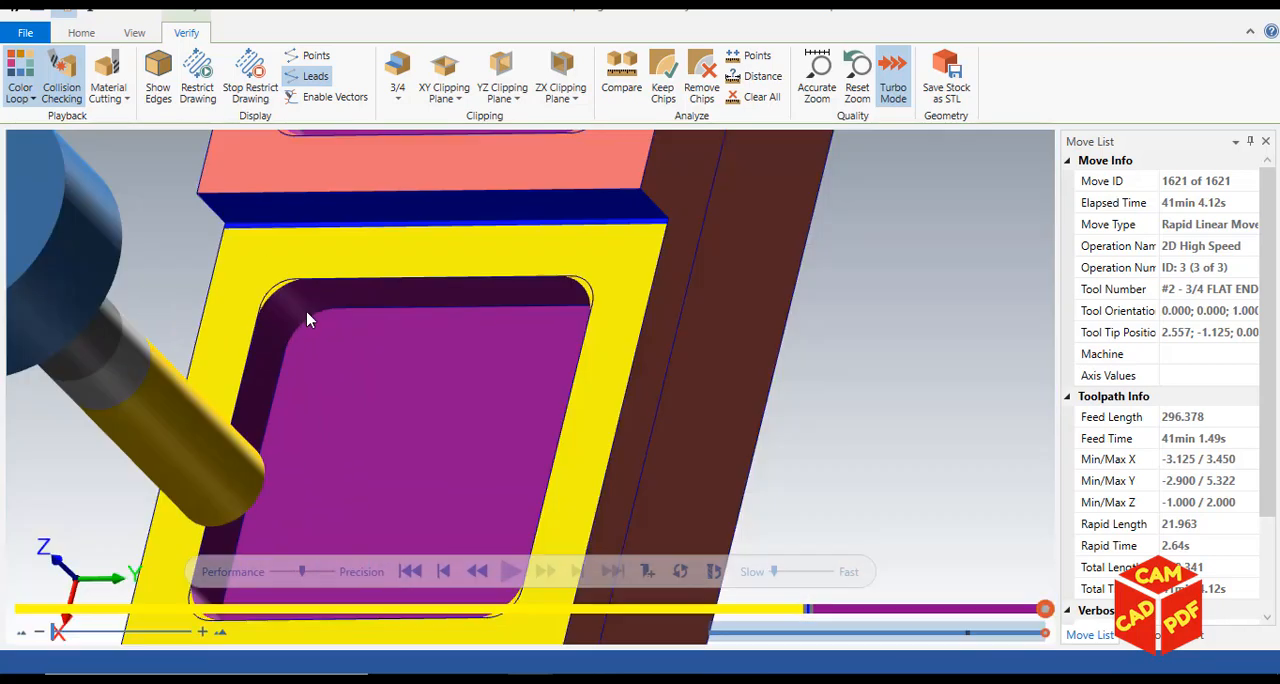
pyautogui.moveTo(304, 336)
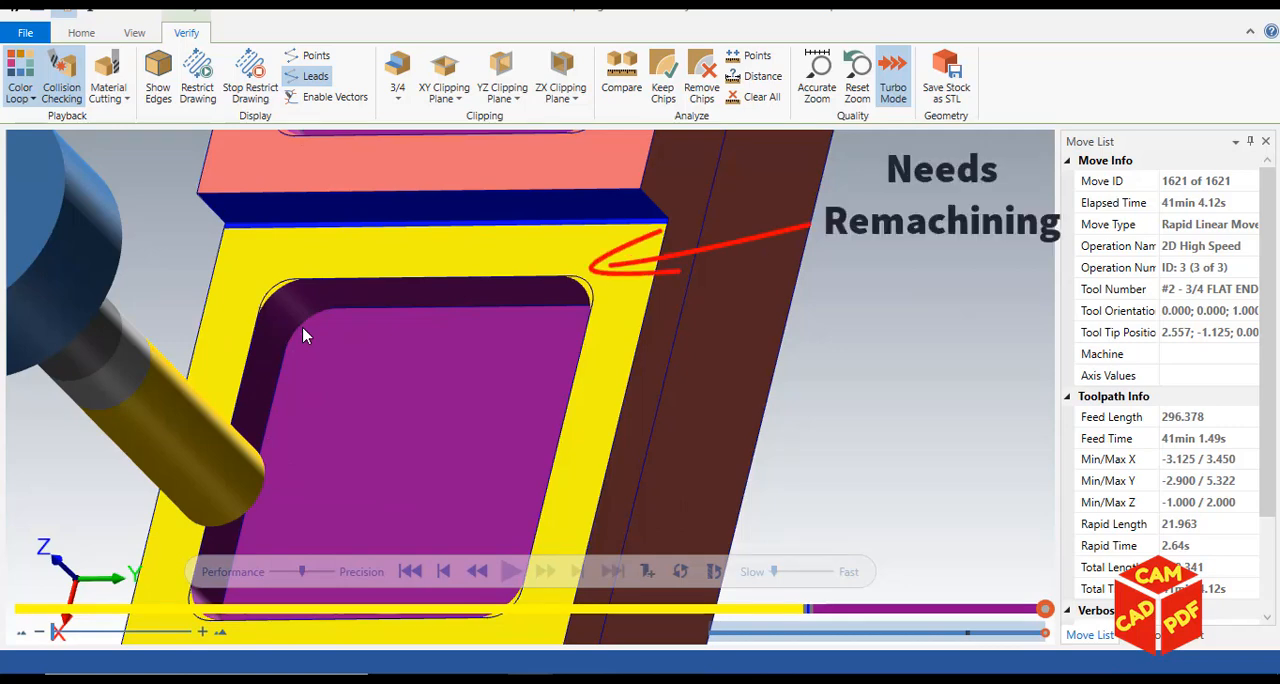
pyautogui.moveTo(384, 340)
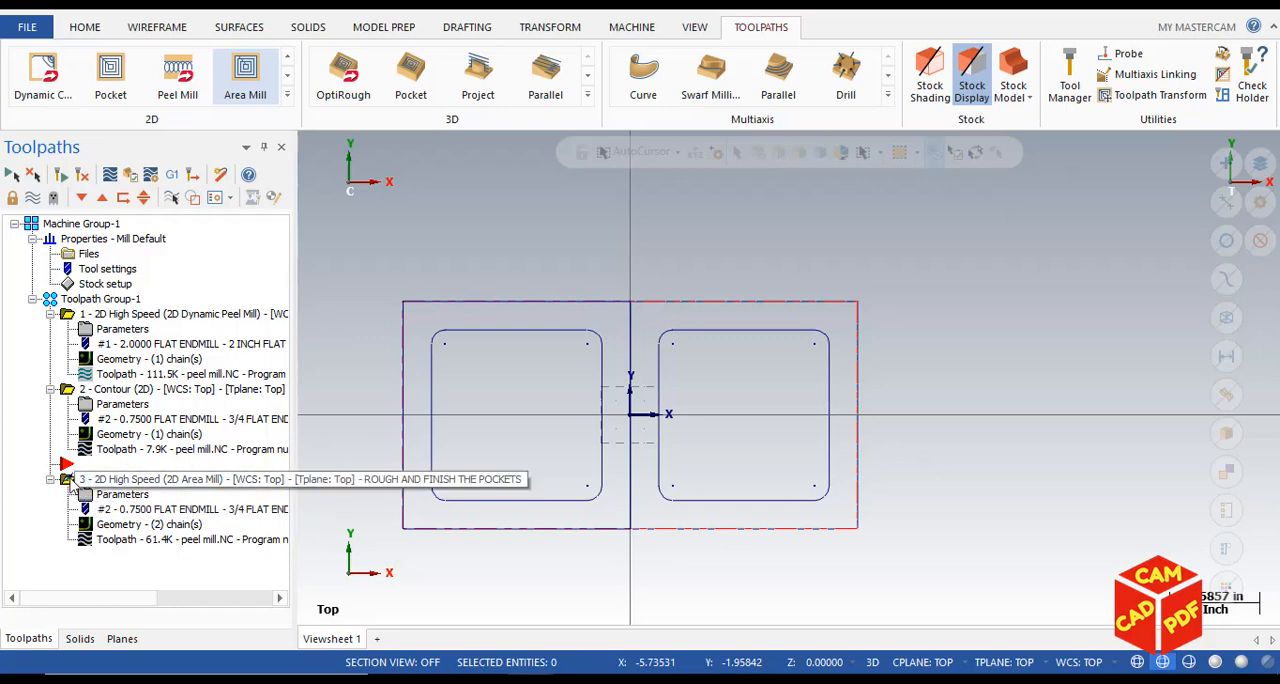
pyautogui.moveTo(118, 490)
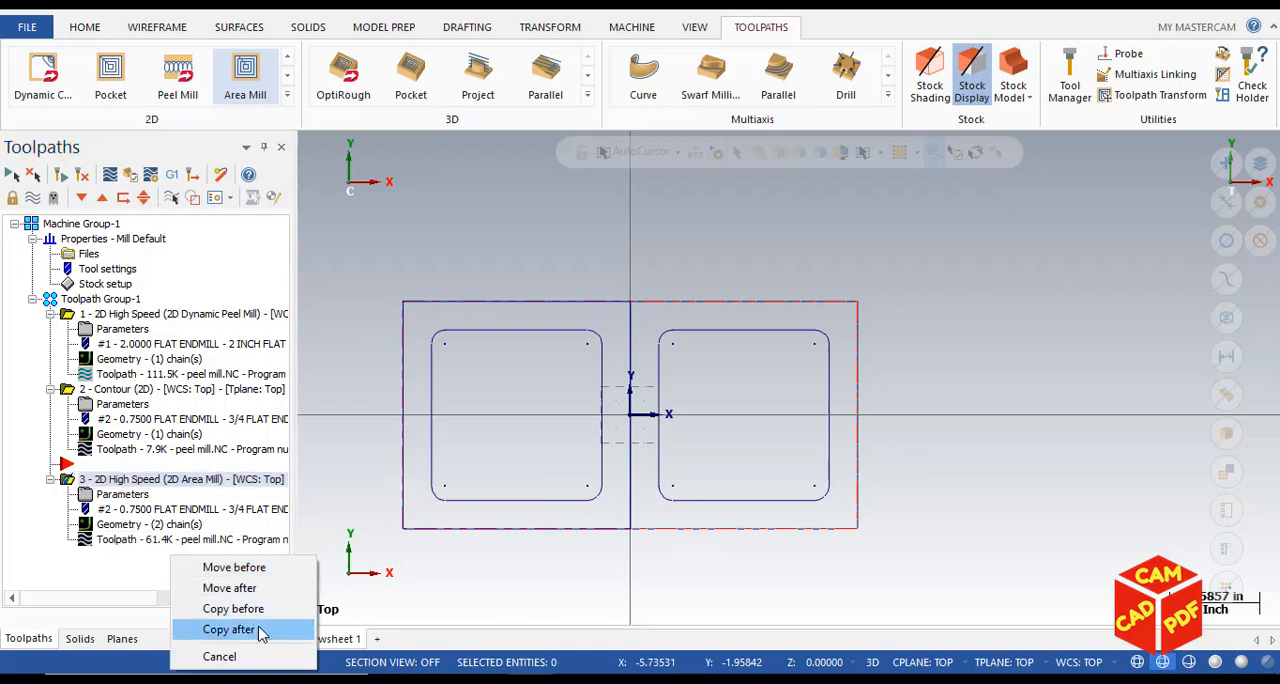
# - Copy the Area Mill operation after itself as a fourth operation in the Toolpaths Manager
pyautogui.click(228, 628)
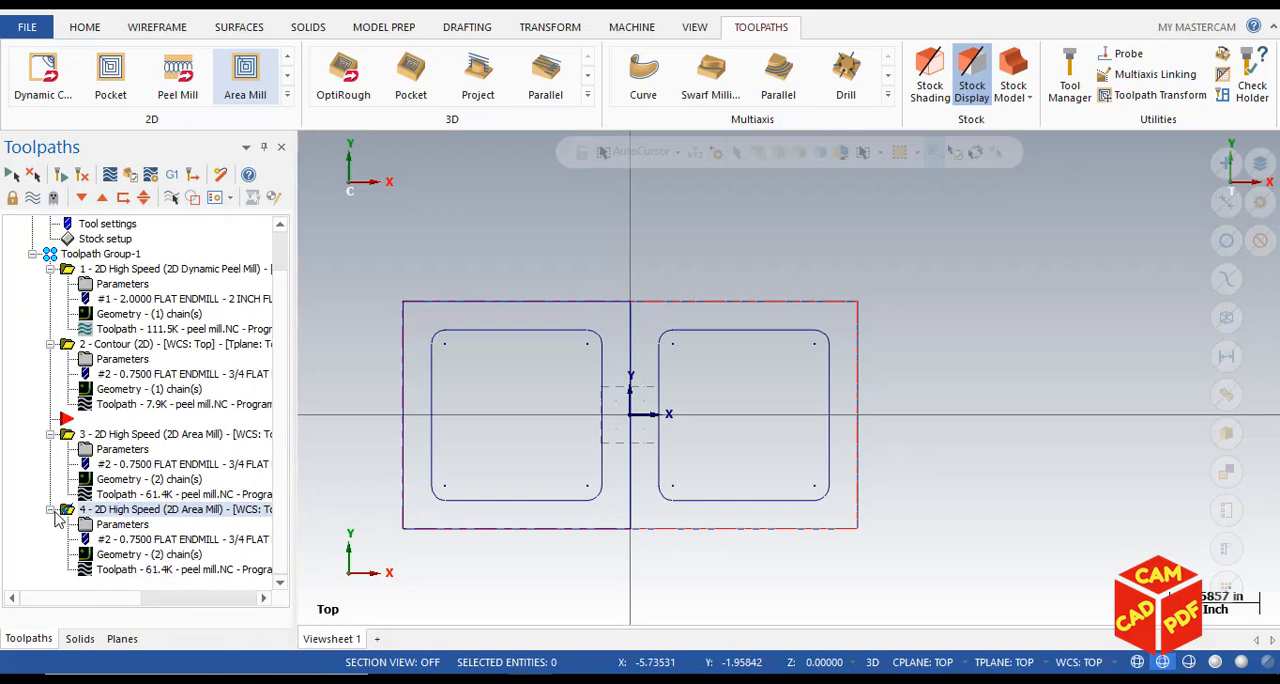
pyautogui.moveTo(184, 568)
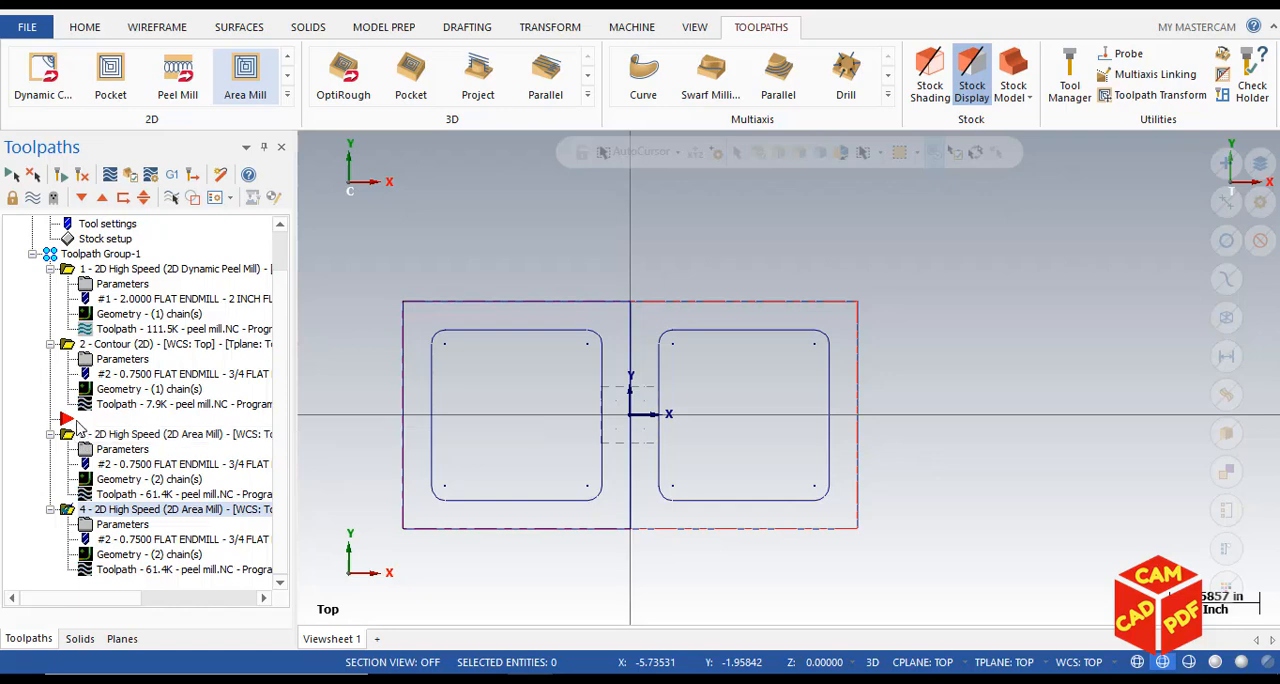
pyautogui.click(52, 432)
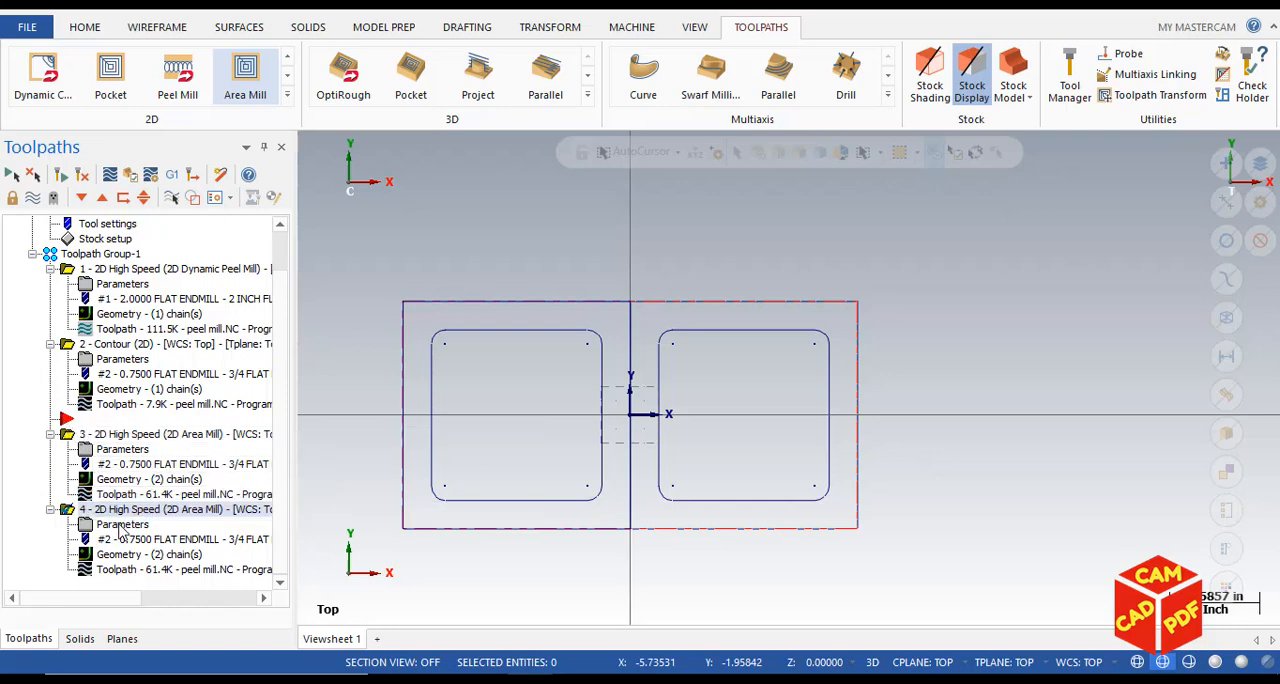
pyautogui.scroll(3)
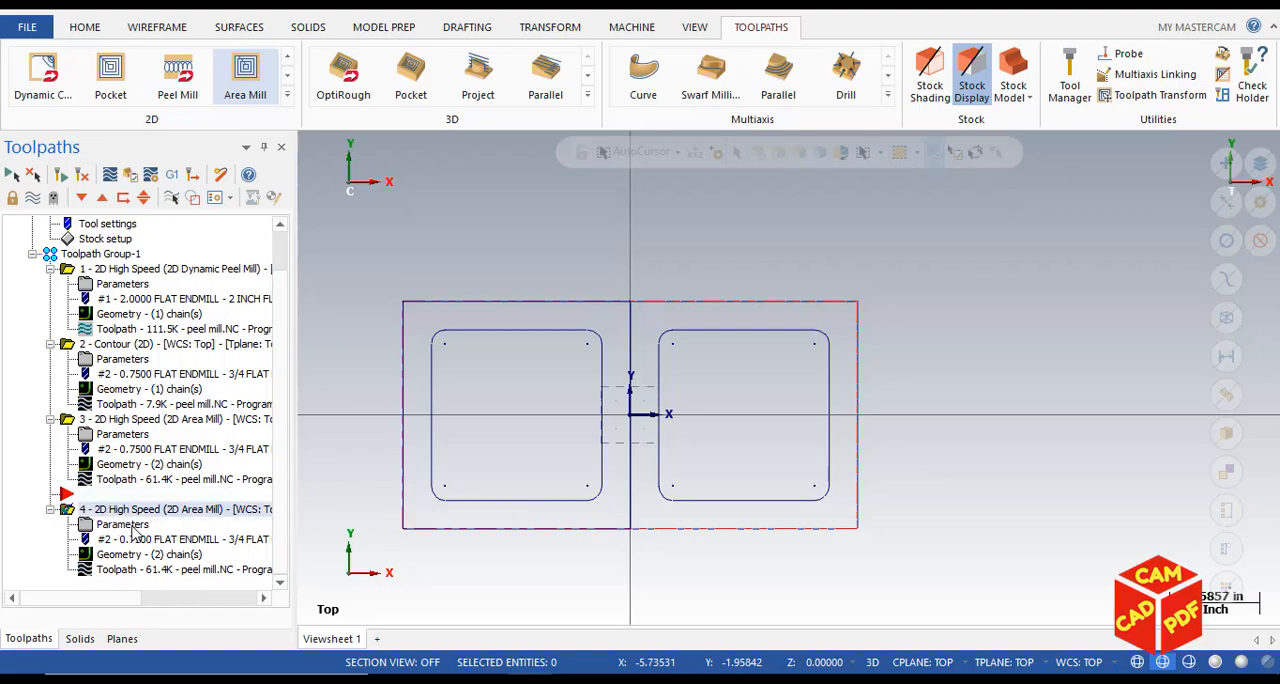
# - In the copied operation's Tool page, filter the tool list to tools of exactly 0.25 diameter
pyautogui.doubleClick(120, 508)
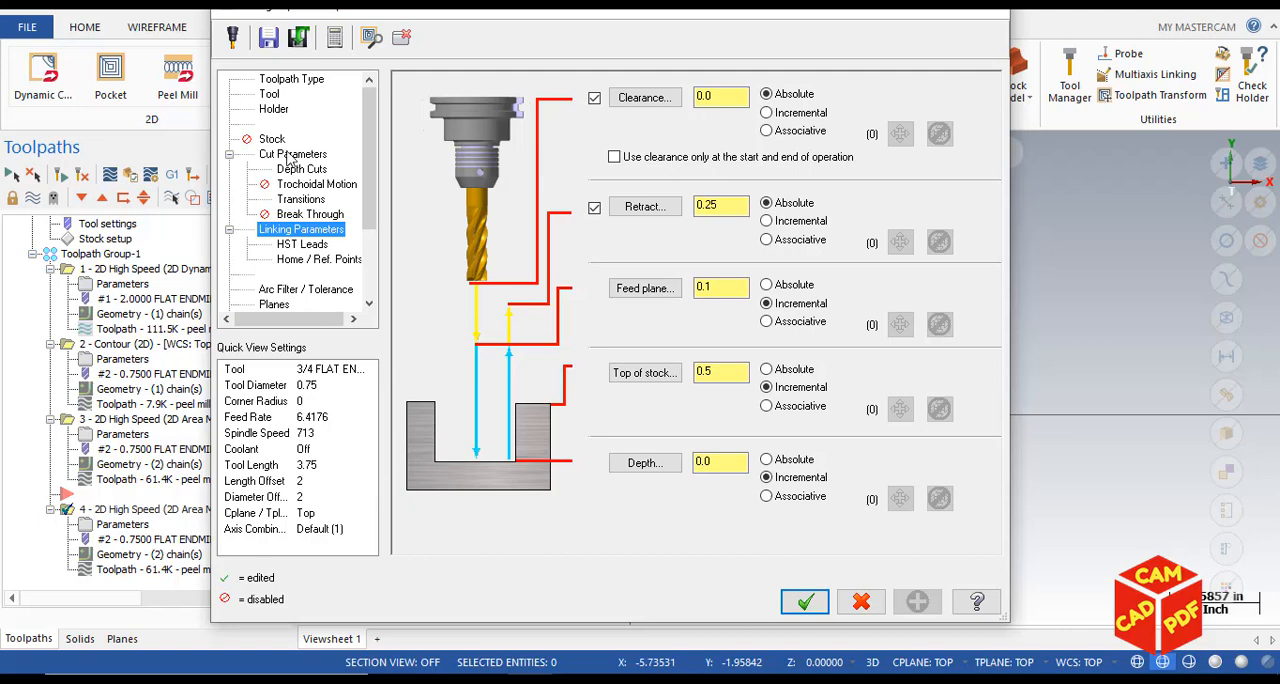
pyautogui.click(268, 92)
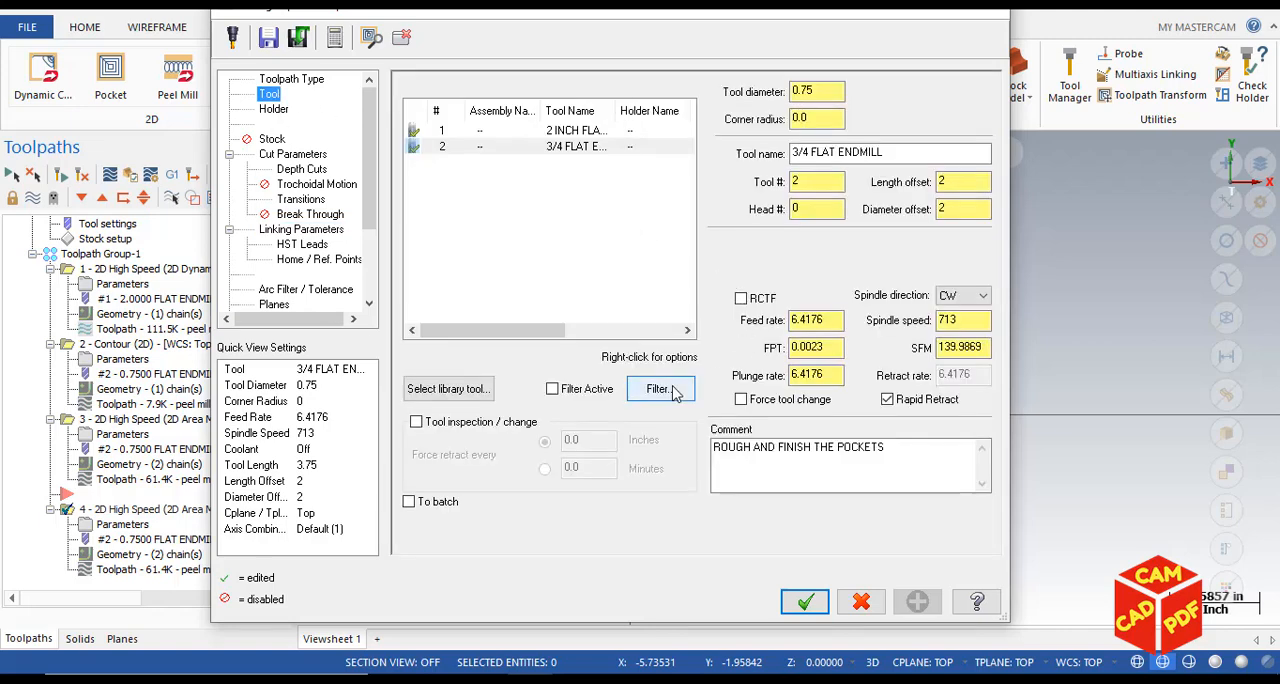
pyautogui.click(660, 388)
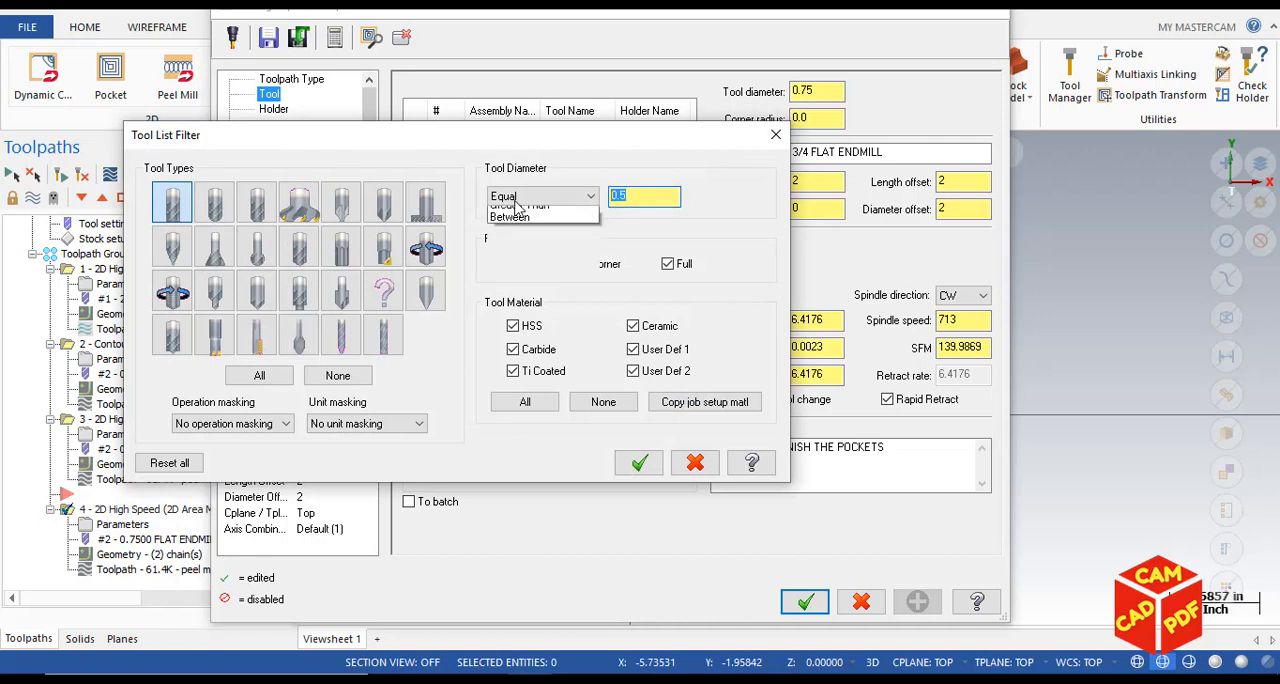
pyautogui.click(504, 196)
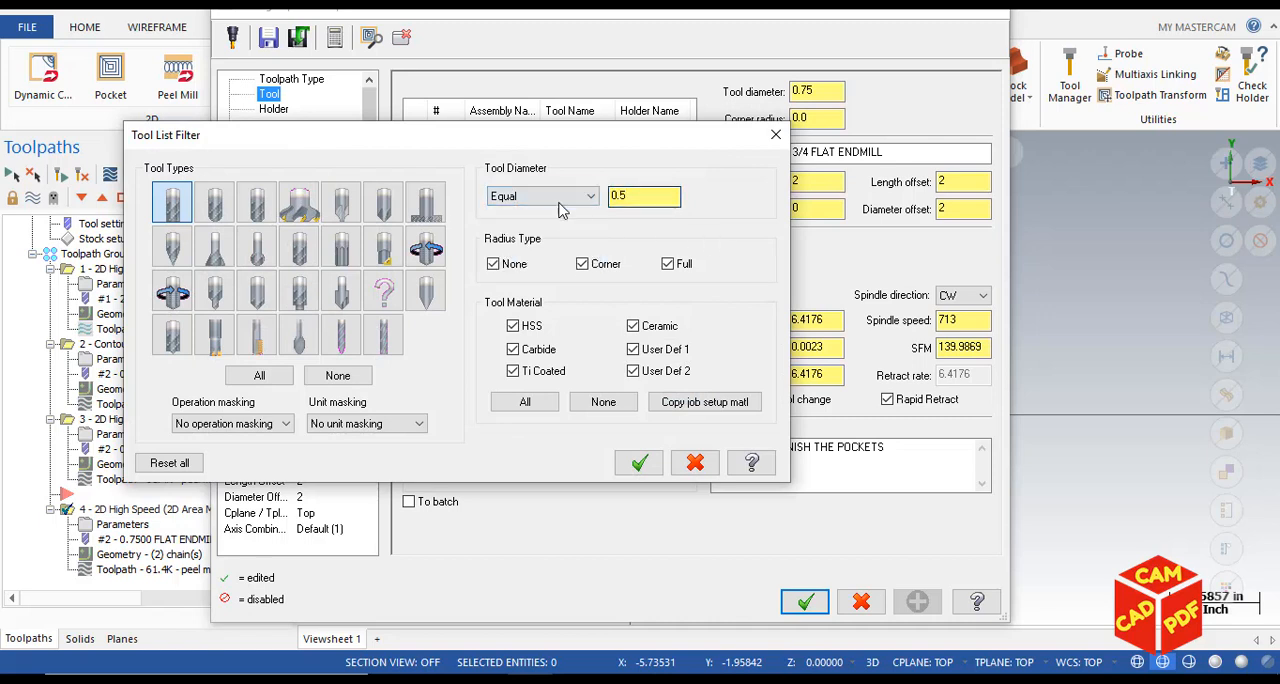
pyautogui.write('0.25')
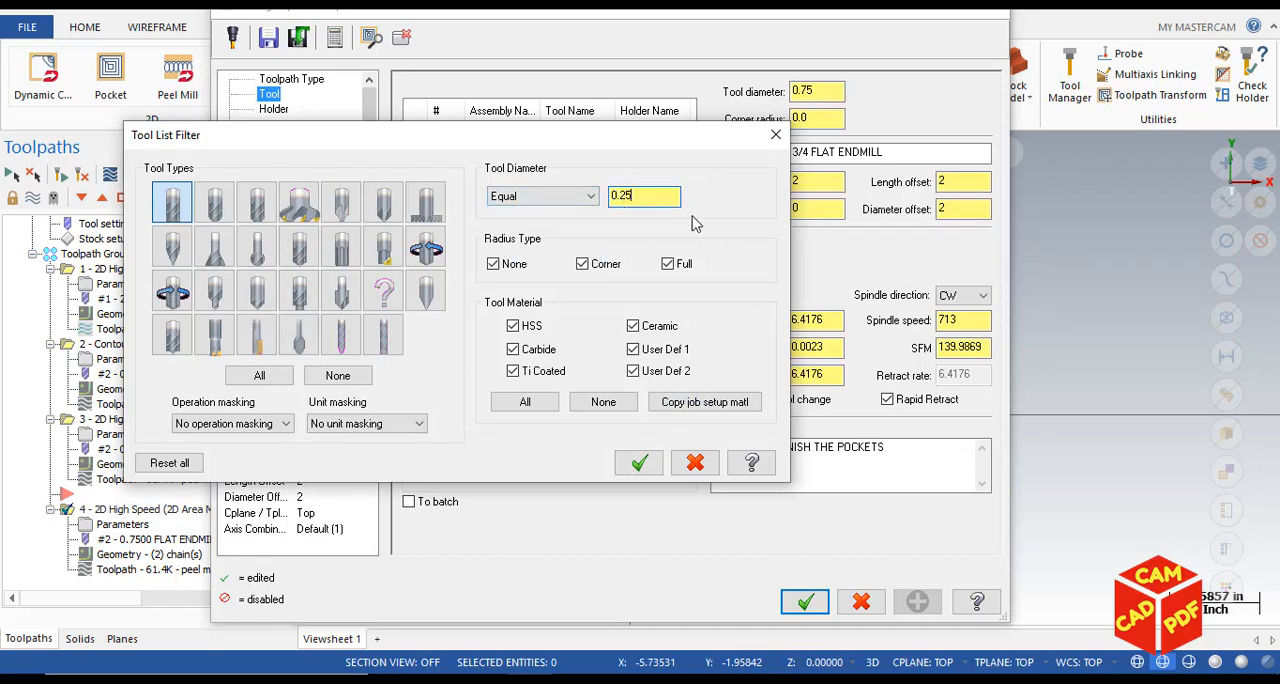
pyautogui.click(638, 462)
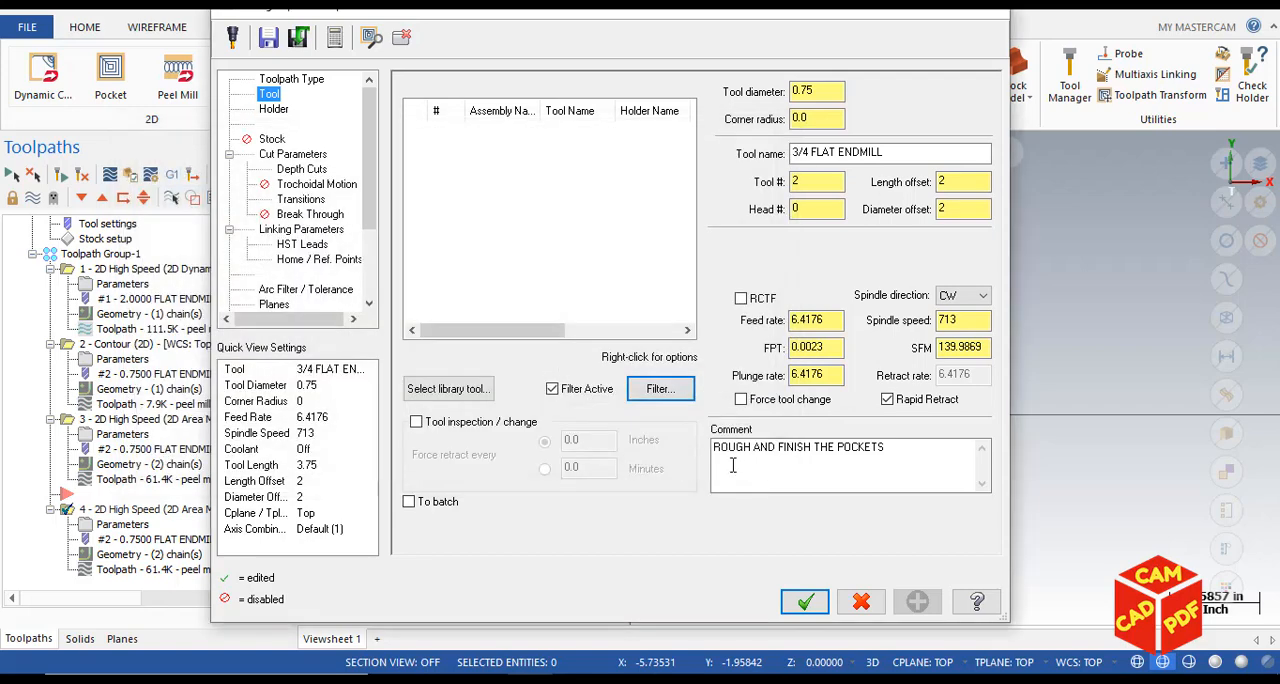
pyautogui.click(796, 448)
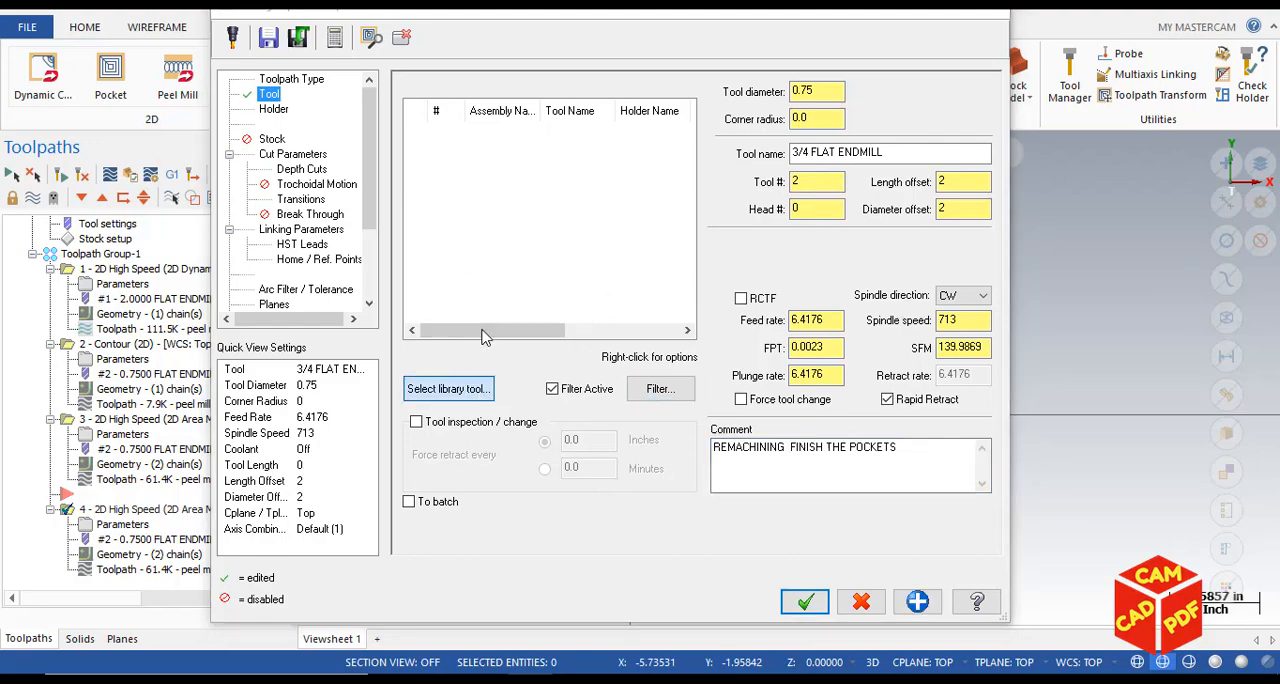
# - Select the 1/4 flat endmill for this operation and move to the Stock settings
pyautogui.click(448, 388)
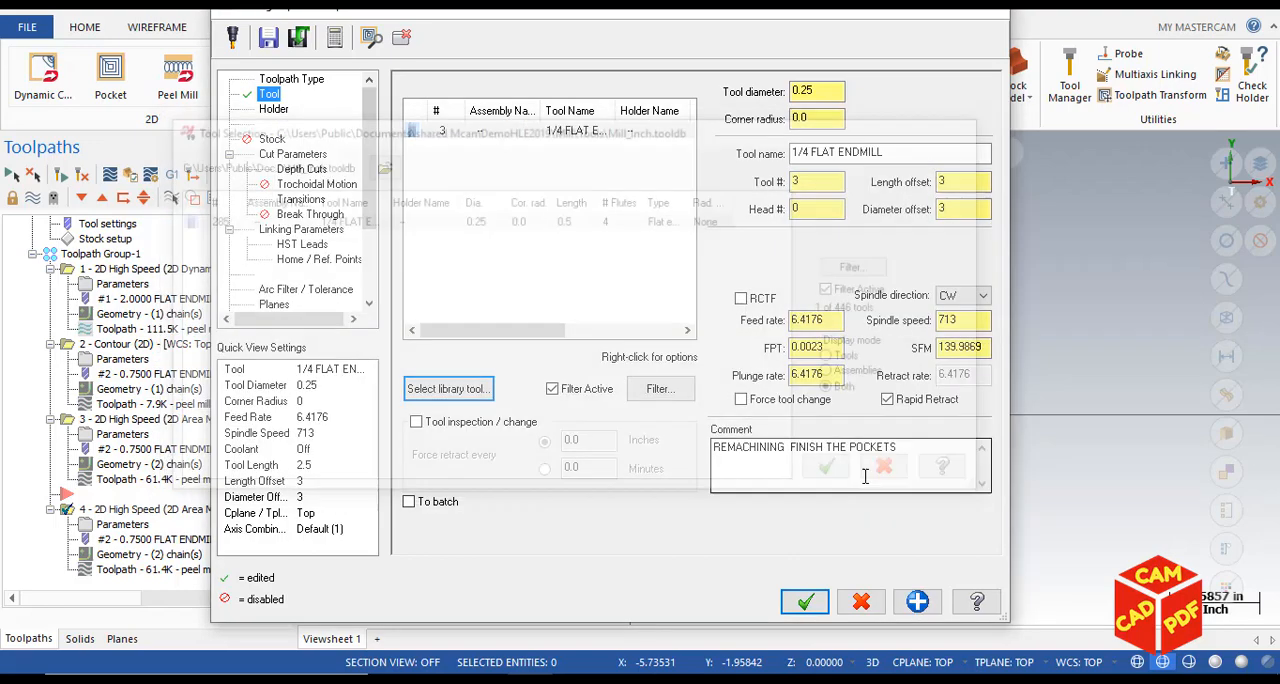
pyautogui.click(272, 138)
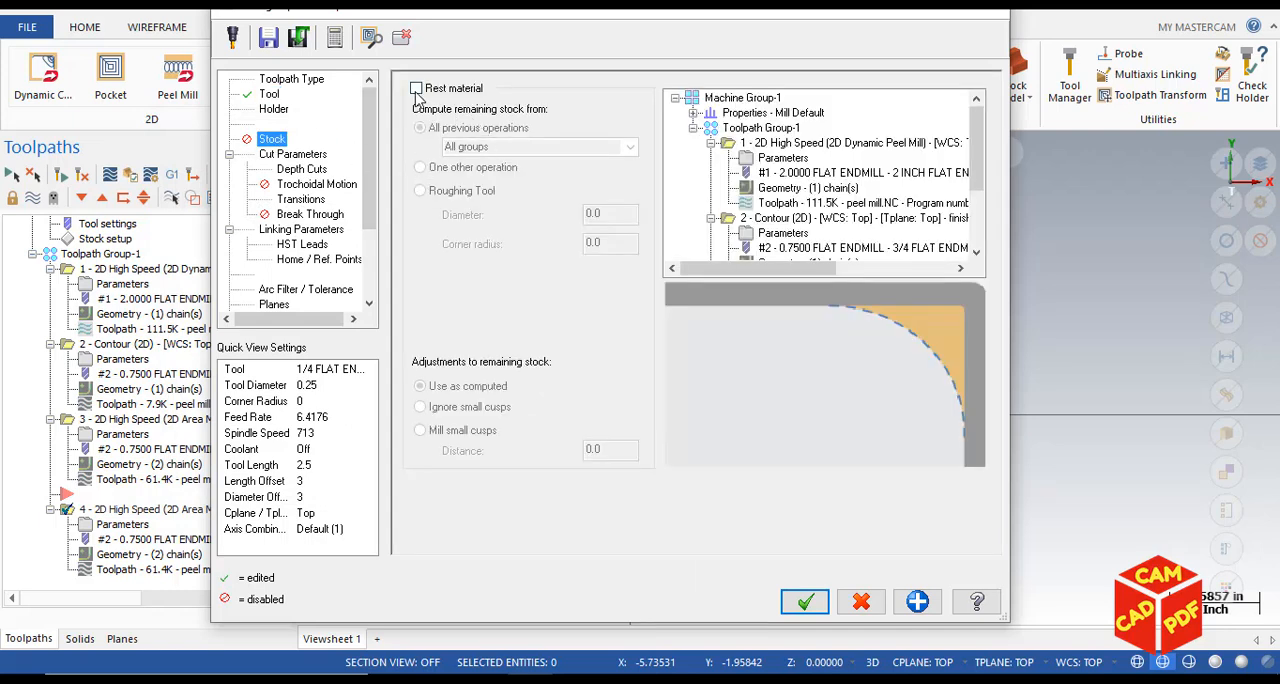
# - Enable rest material from one other operation, operation 3 Area Mill, ignoring small cusps
pyautogui.click(416, 88)
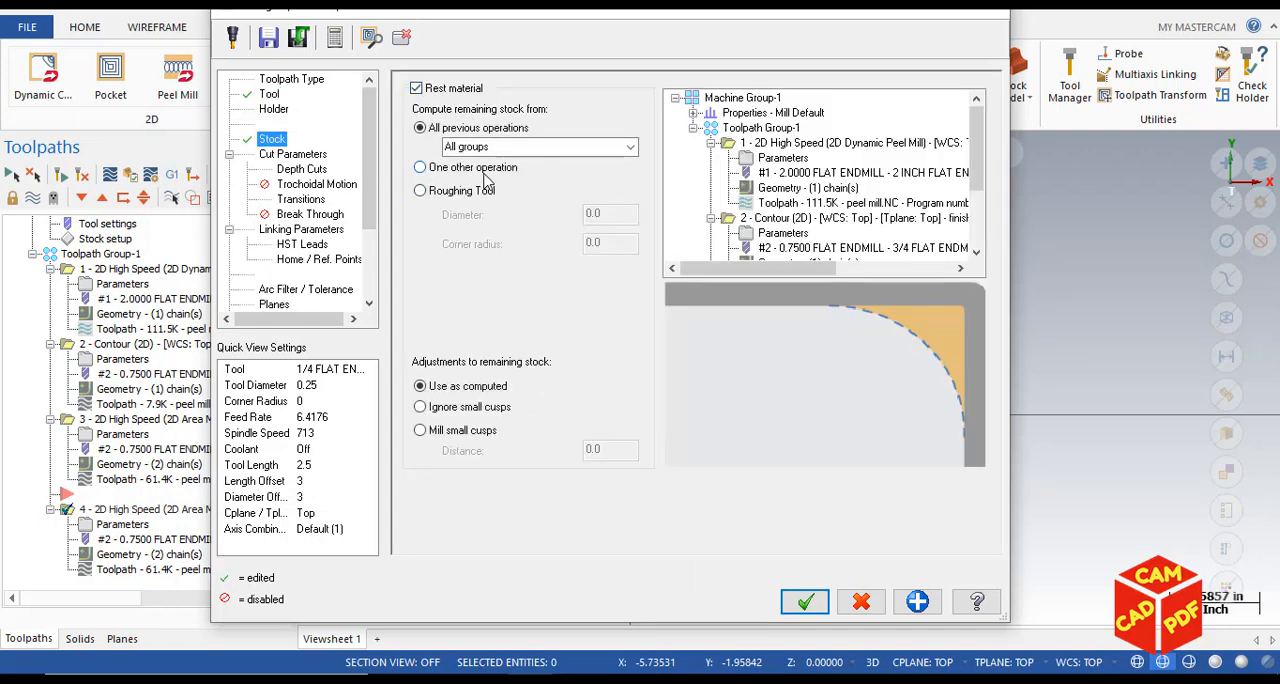
pyautogui.click(420, 168)
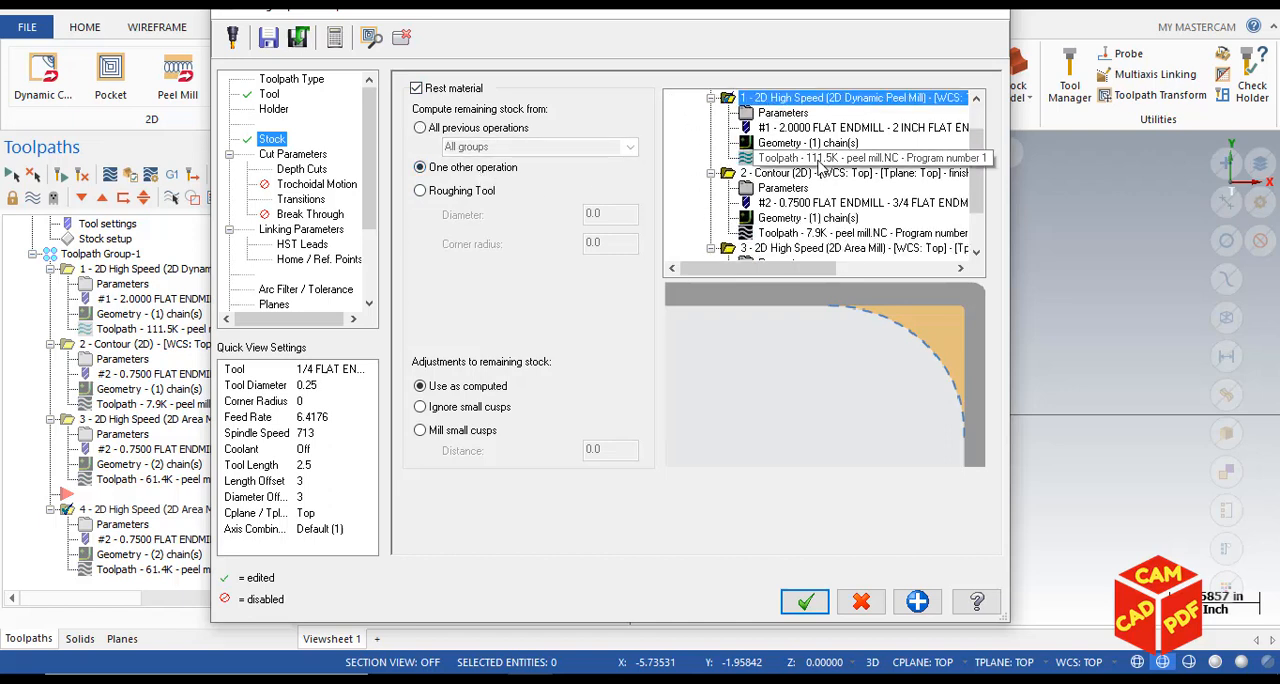
pyautogui.scroll(-3)
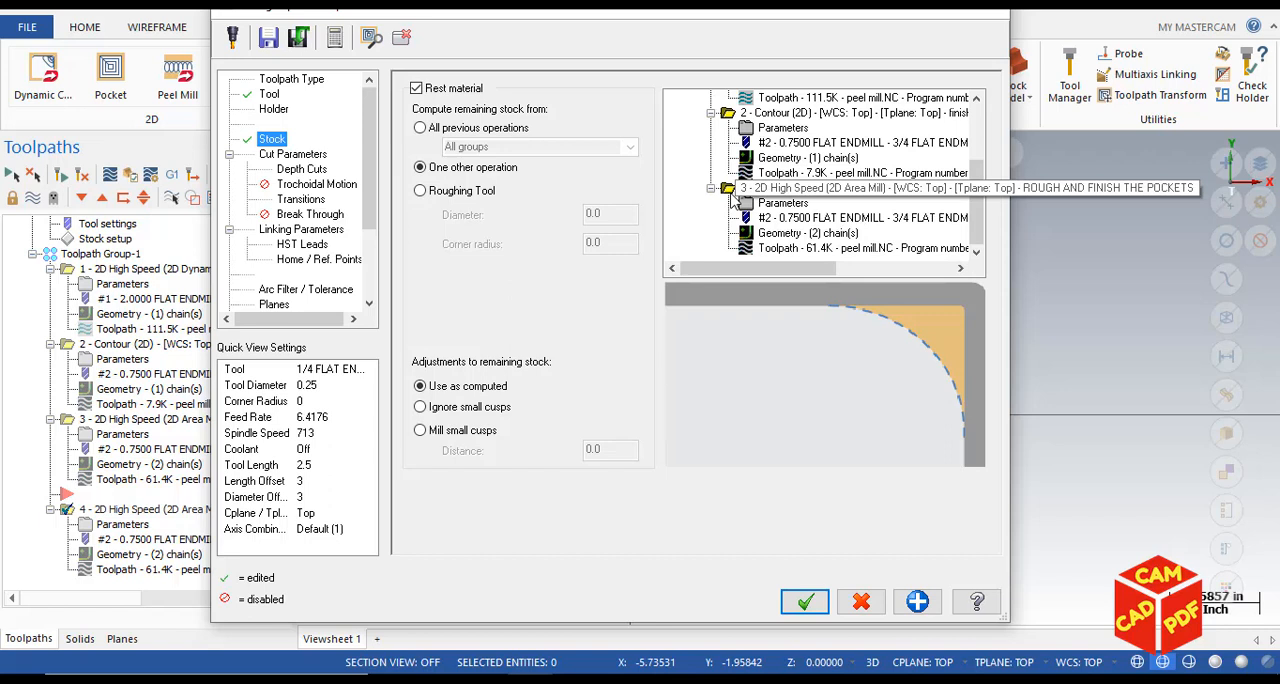
pyautogui.click(850, 188)
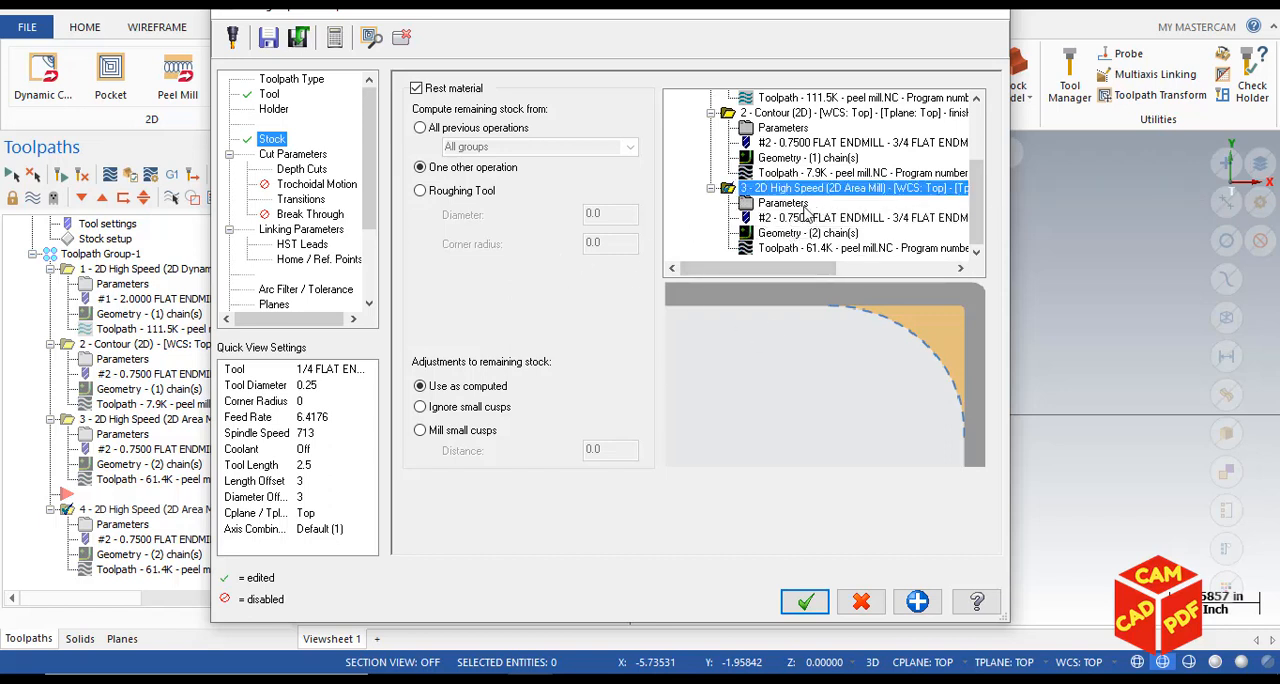
pyautogui.moveTo(874, 206)
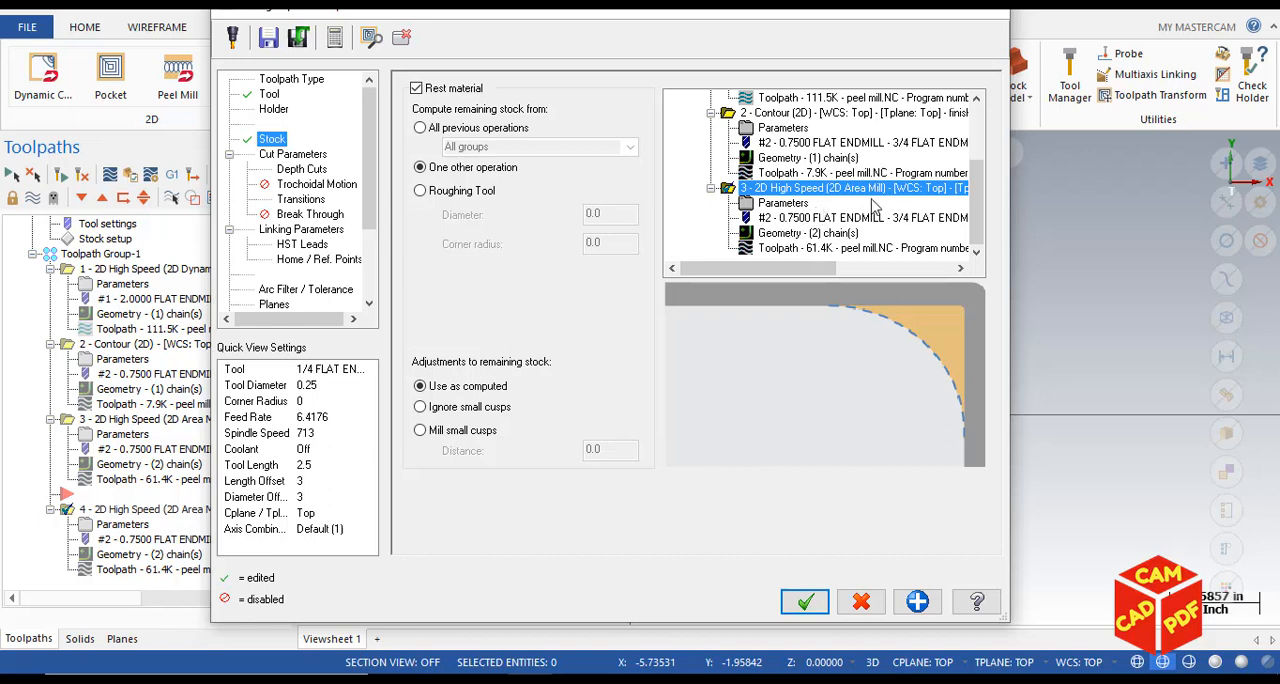
pyautogui.moveTo(956, 302)
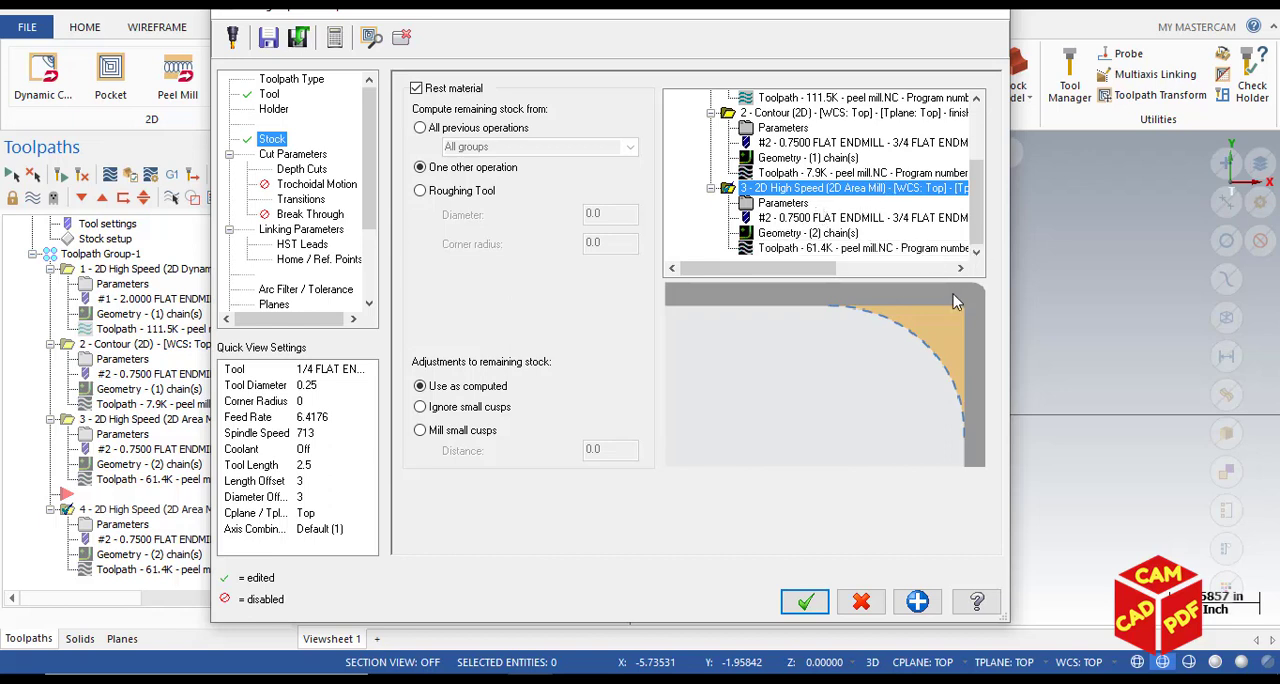
pyautogui.moveTo(612, 256)
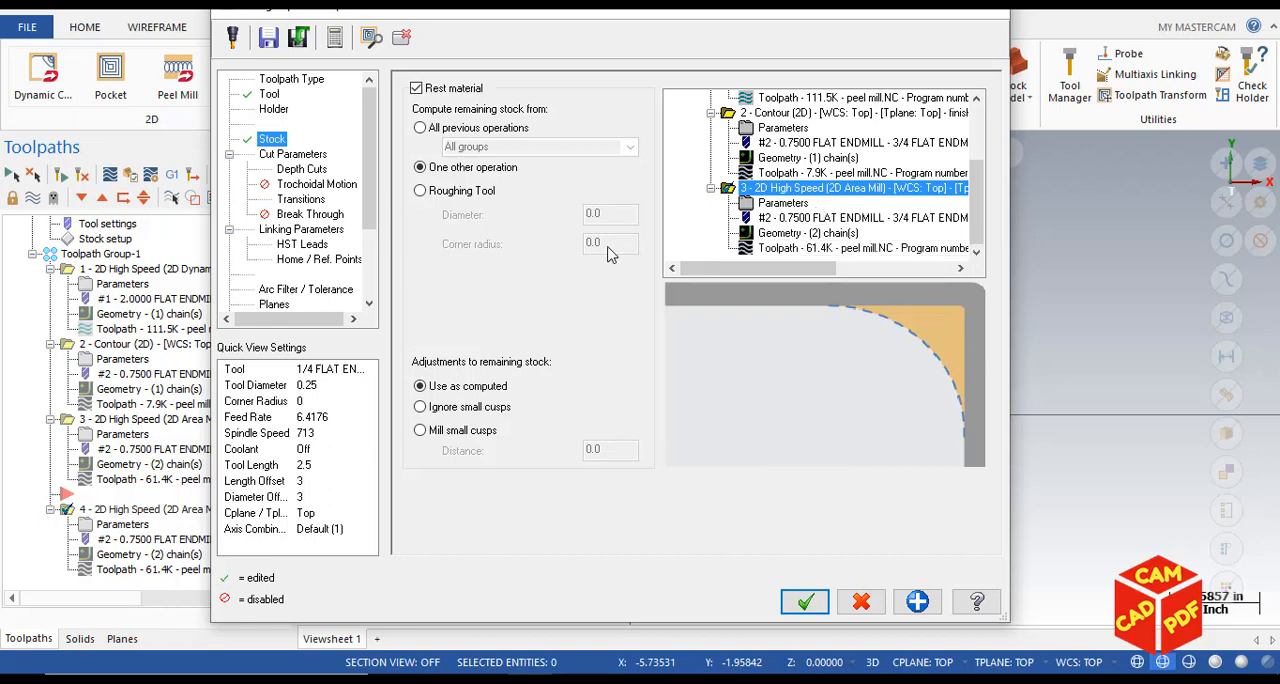
pyautogui.click(420, 406)
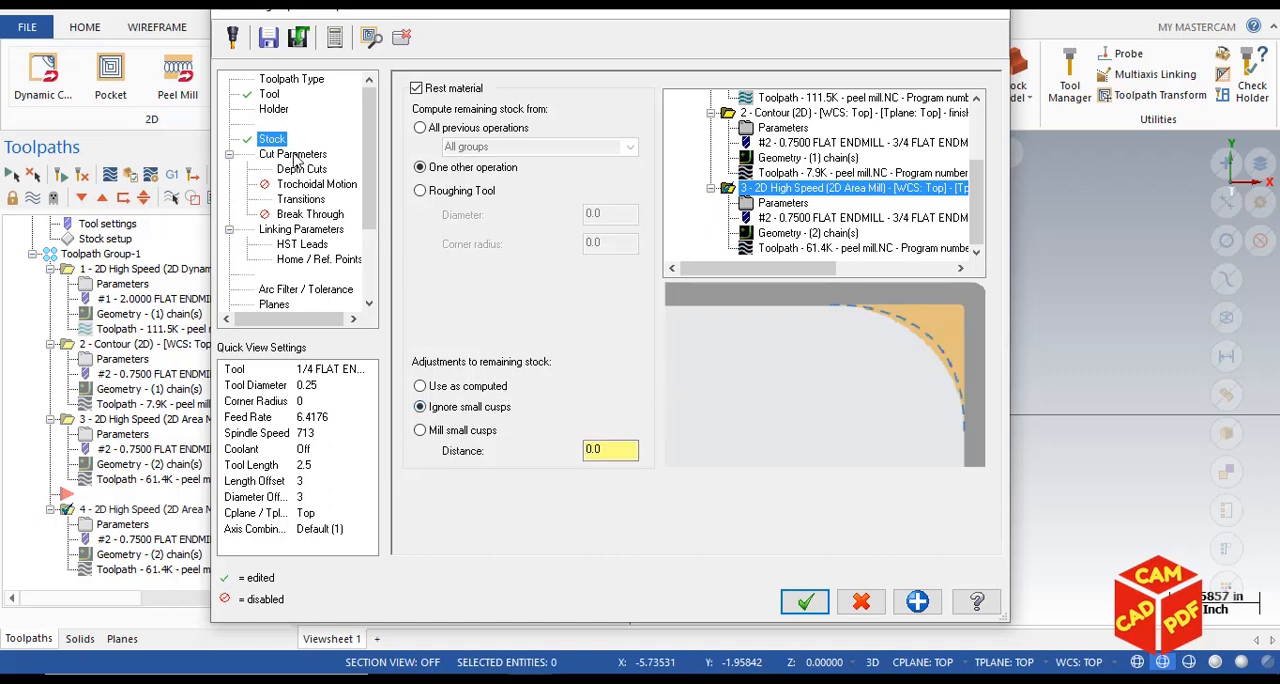
# - Uncheck Depth cuts, review the entry helix and clearance heights, and accept the rest-mill settings
pyautogui.click(300, 168)
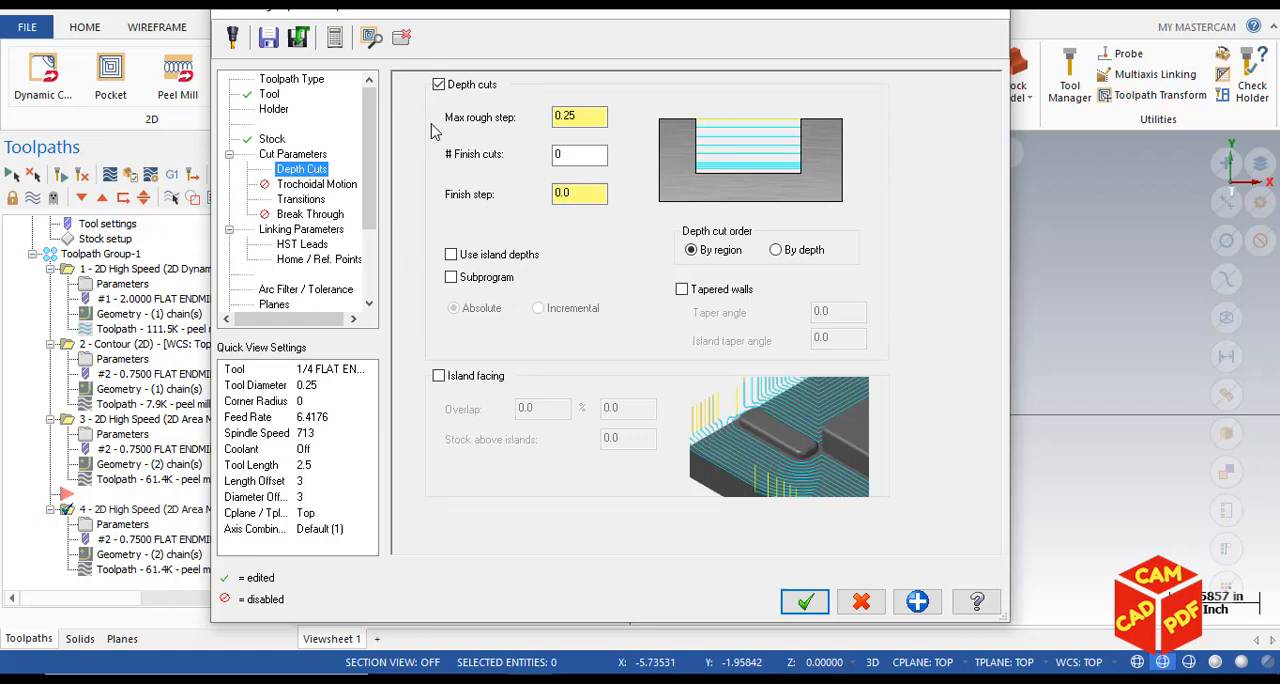
pyautogui.click(438, 84)
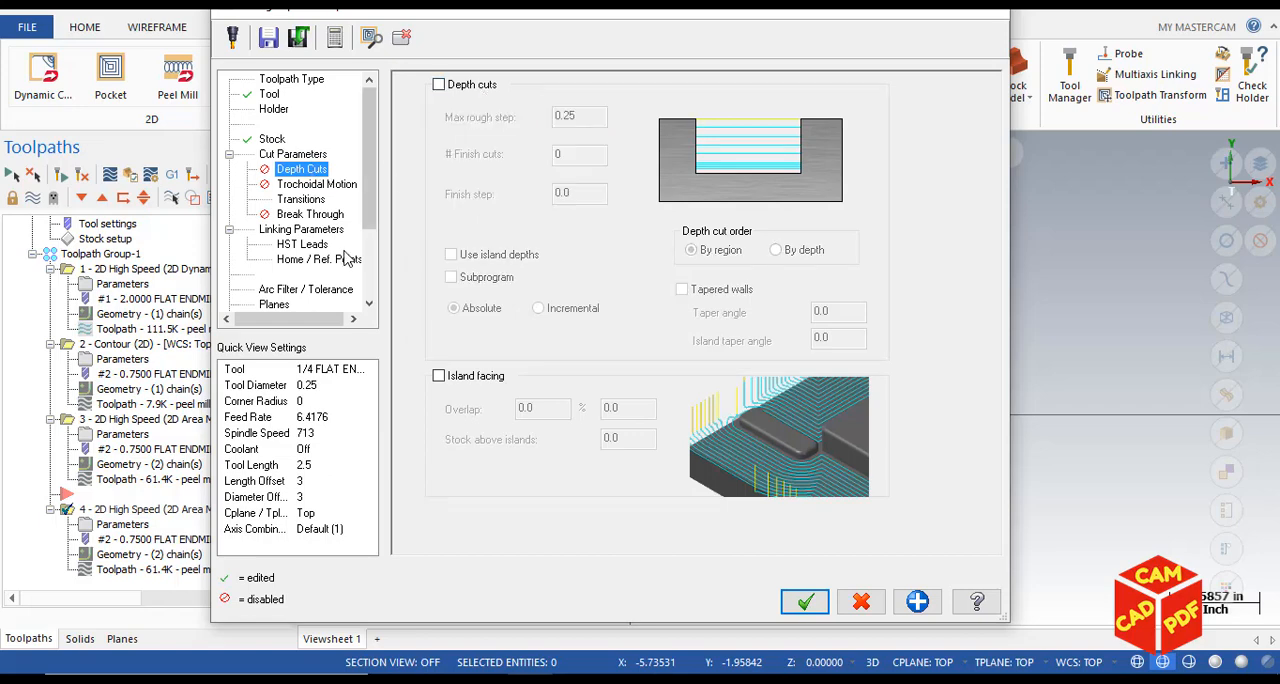
pyautogui.click(300, 200)
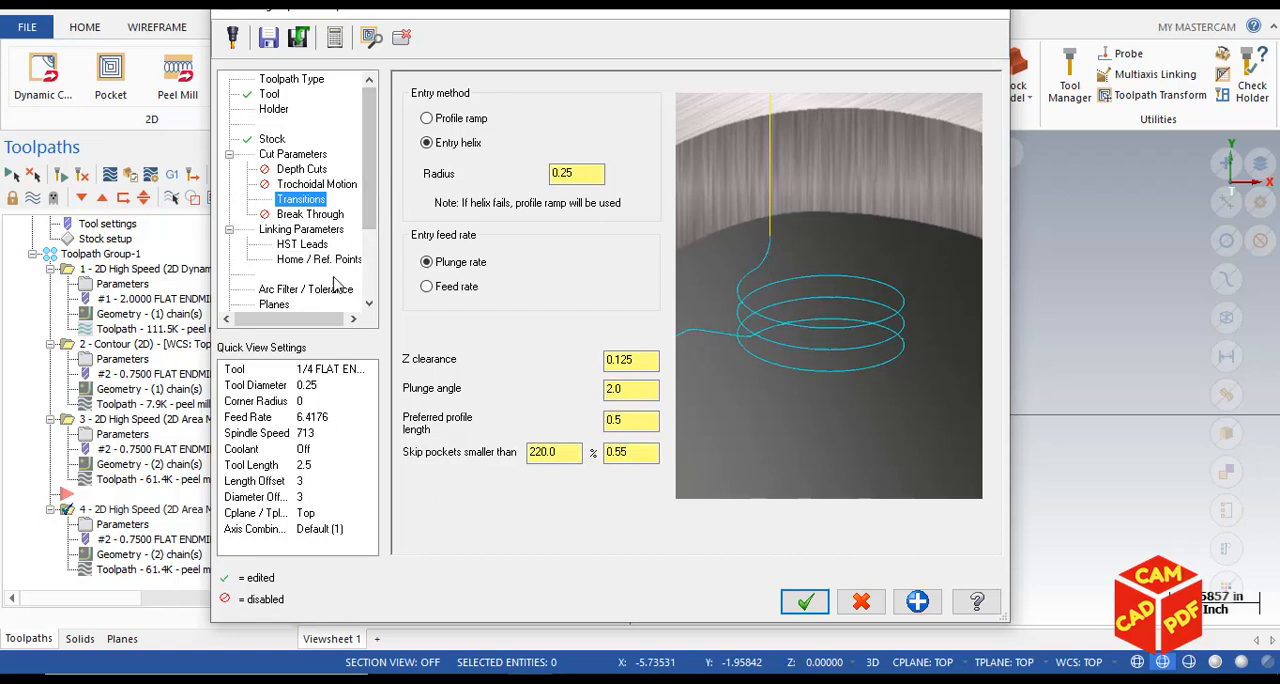
pyautogui.click(300, 230)
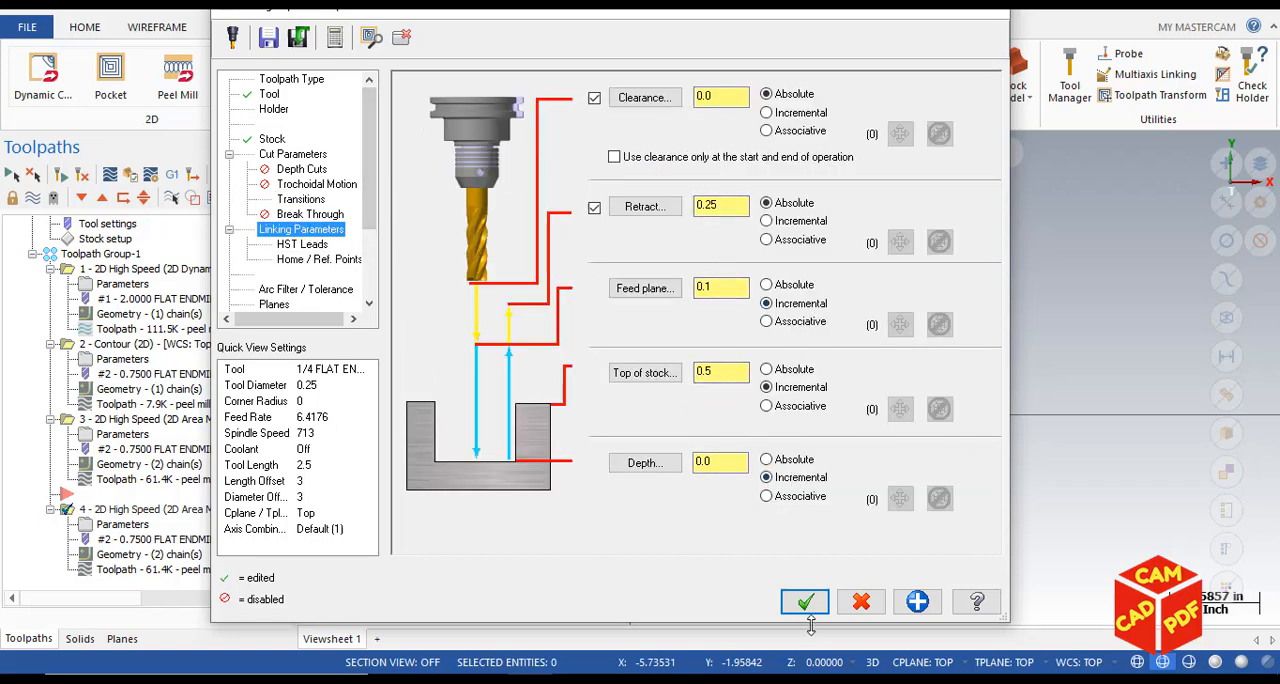
pyautogui.click(804, 600)
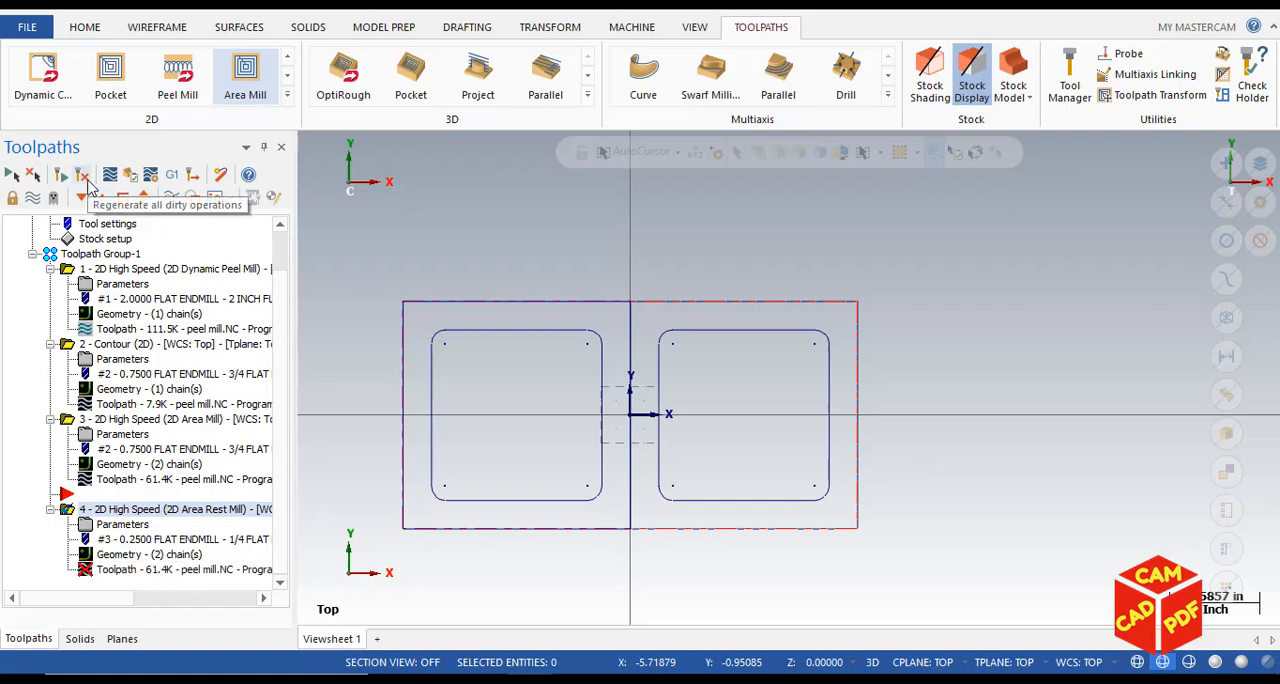
# - Regenerate the dirty Area Rest Mill operation so its toolpath updates to 80.5K
pyautogui.click(84, 176)
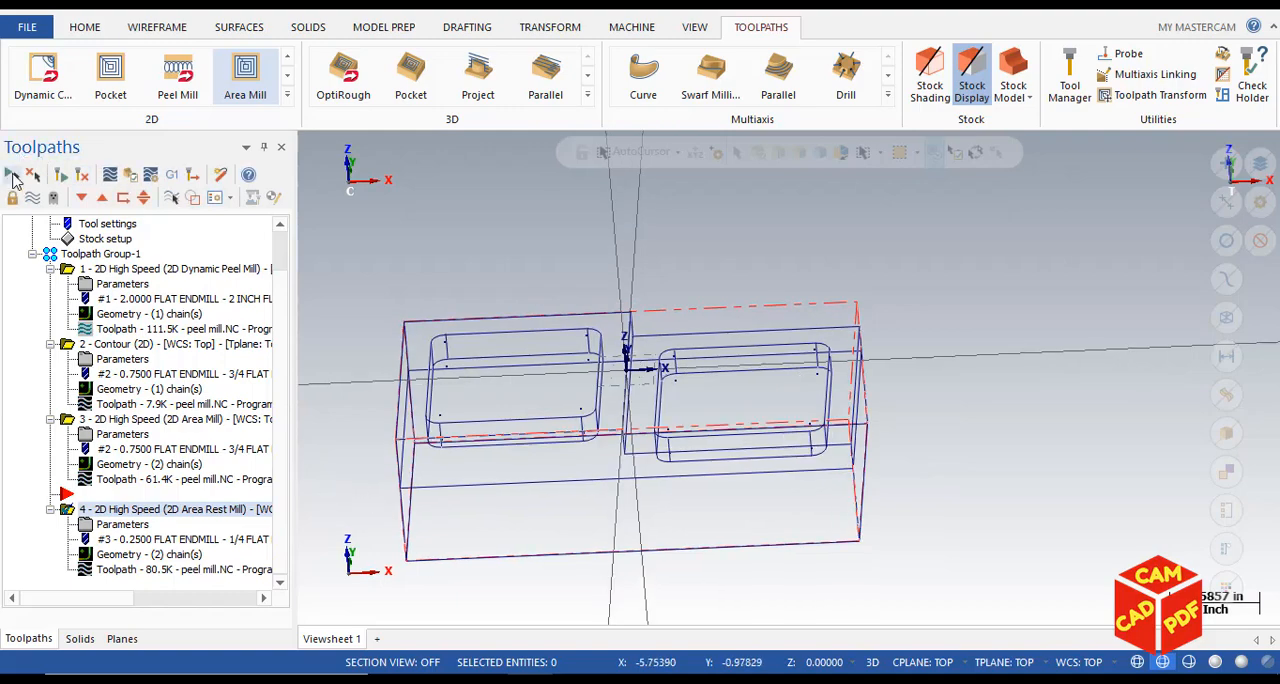
pyautogui.moveTo(140, 186)
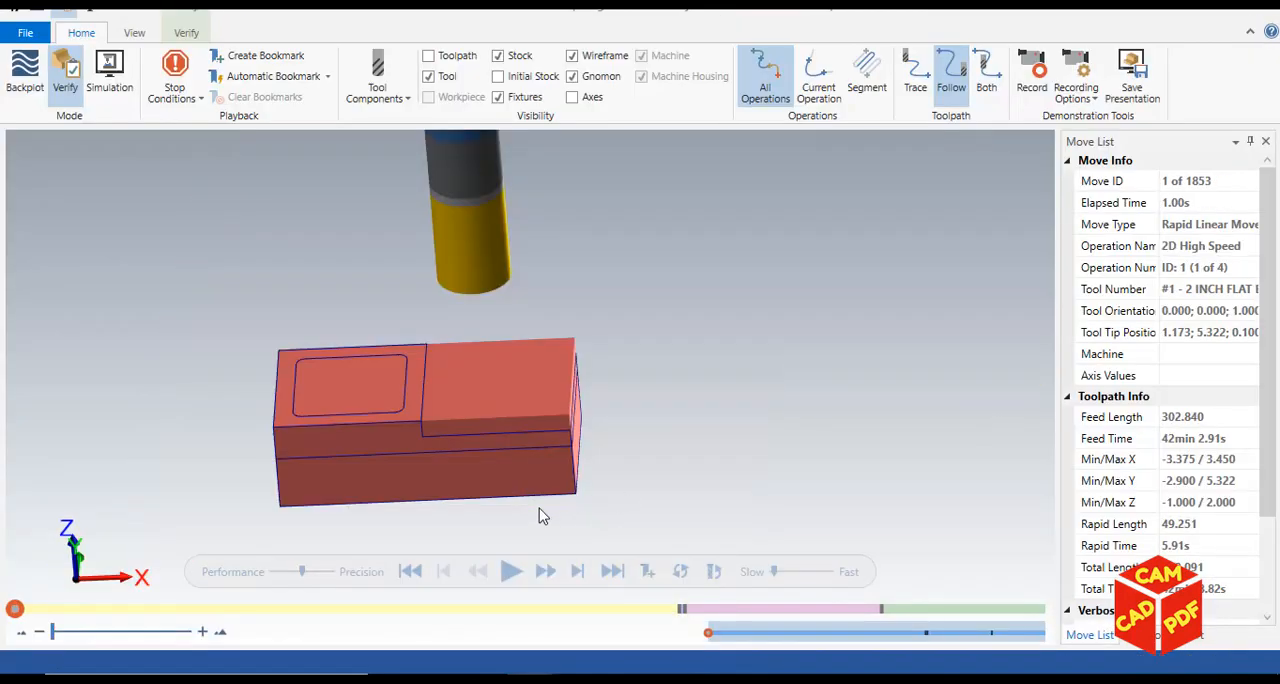
# - Play all four operations to the end and inspect both pockets' remachined corners
pyautogui.moveTo(540, 516); pyautogui.dragTo(748, 504)
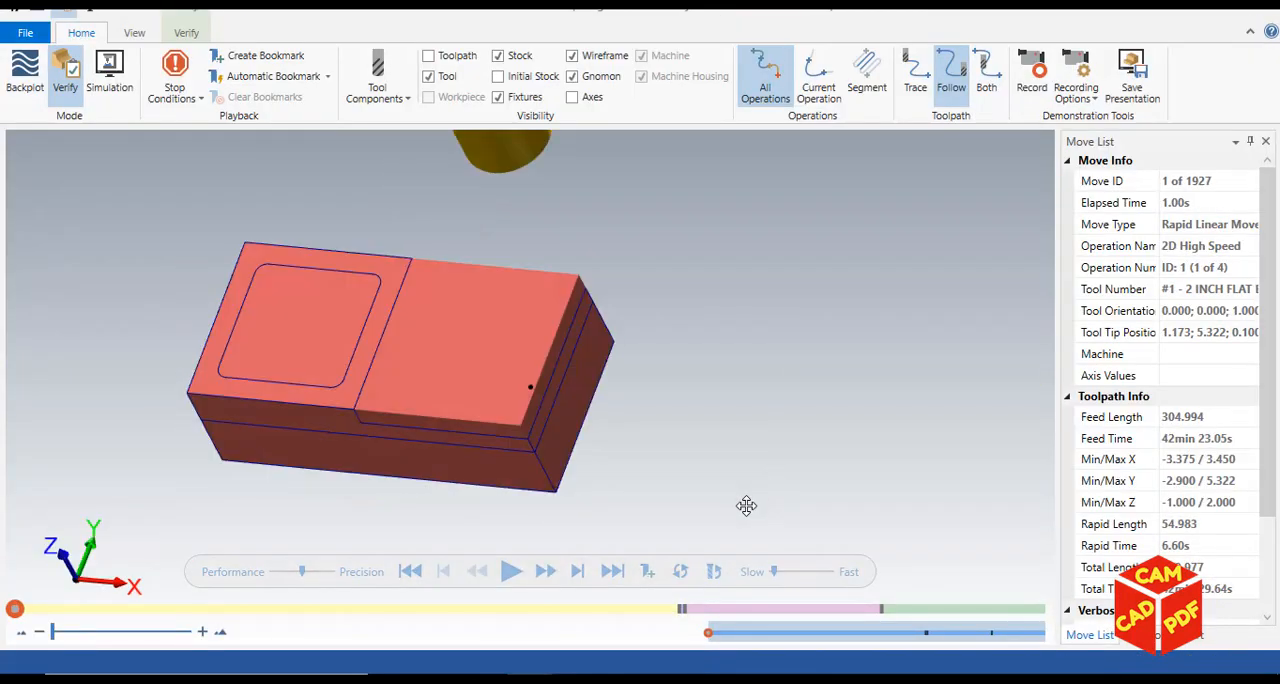
pyautogui.click(510, 572)
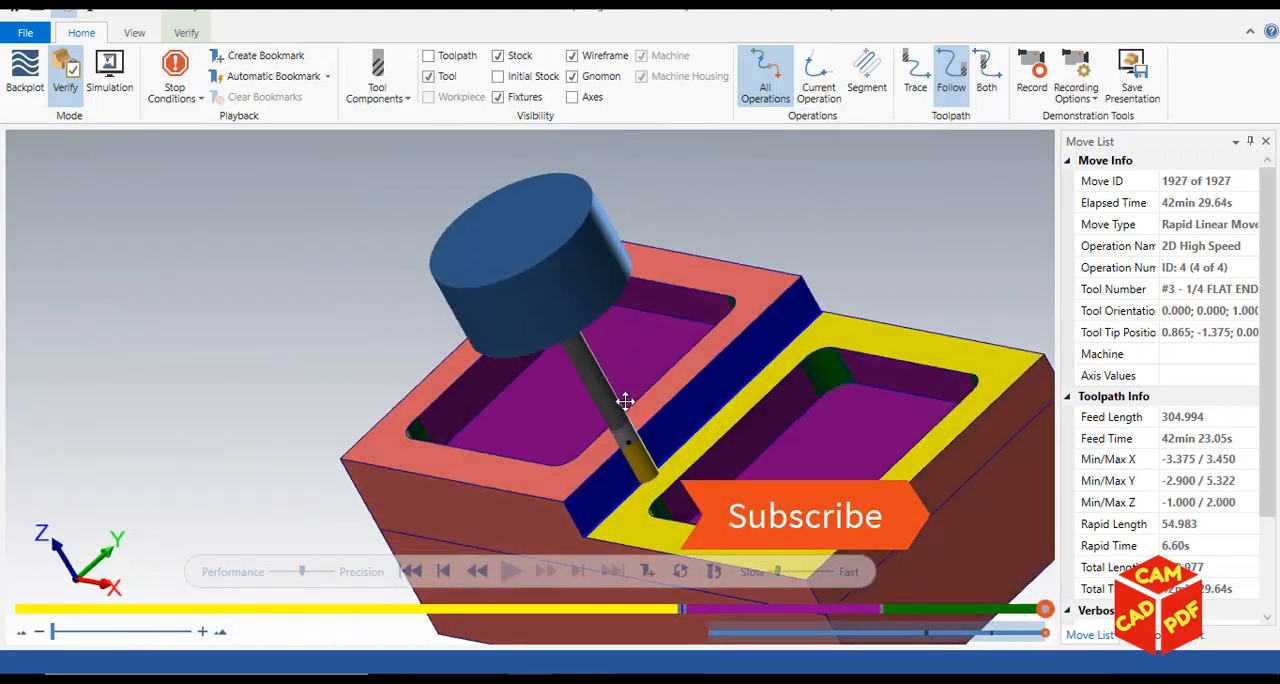
pyautogui.moveTo(624, 400); pyautogui.dragTo(734, 404)
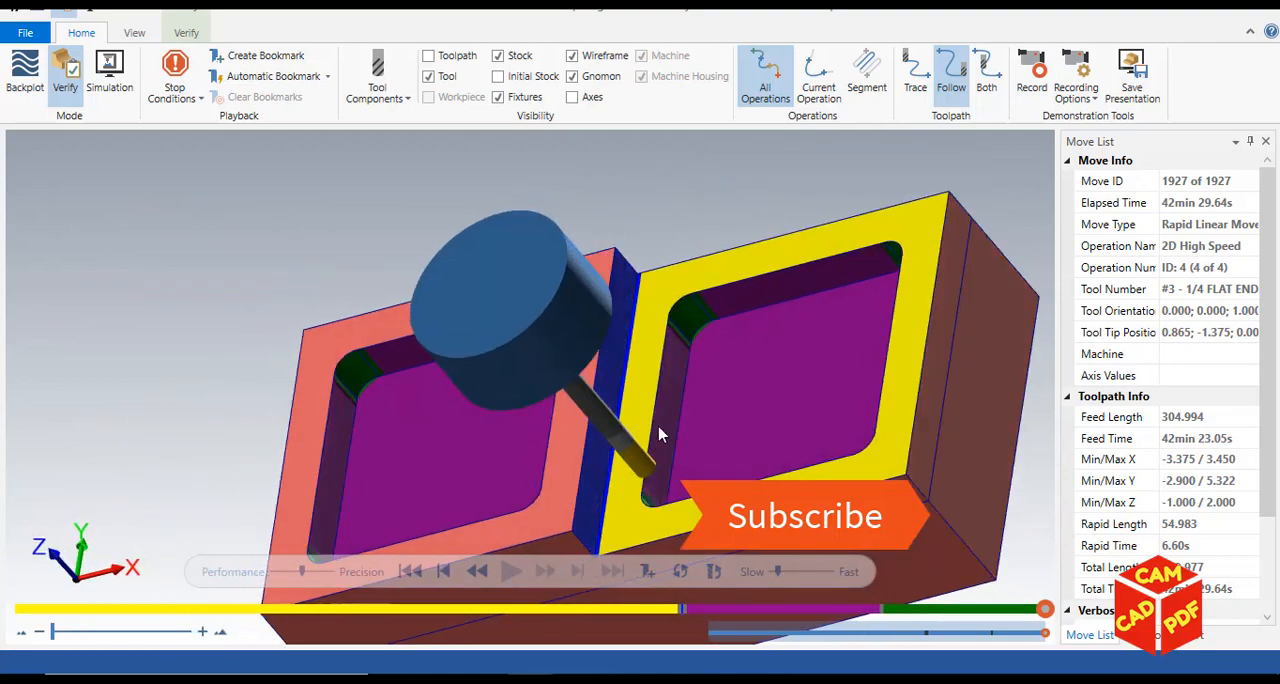
pyautogui.moveTo(1180, 36)
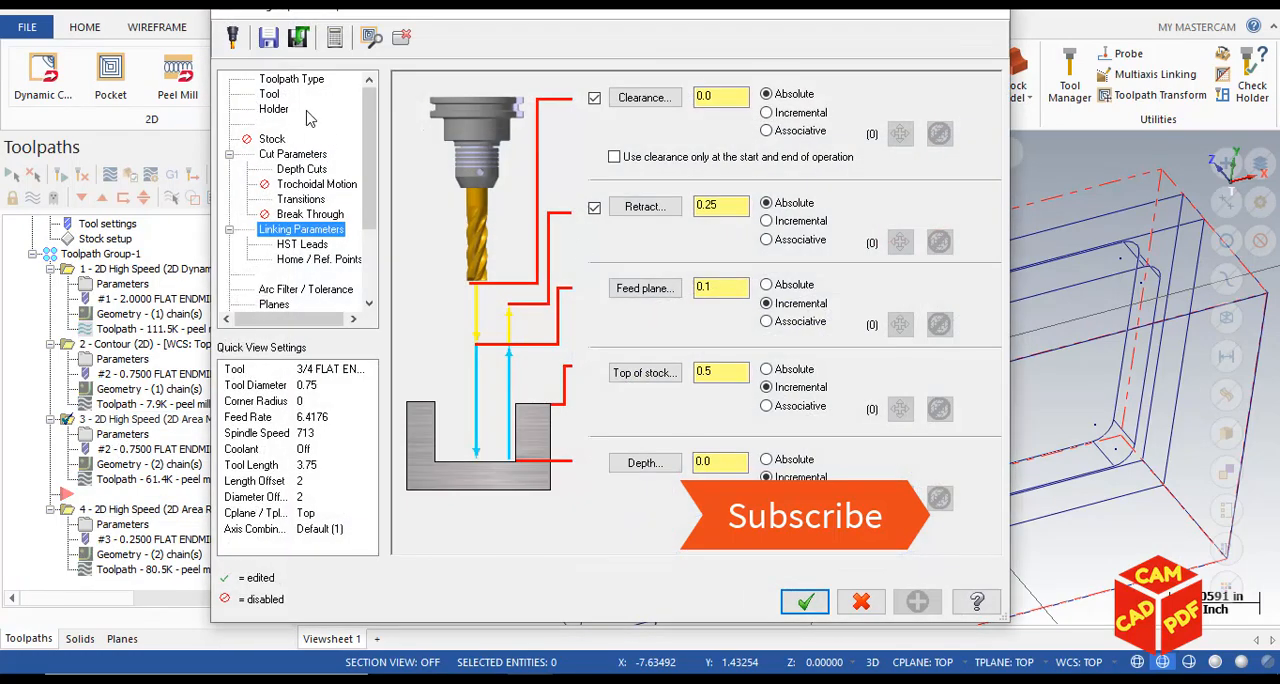
# - Reach operation 3's Cut Parameters and select its 45.0 XY stepover value for replacement
pyautogui.click(268, 92)
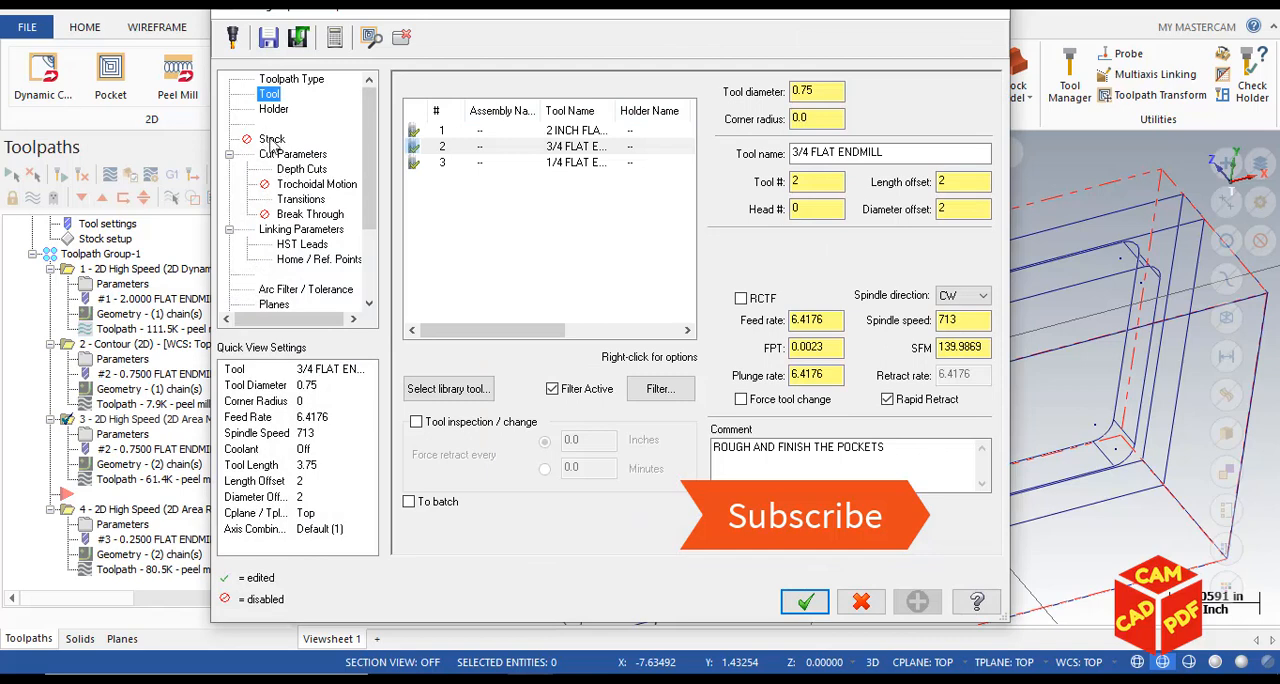
pyautogui.click(292, 152)
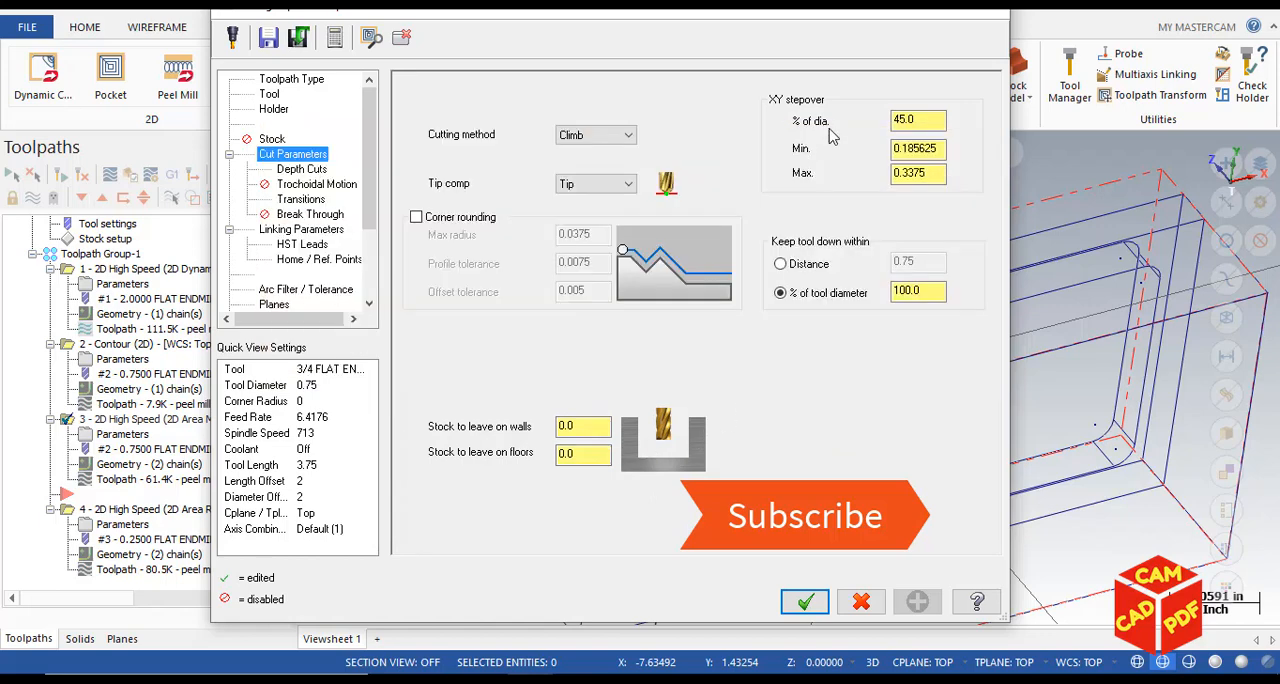
pyautogui.click(916, 120)
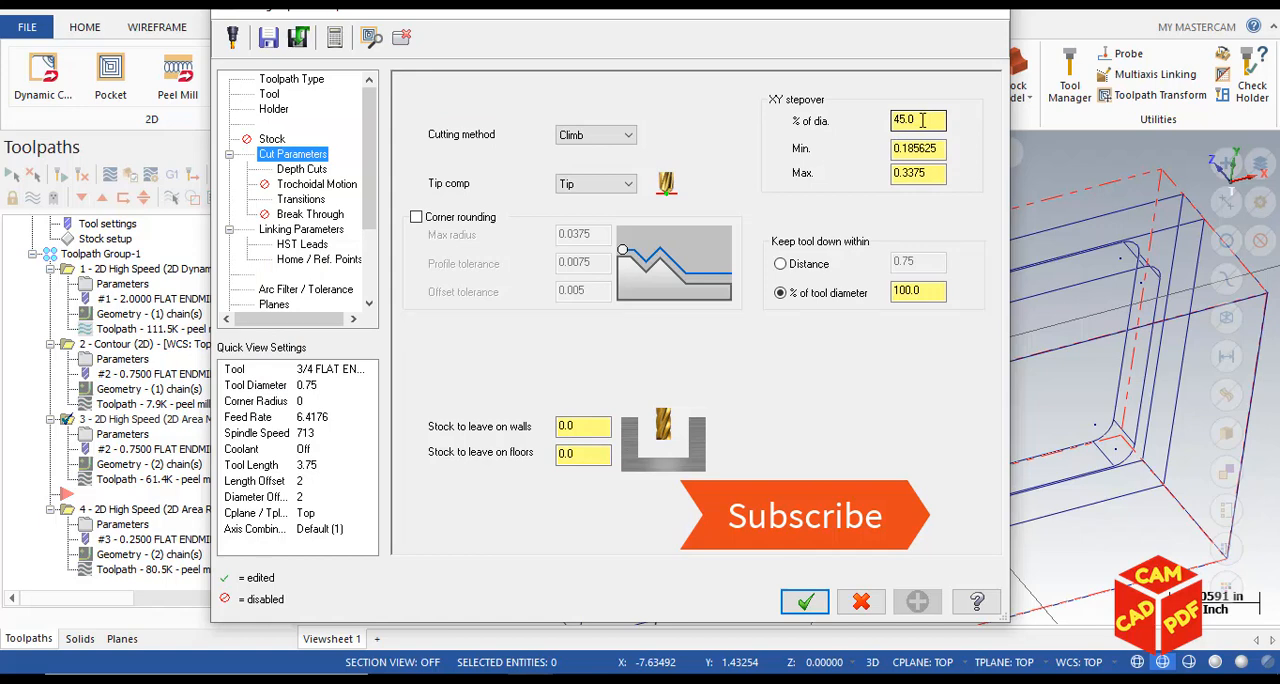
pyautogui.tripleClick(916, 120)
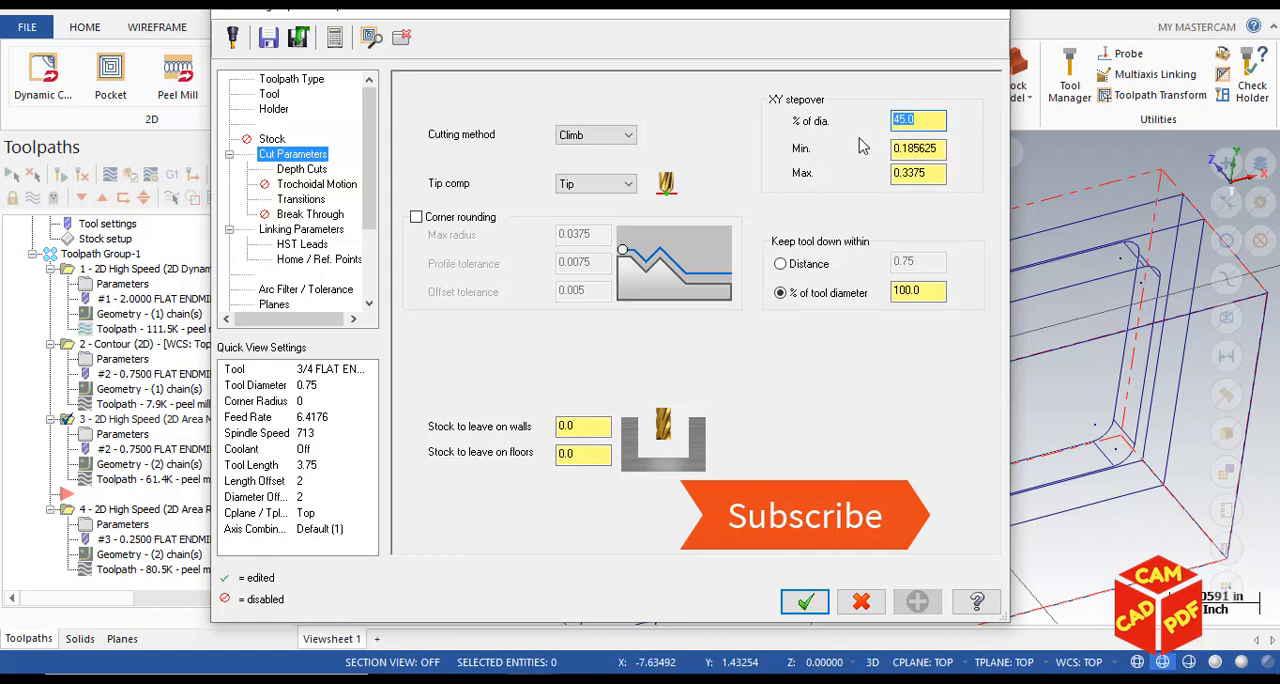